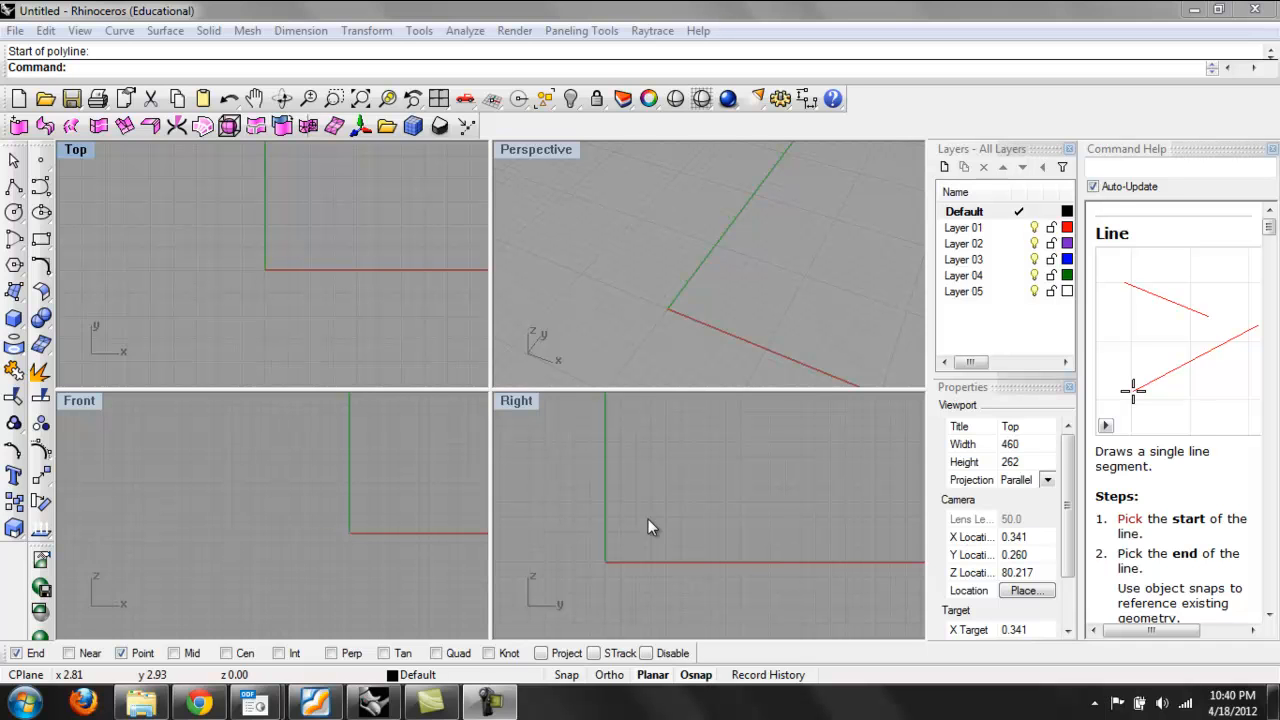
pyautogui.moveTo(644, 426)
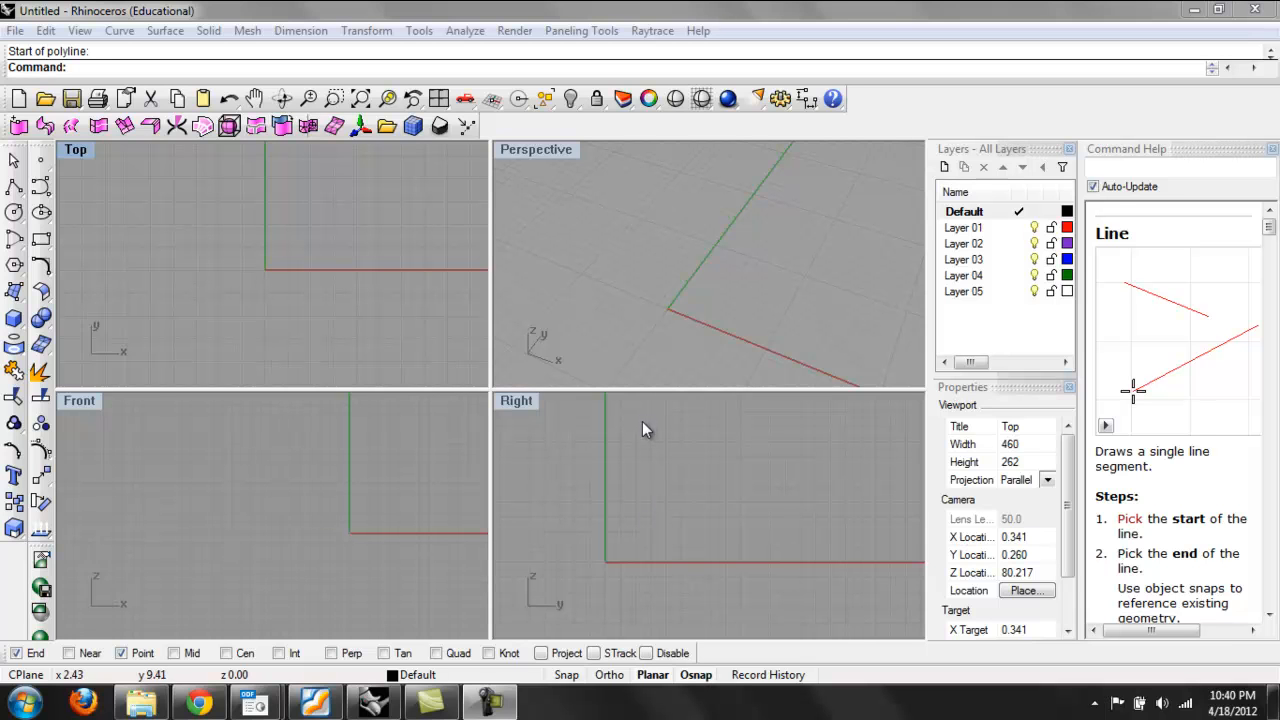
pyautogui.moveTo(644, 268)
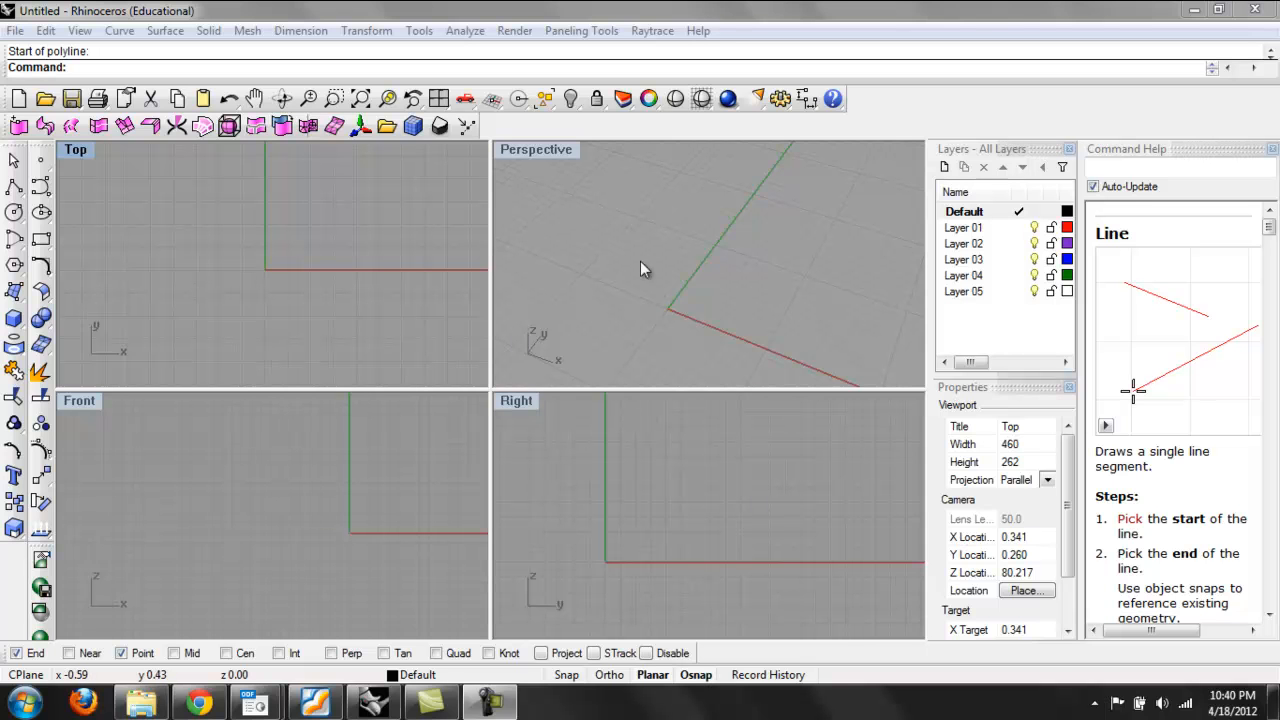
pyautogui.moveTo(674, 264)
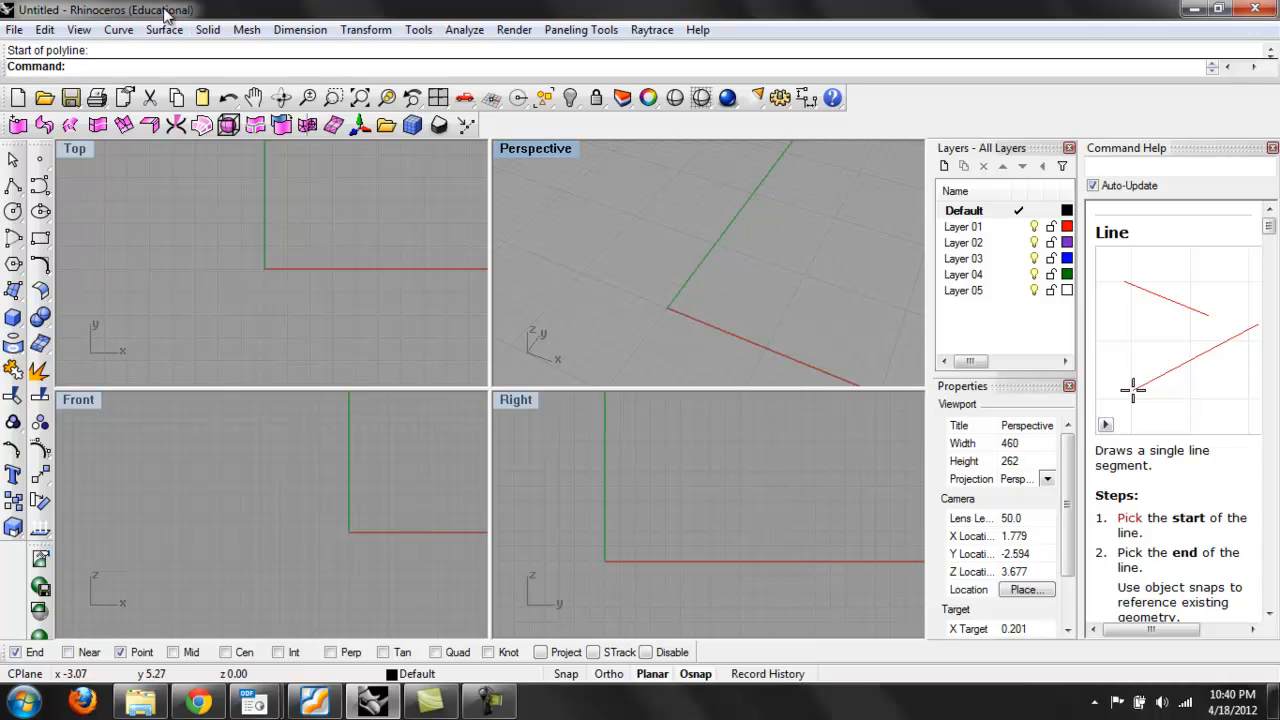
pyautogui.moveTo(116, 30)
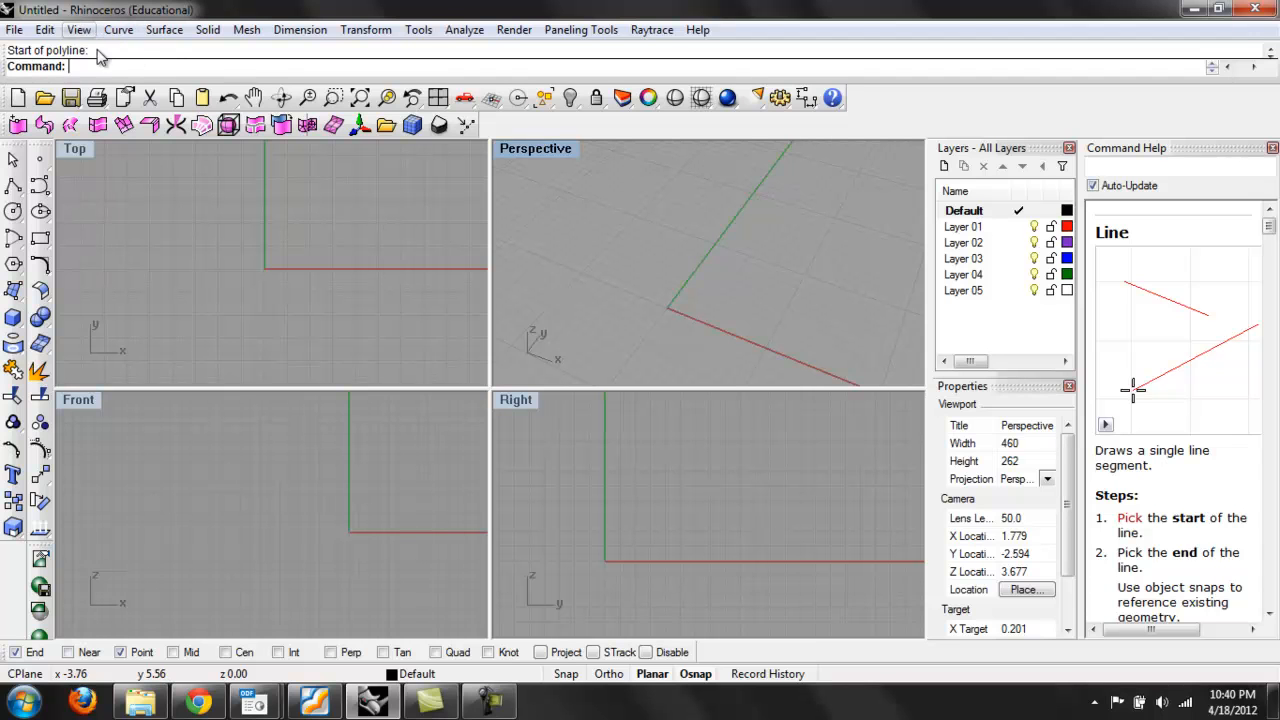
pyautogui.moveTo(338, 266)
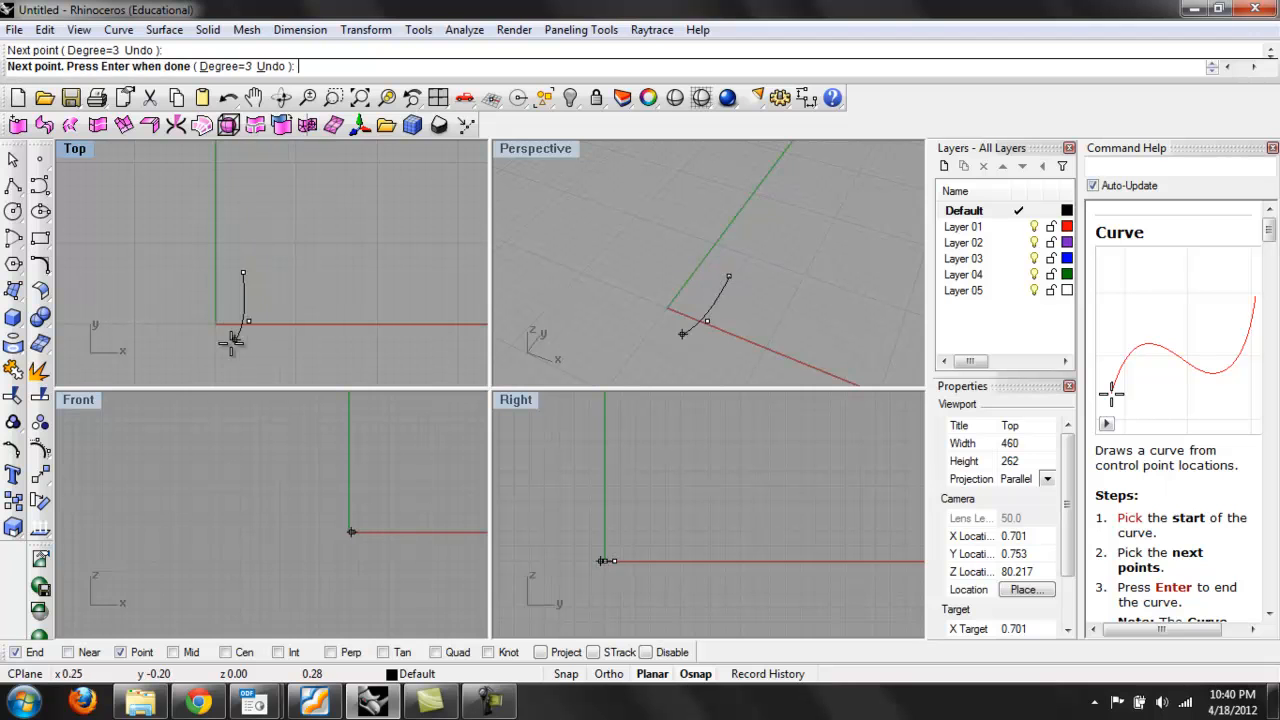
# Finish the freeform arc-shaped curve in the Top view and select it
pyautogui.click(128, 348)
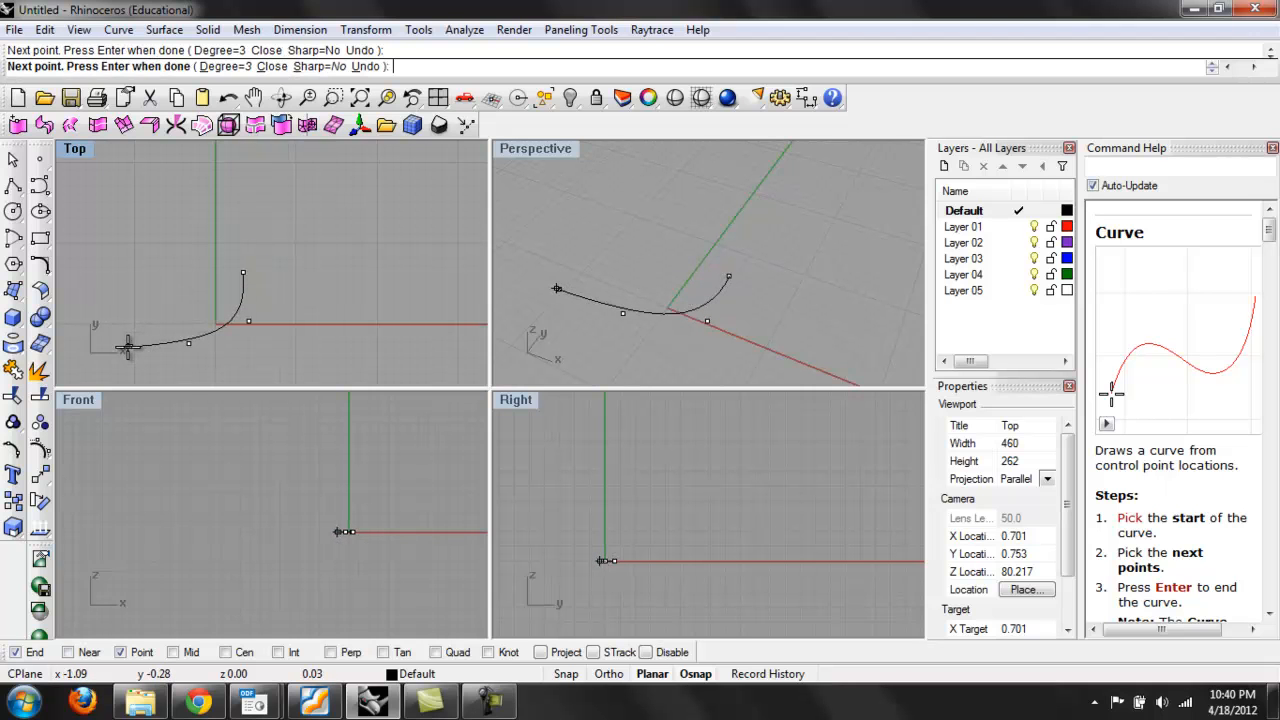
pyautogui.press('Enter')
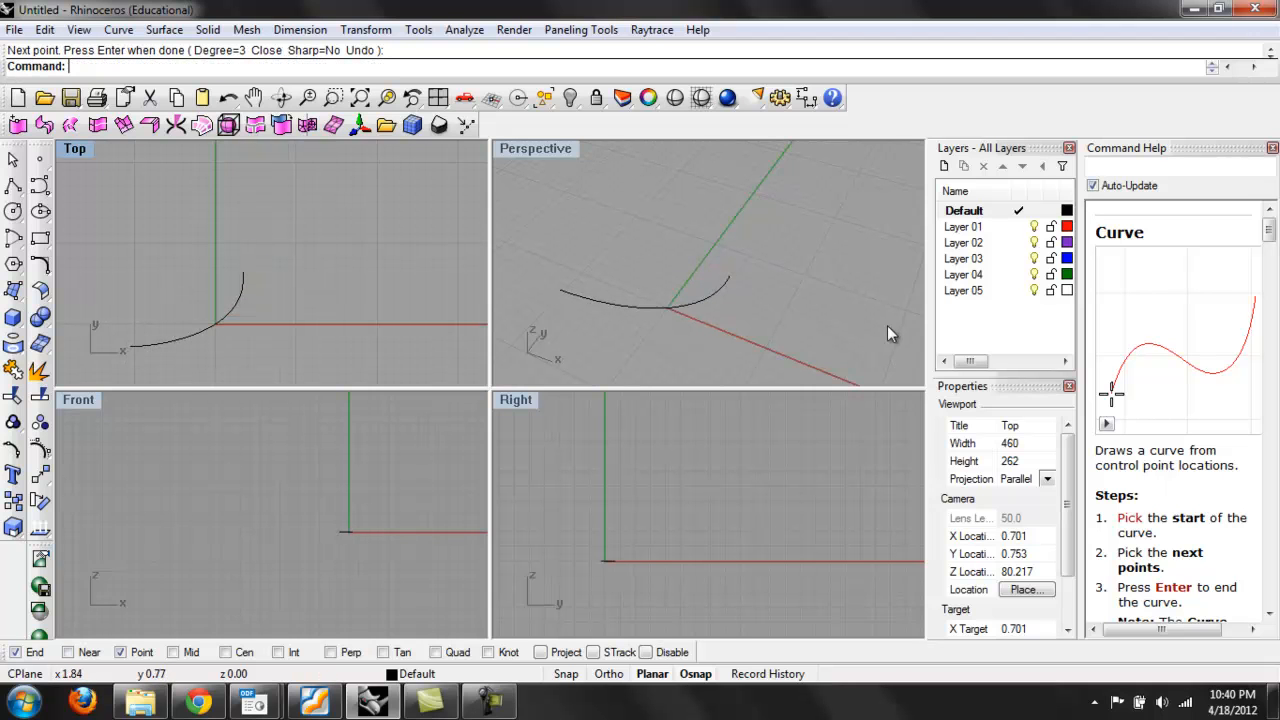
pyautogui.click(680, 296)
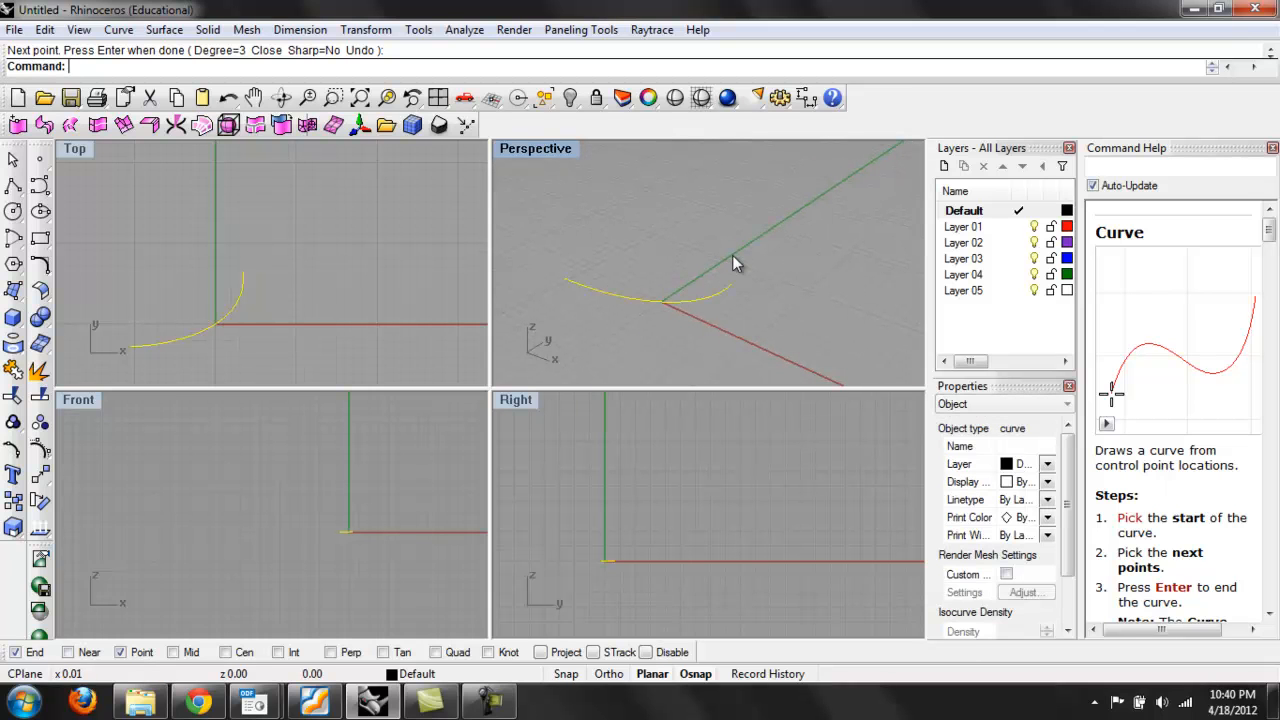
pyautogui.moveTo(736, 260)
pyautogui.write('Extru')
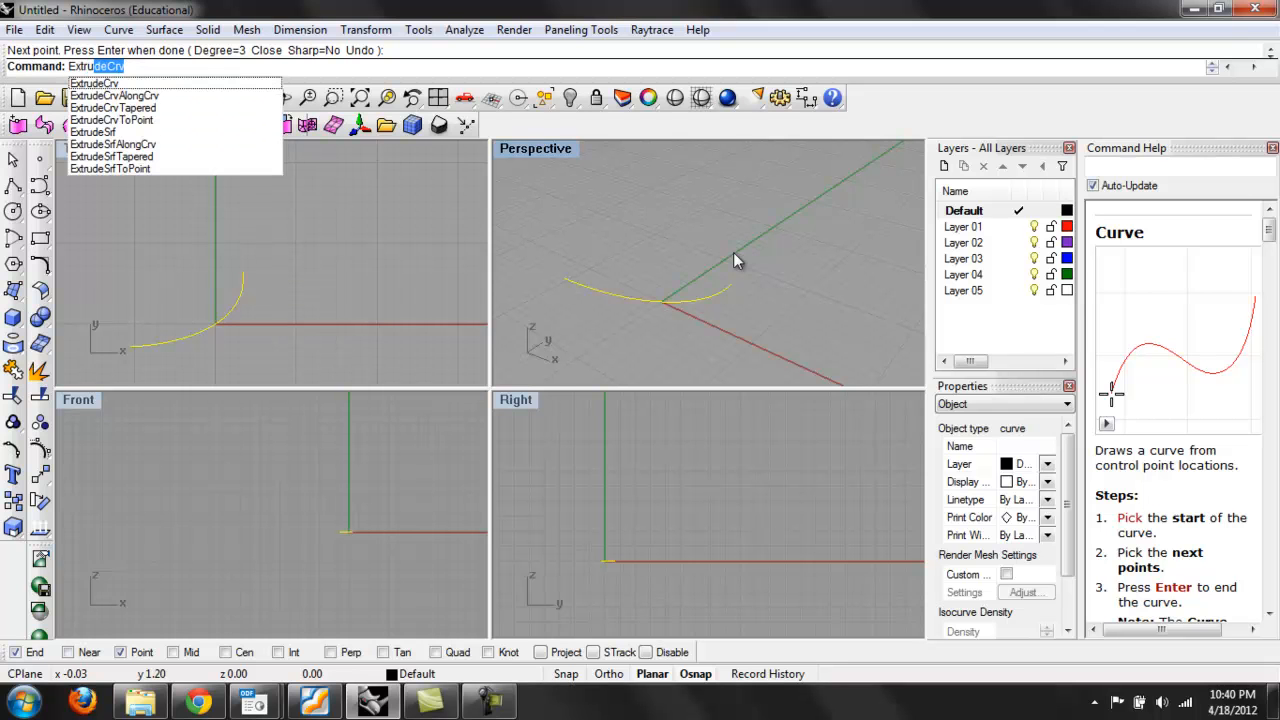
# Extrude the curve straight up into a curved vertical surface
pyautogui.click(100, 82)
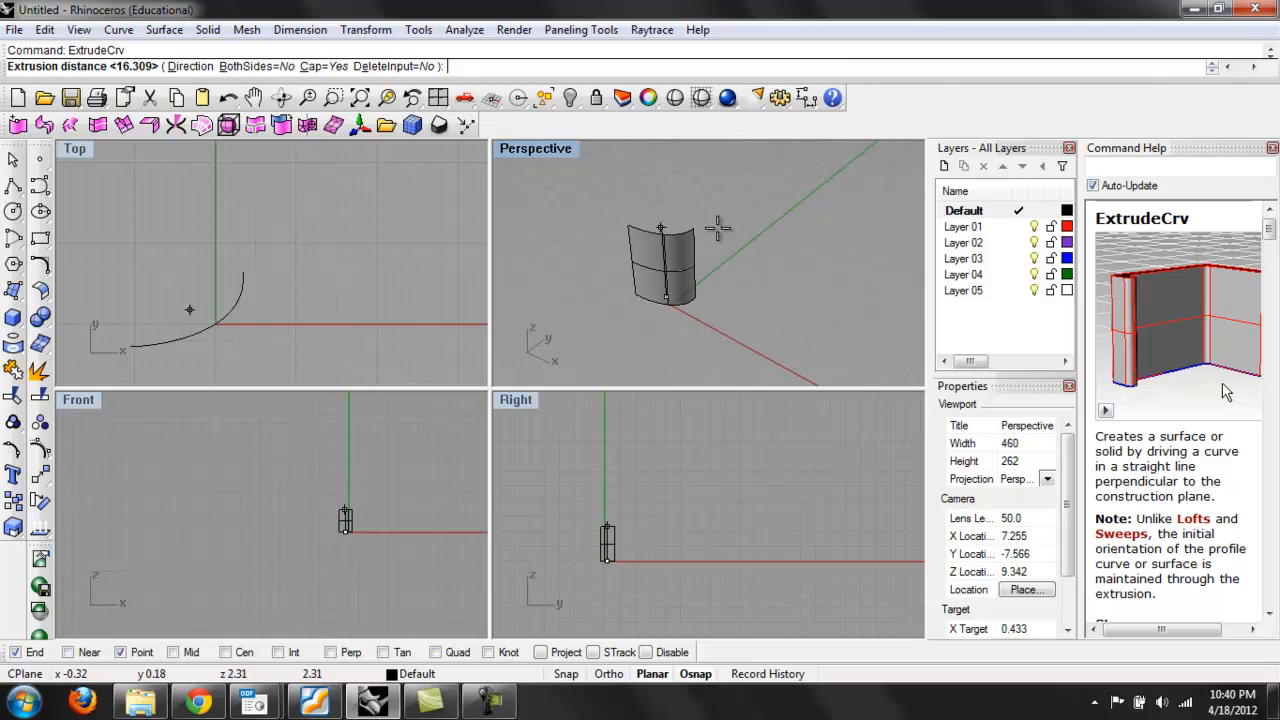
pyautogui.moveTo(710, 230); pyautogui.dragTo(750, 336)
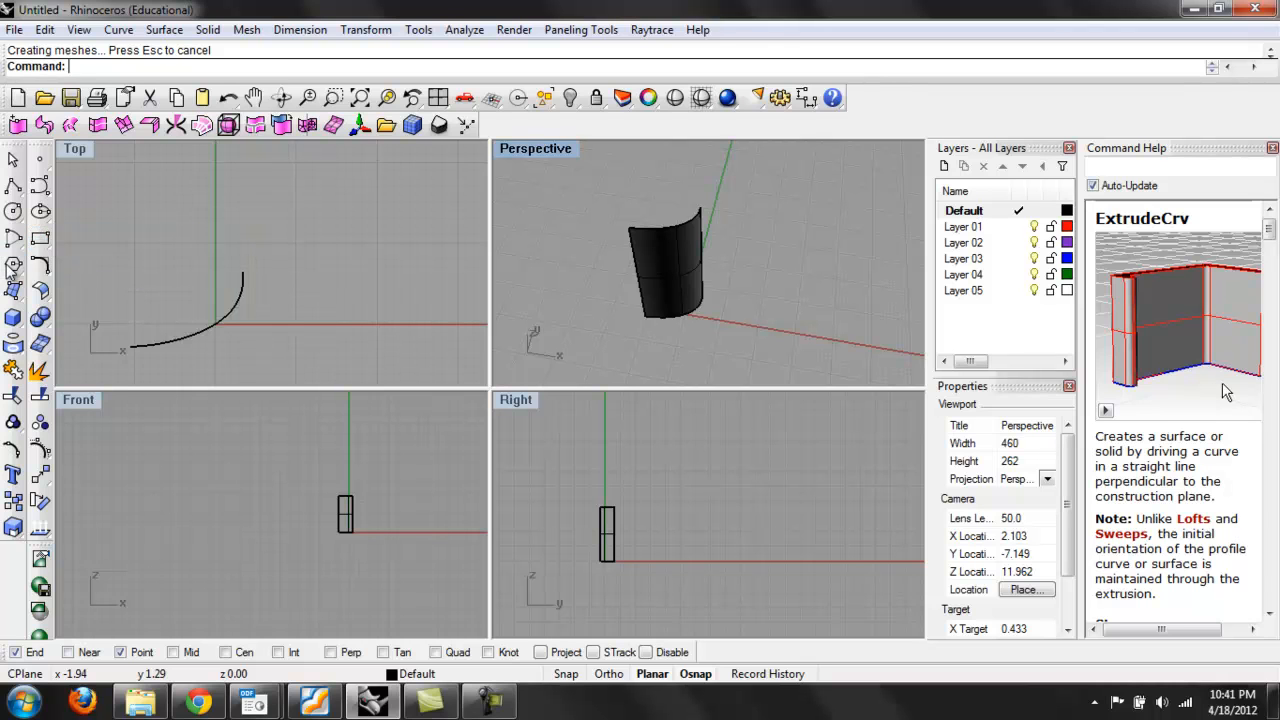
# Draw an eight-sided polygon centred in the Top view beside the curved surface
pyautogui.click(12, 212)
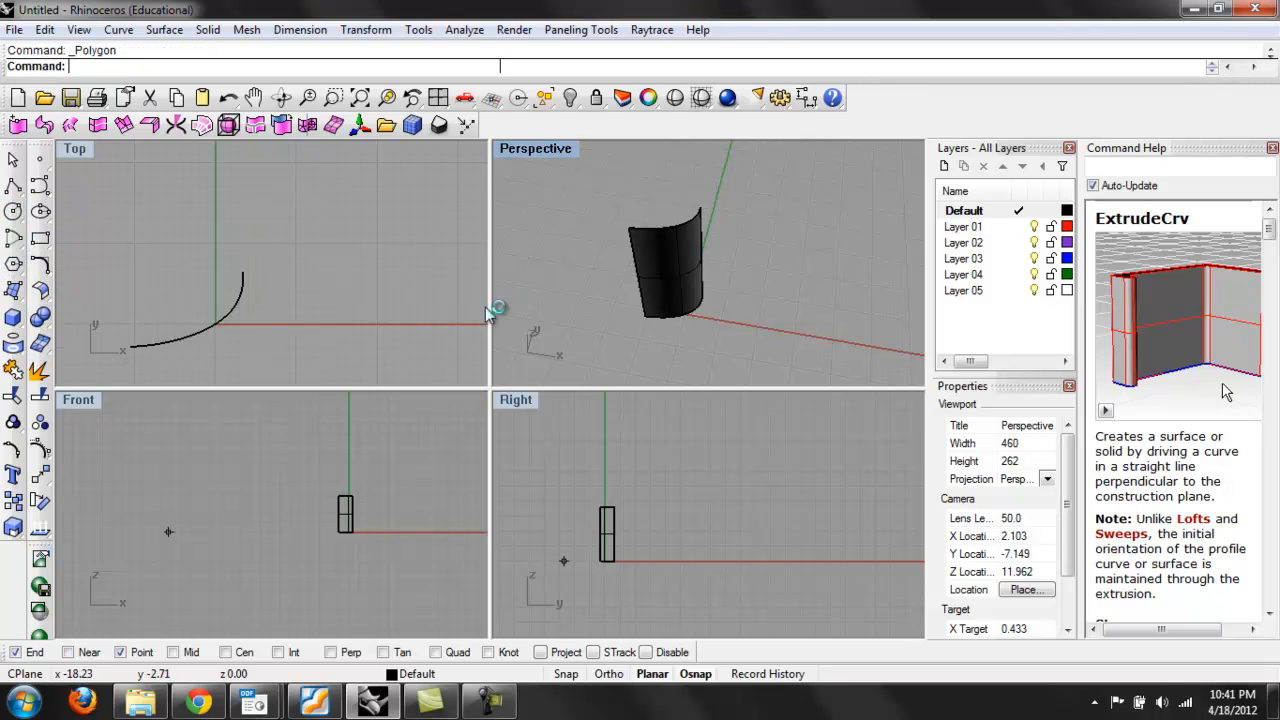
pyautogui.click(356, 320)
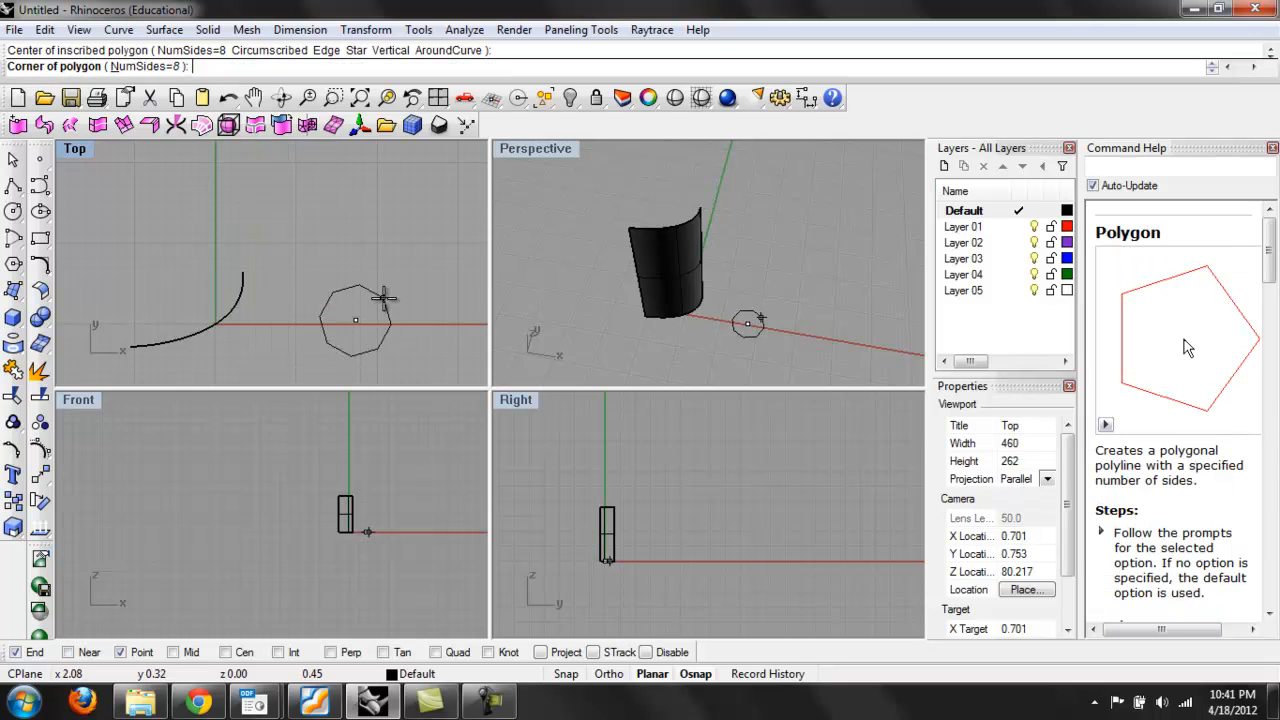
pyautogui.moveTo(410, 302)
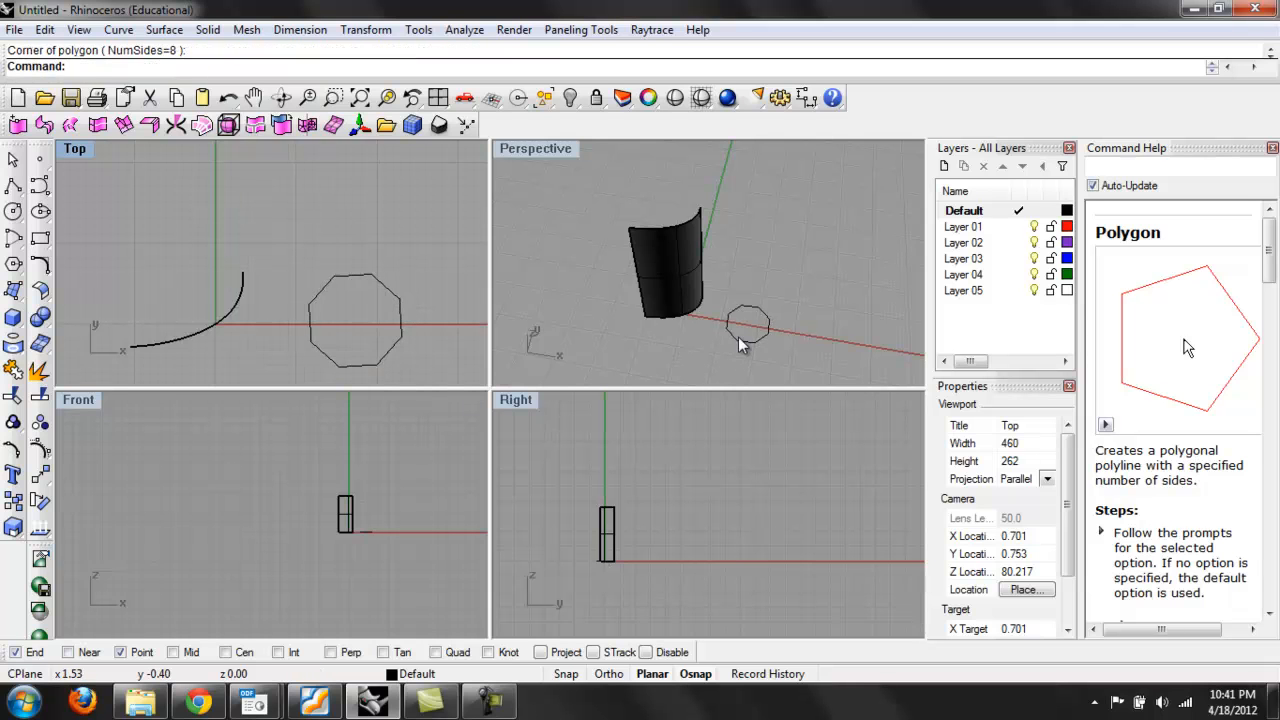
# Extrude the octagon upward with the Cap option toggled and orbit around the new column
pyautogui.click(356, 320)
pyautogui.write('ExtrudeCrv')
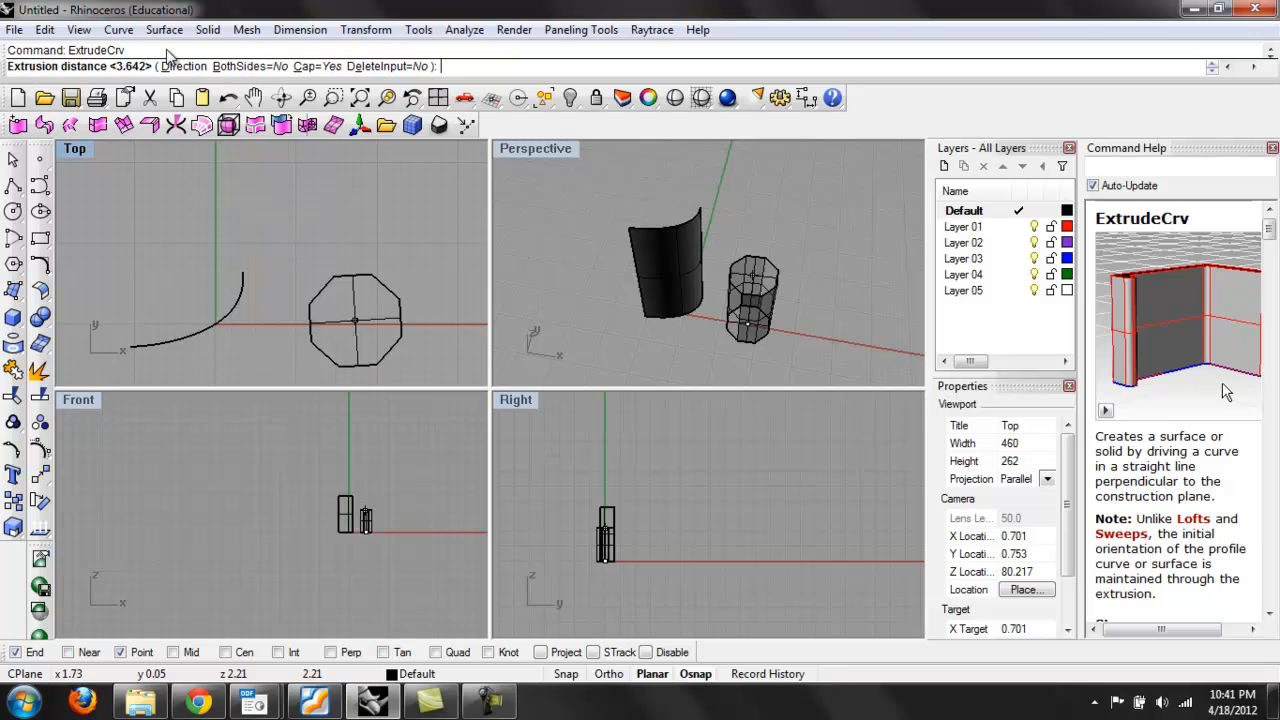
pyautogui.moveTo(344, 52)
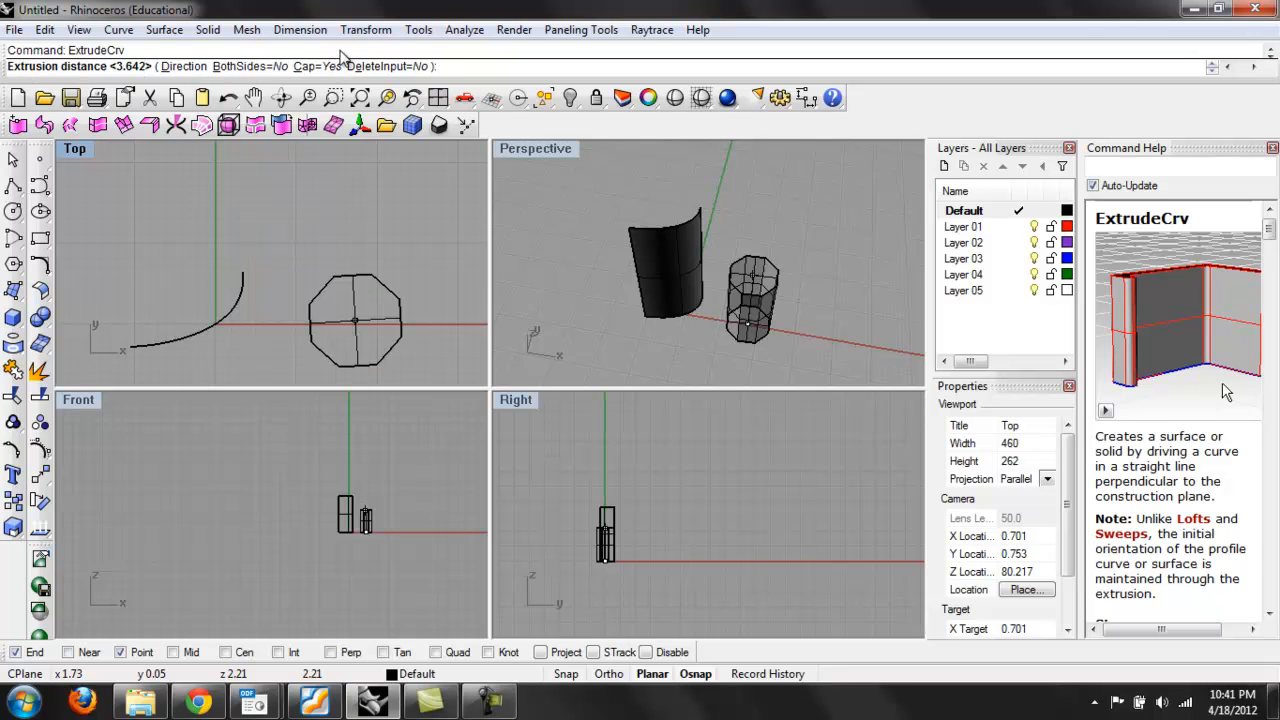
pyautogui.click(318, 66)
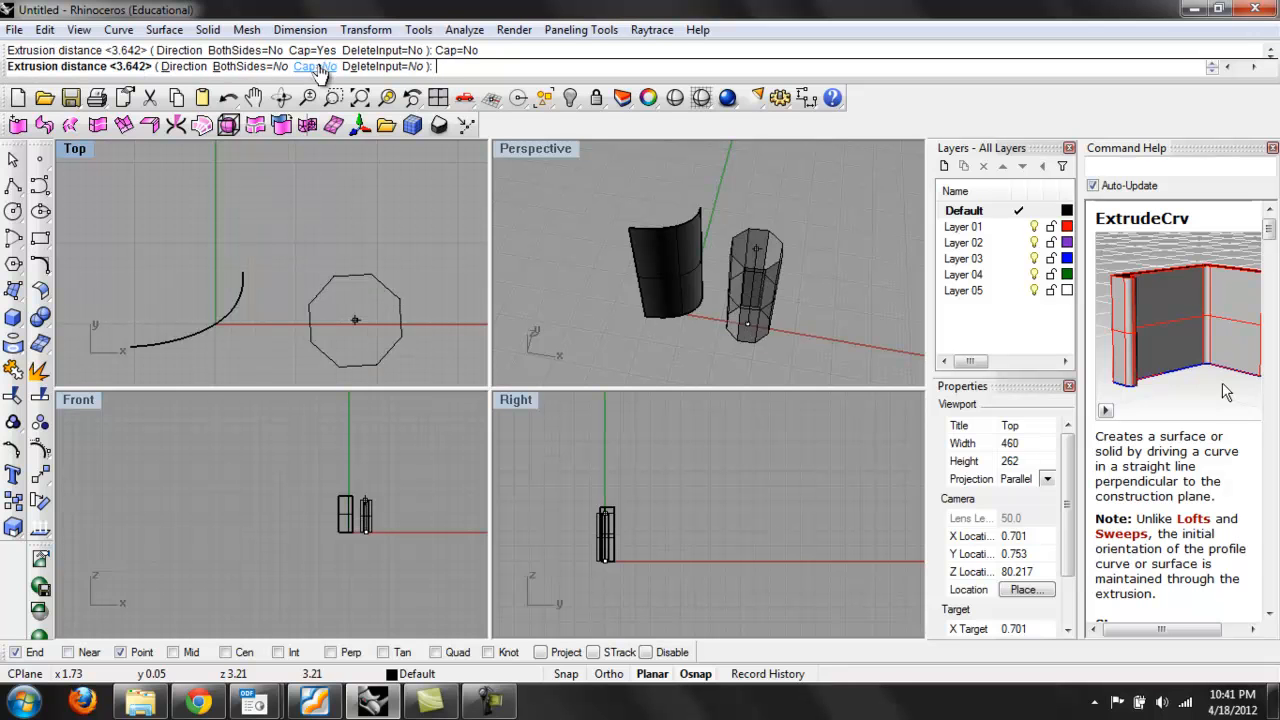
pyautogui.click(316, 66)
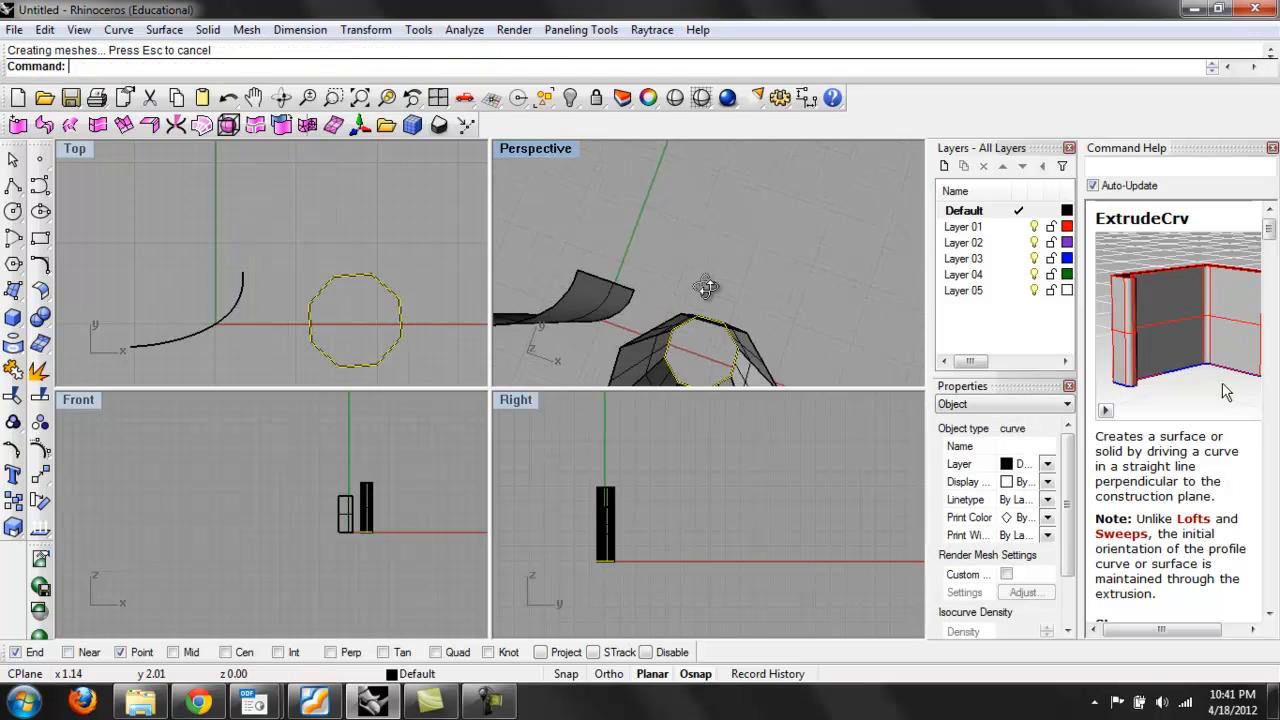
pyautogui.moveTo(708, 288); pyautogui.dragTo(696, 248)
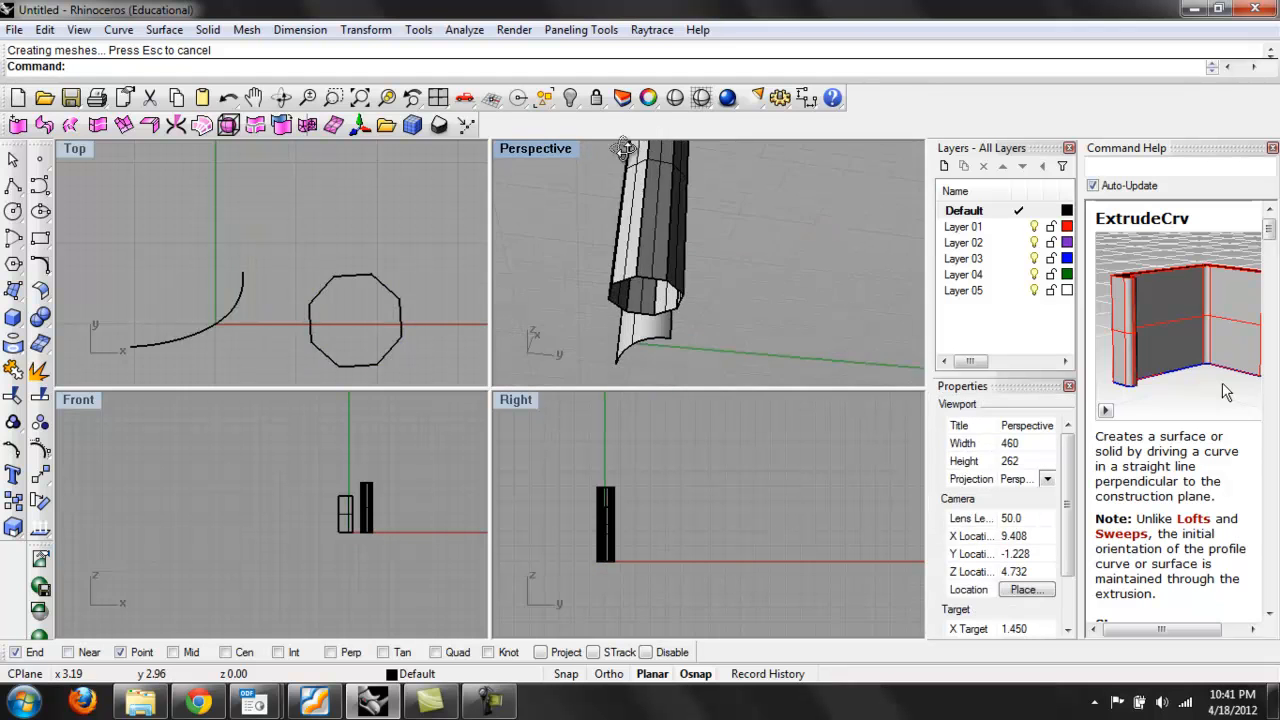
pyautogui.moveTo(620, 250); pyautogui.dragTo(810, 230)
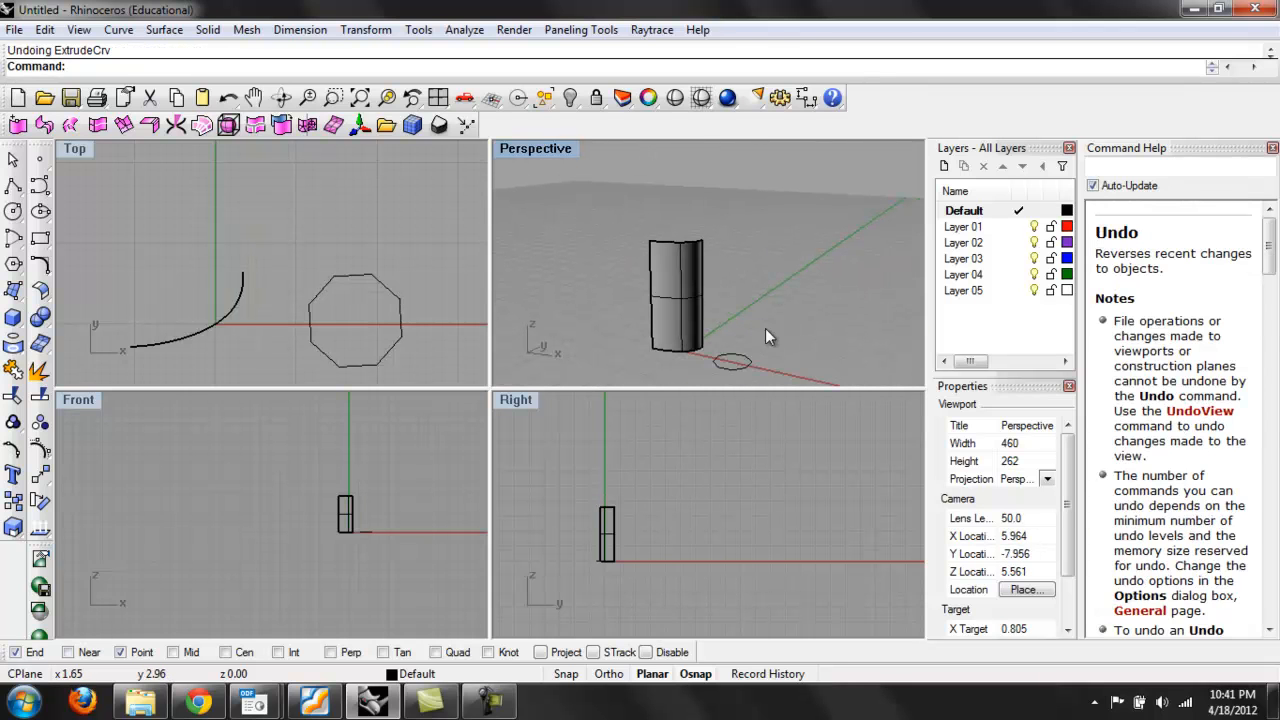
# Re-extrude the octagon with Cap=Yes into a taller closed octagonal column
pyautogui.click(354, 320)
pyautogui.write('ExtrudeCrv')
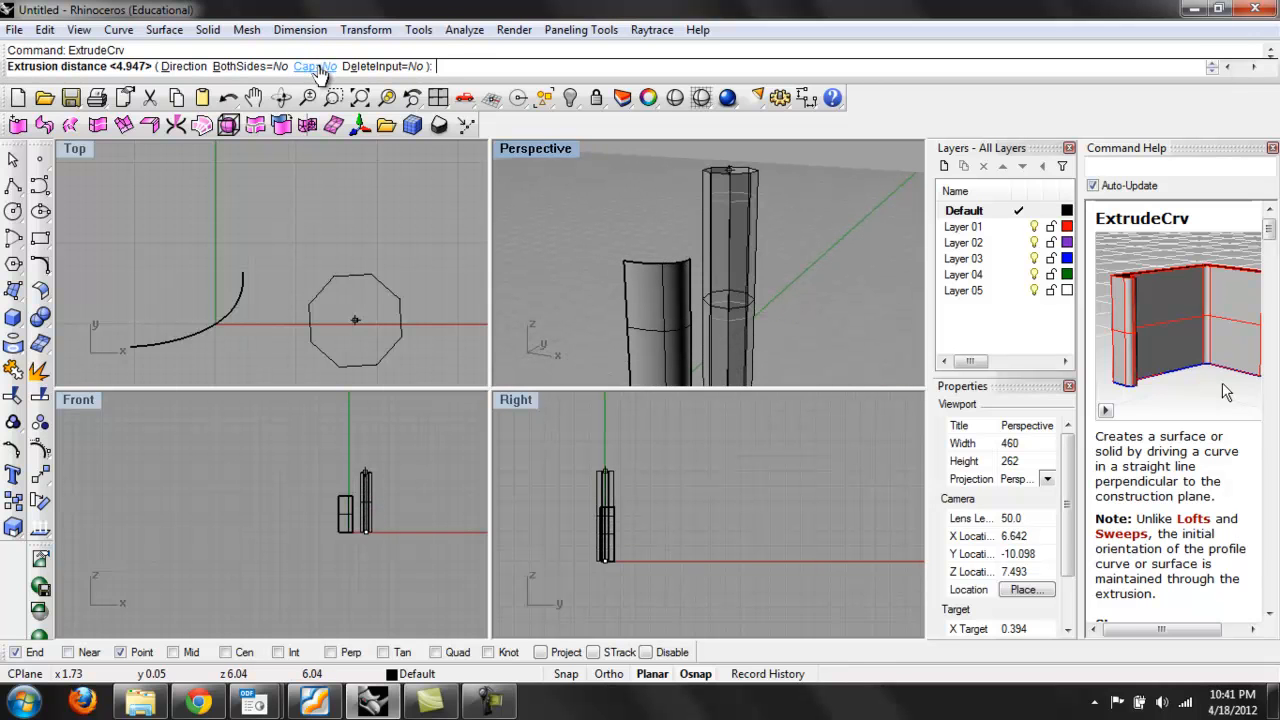
pyautogui.click(312, 66)
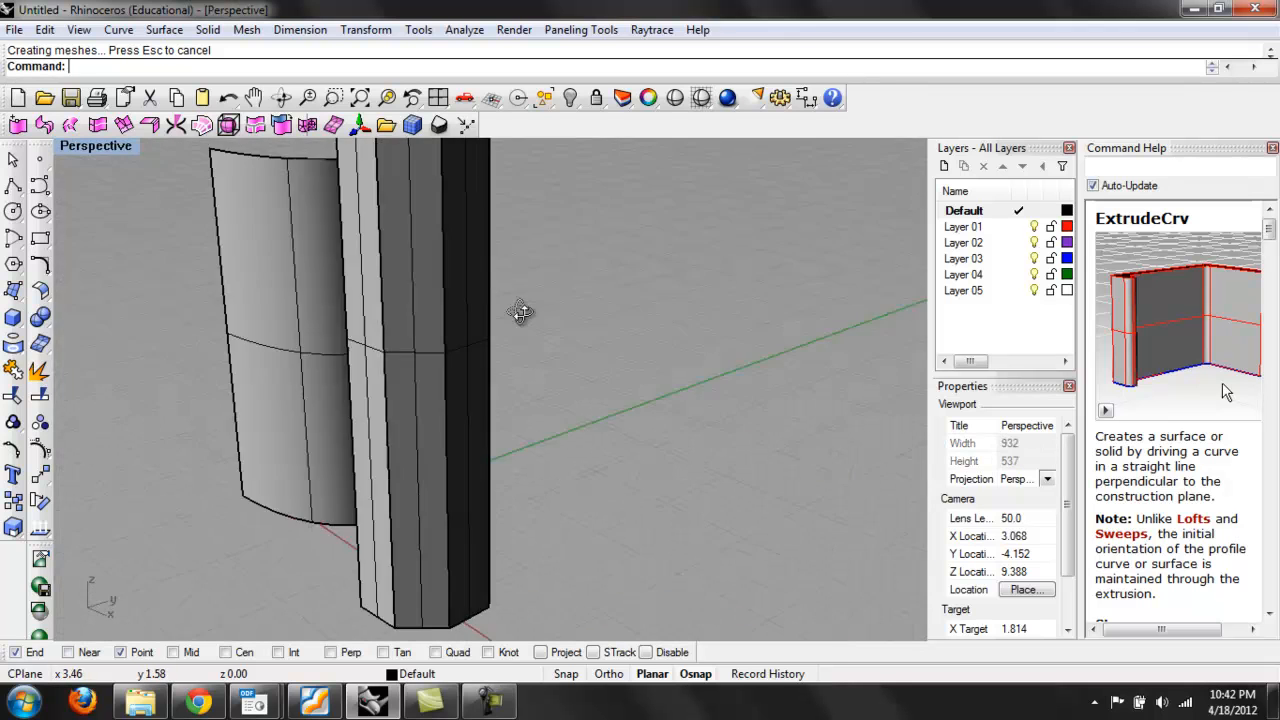
# Orbit the shaded Perspective view around the curved surface and capped column
pyautogui.moveTo(520, 312); pyautogui.dragTo(590, 472)
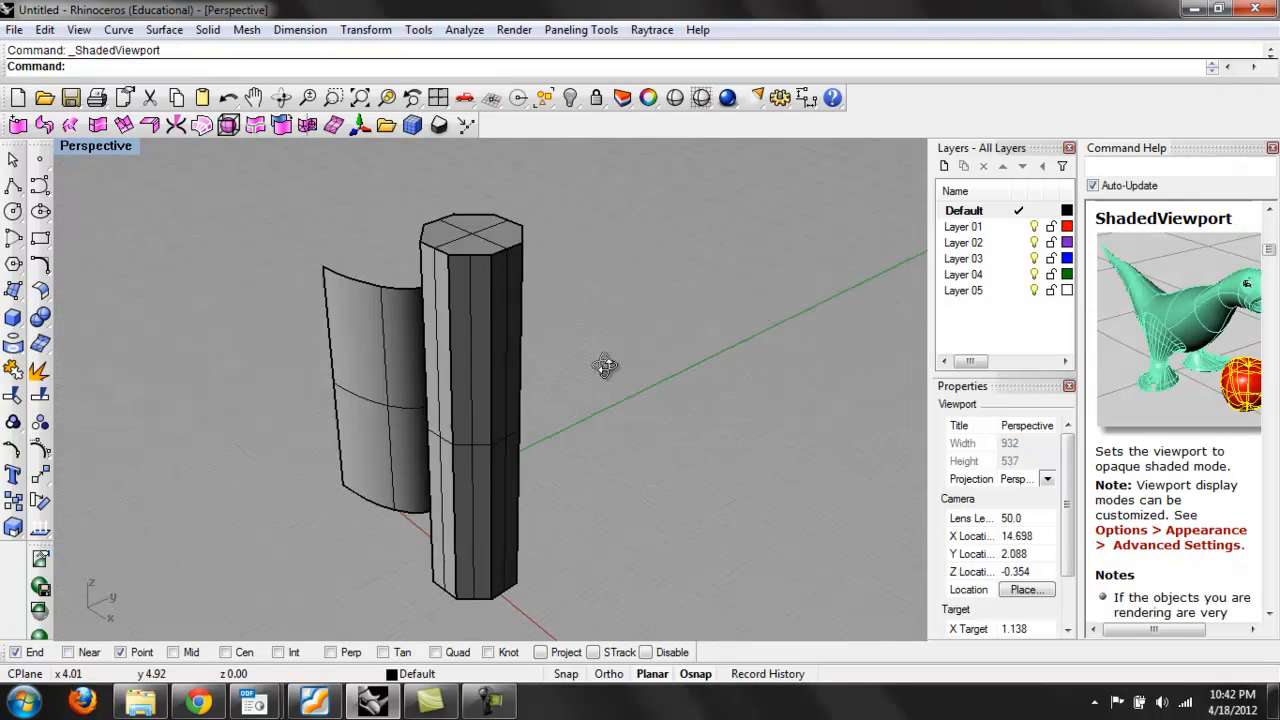
pyautogui.moveTo(604, 364); pyautogui.dragTo(612, 450)
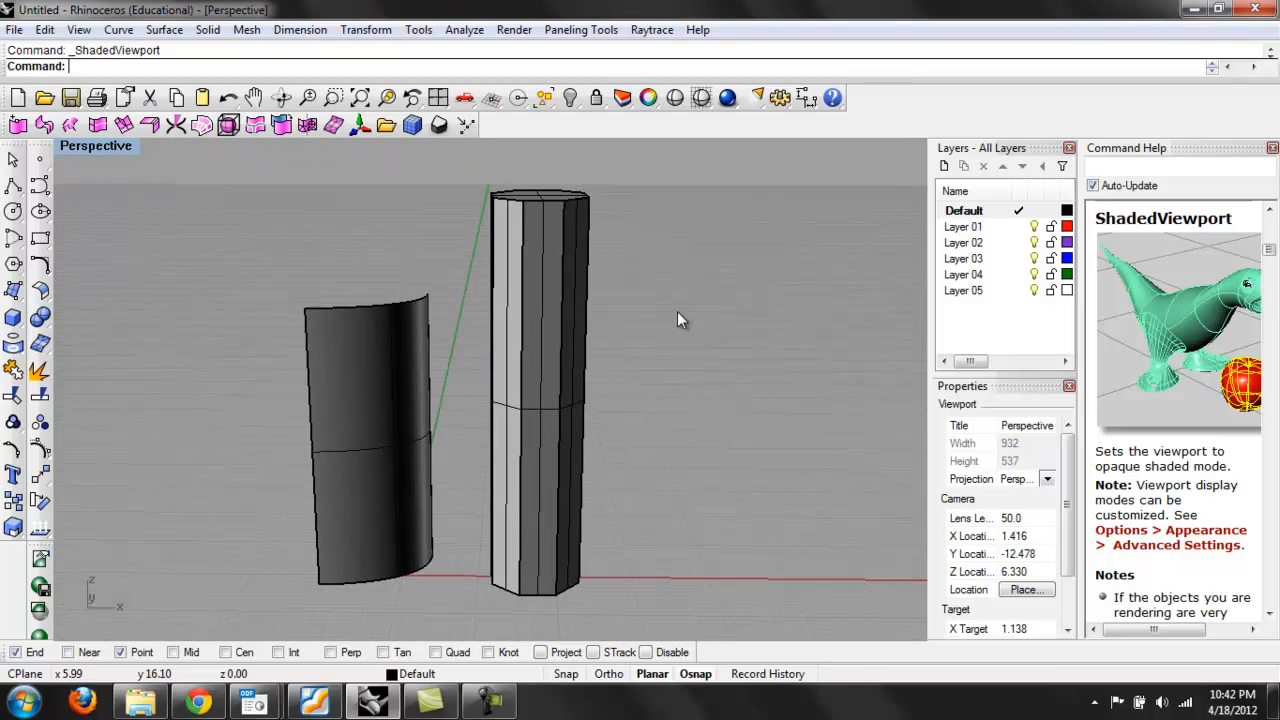
pyautogui.click(540, 410)
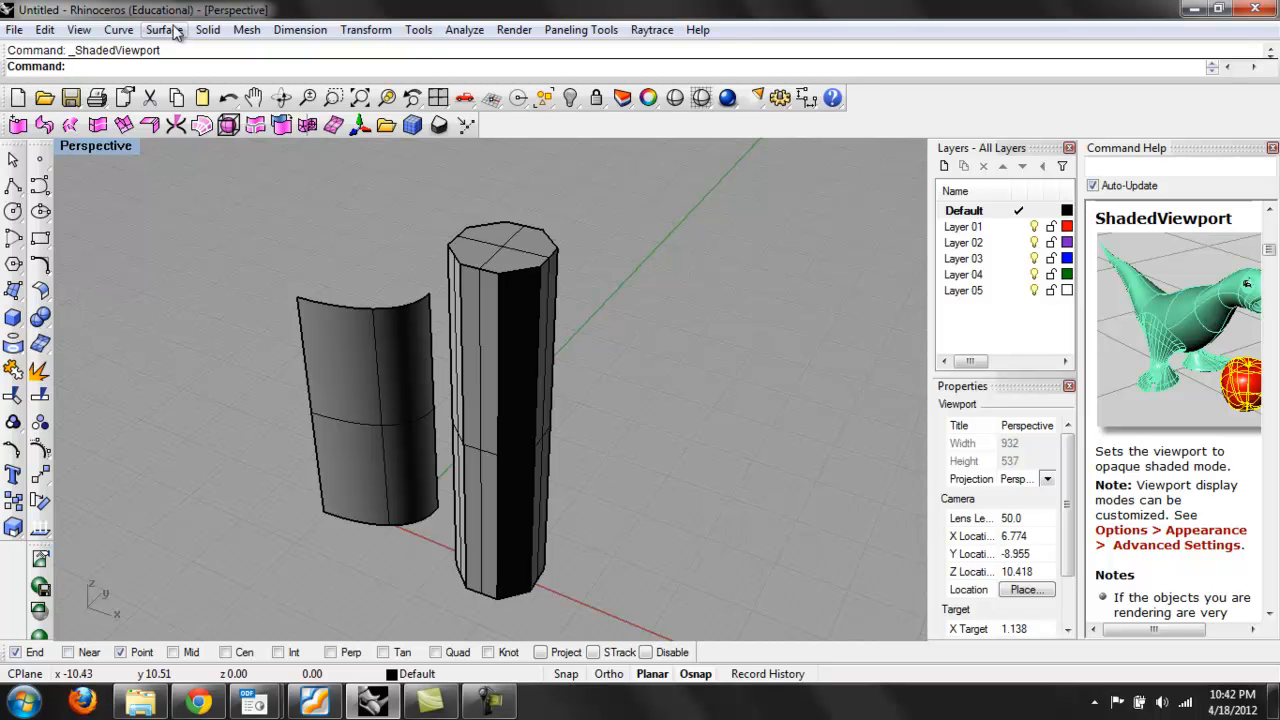
# Create a tall box solid (Corner to Corner, Height) beside the column and orbit around it
pyautogui.click(208, 30)
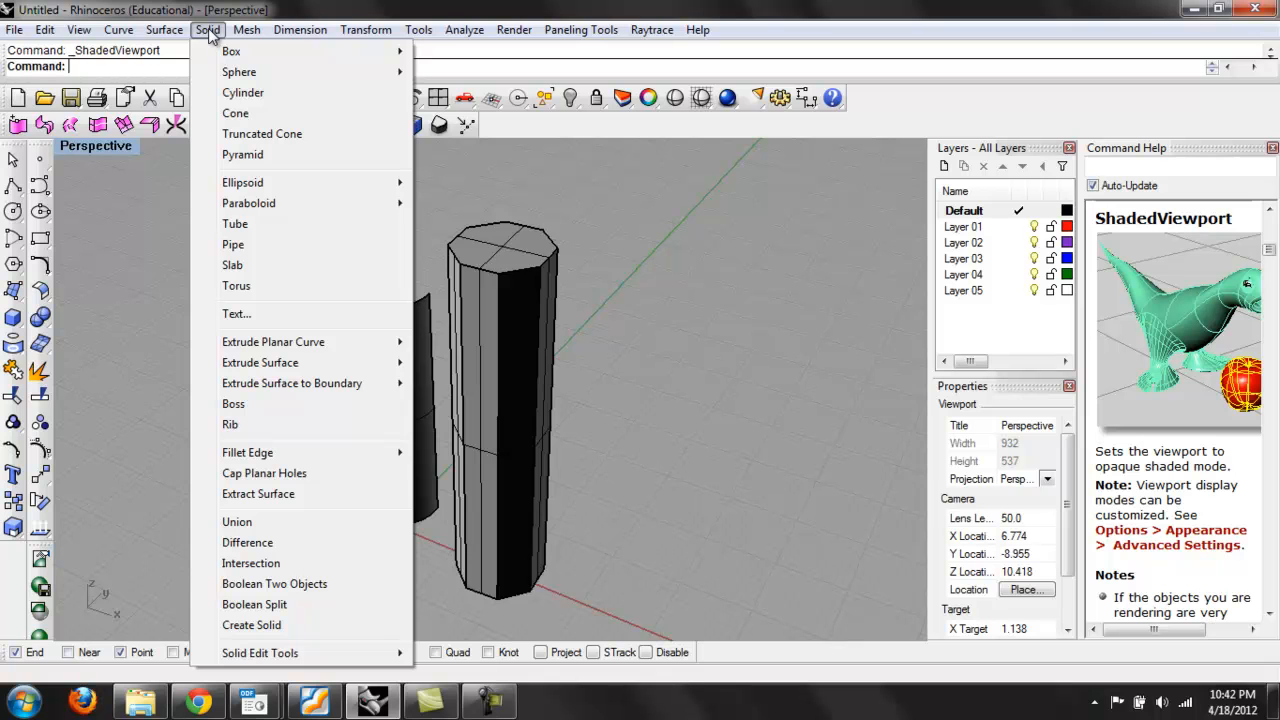
pyautogui.moveTo(232, 52)
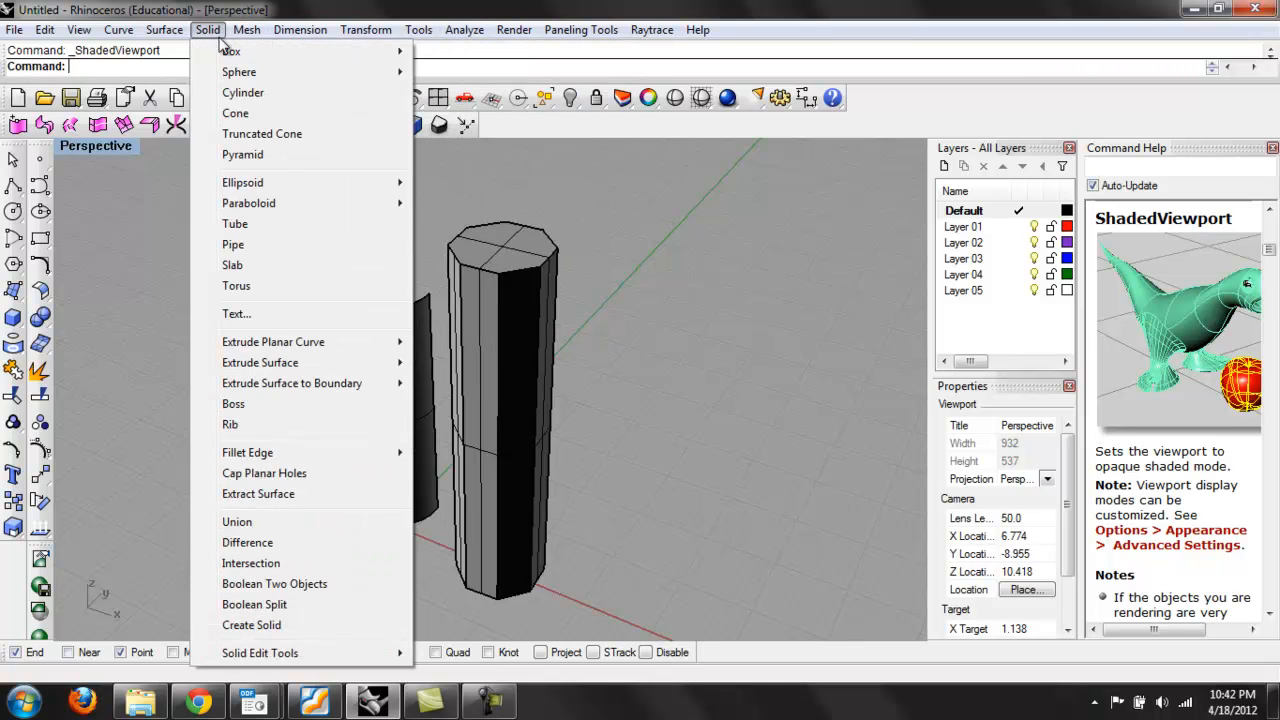
pyautogui.moveTo(232, 52)
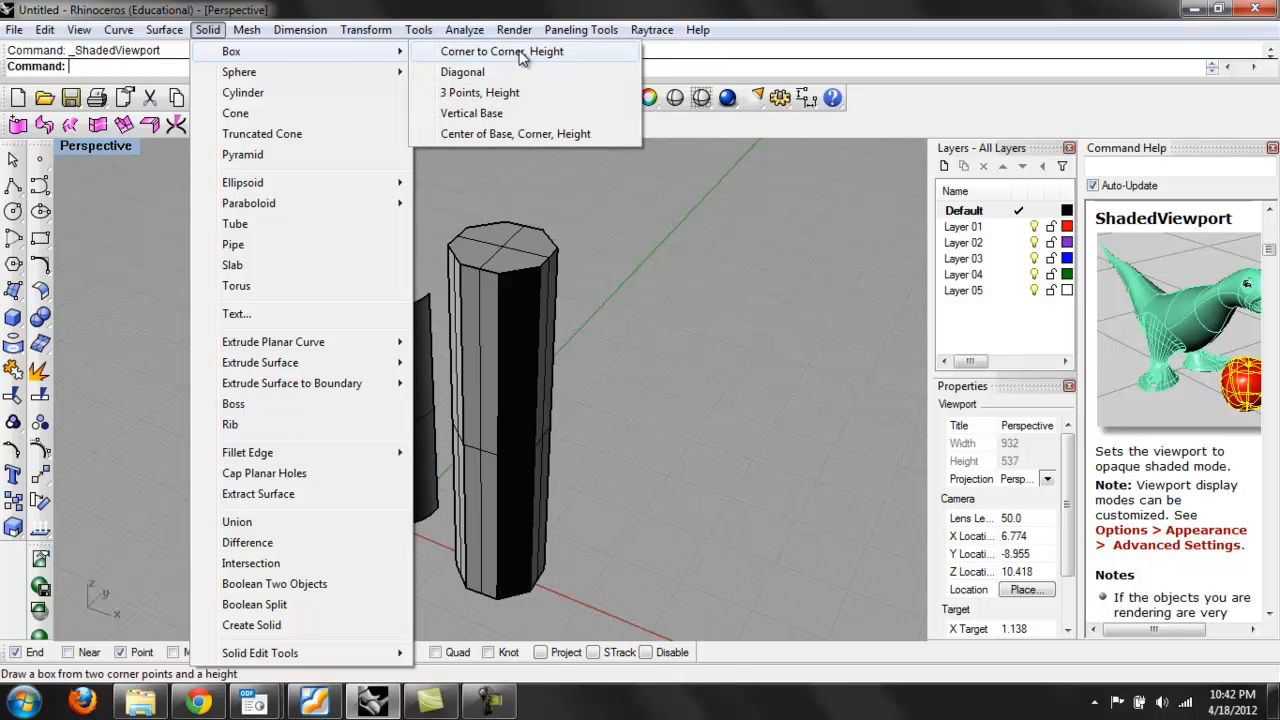
pyautogui.click(496, 52)
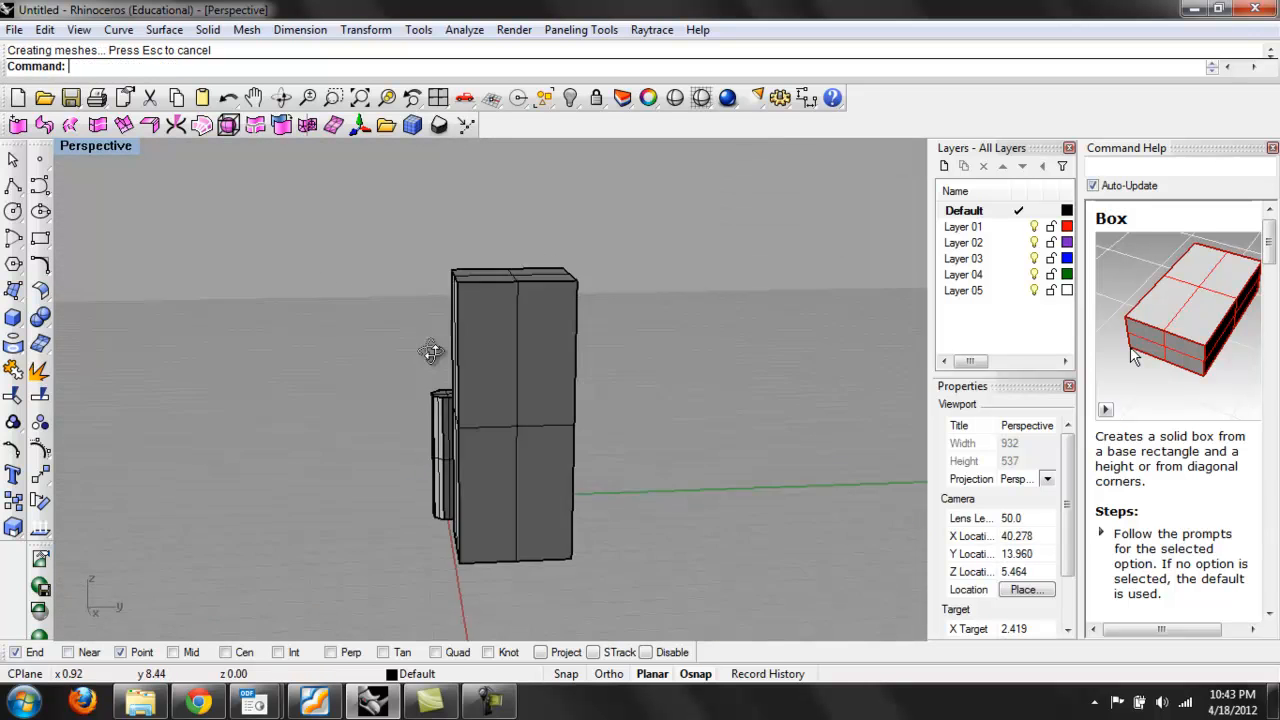
pyautogui.moveTo(430, 352); pyautogui.dragTo(490, 300)
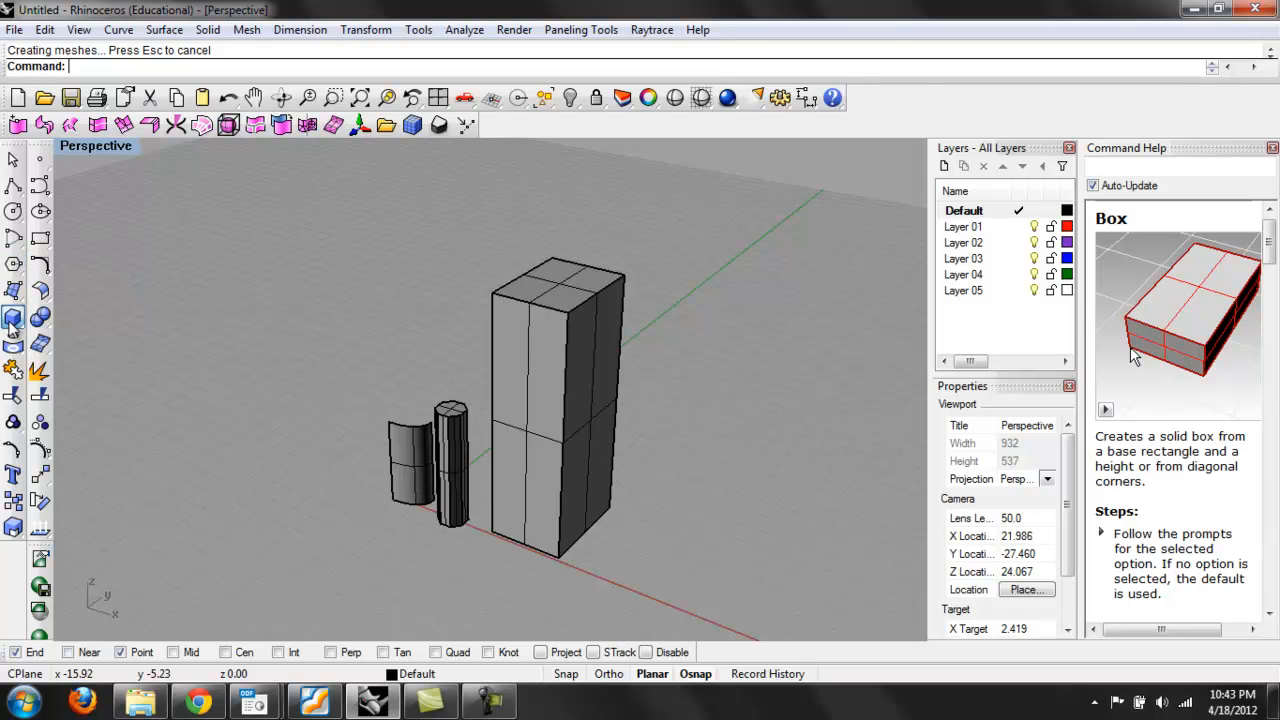
# Bring up the Solid primitives flyout for the cylinder
pyautogui.click(14, 318)
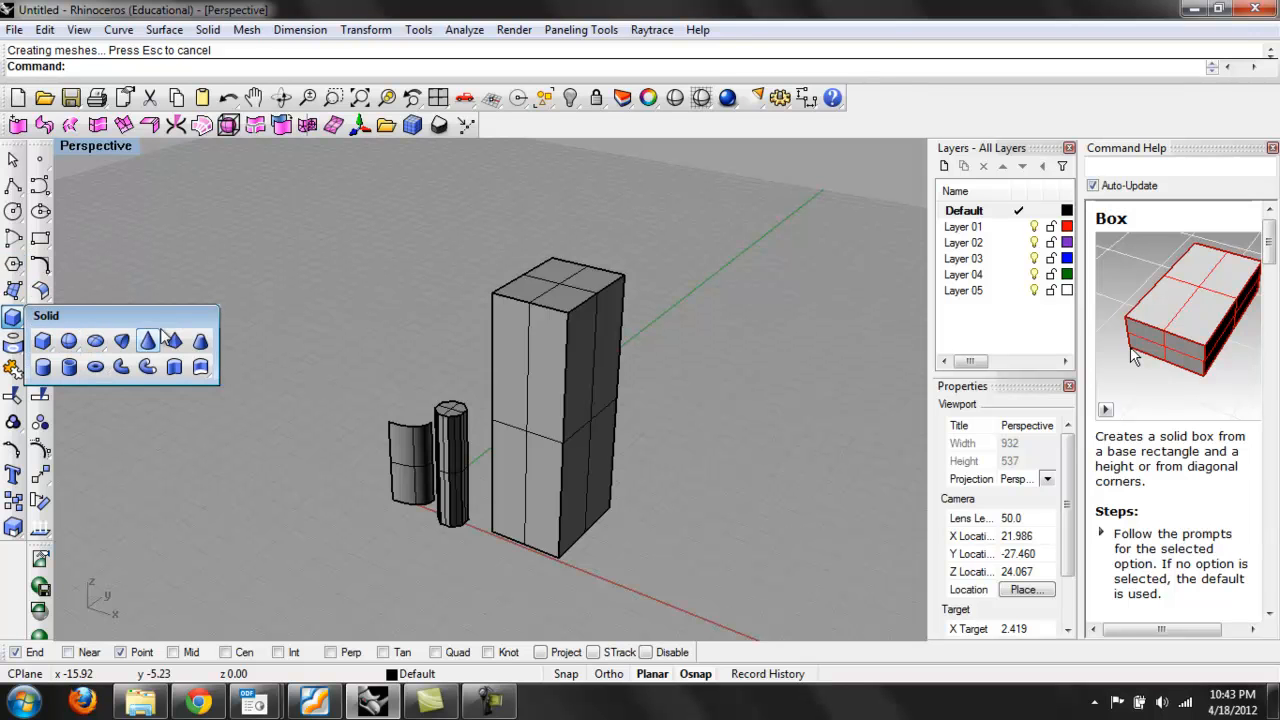
pyautogui.moveTo(120, 340)
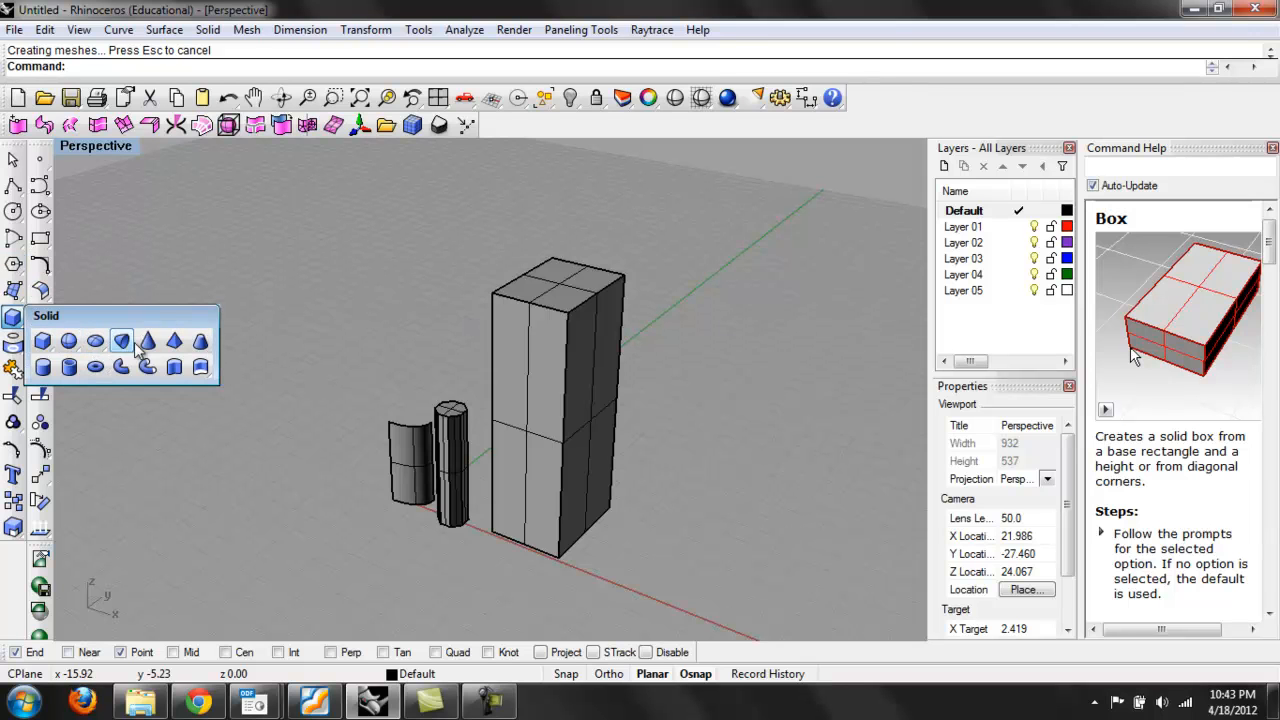
pyautogui.moveTo(84, 316)
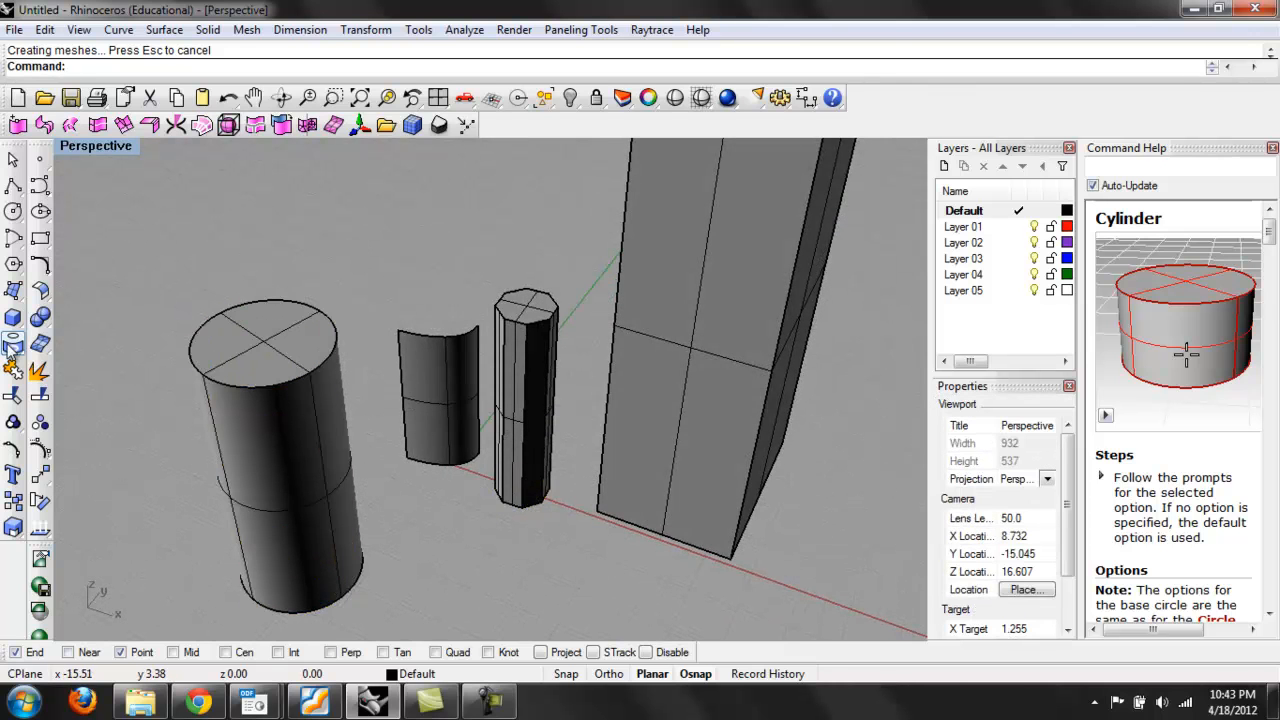
pyautogui.moveTo(536, 382)
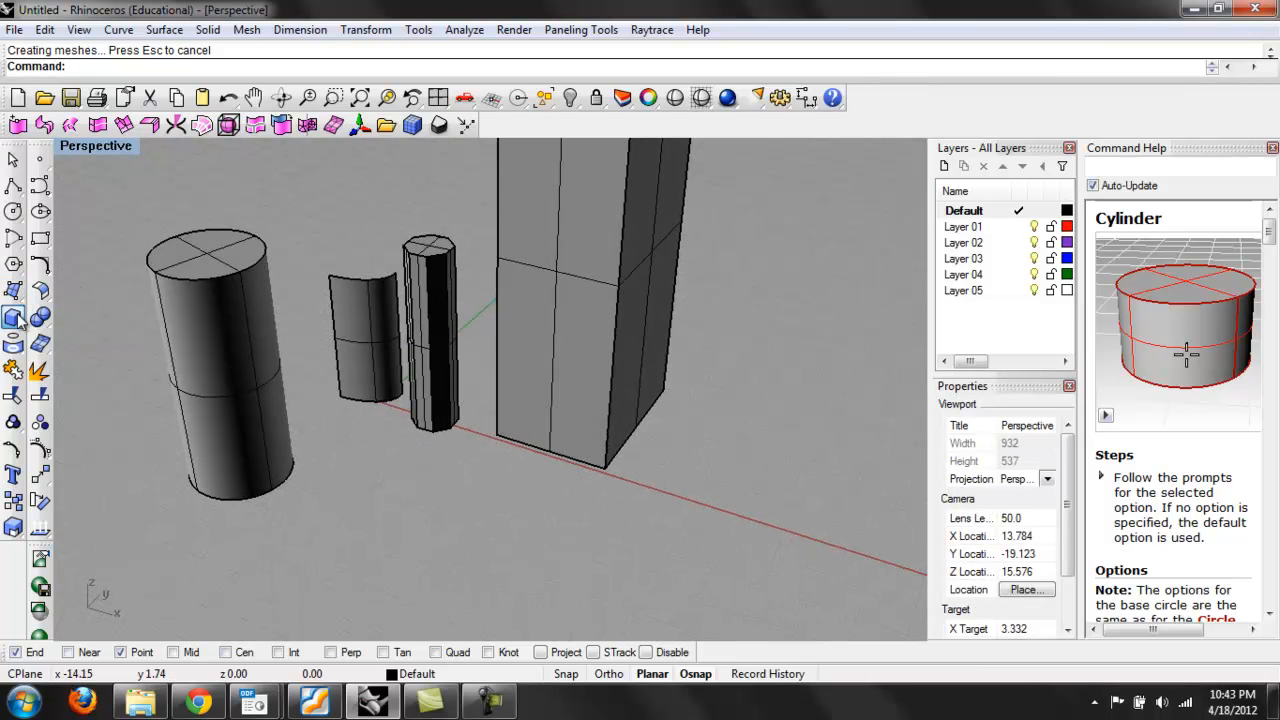
# Start a solid sphere from the Solid flyout in front of the tall box
pyautogui.click(12, 316)
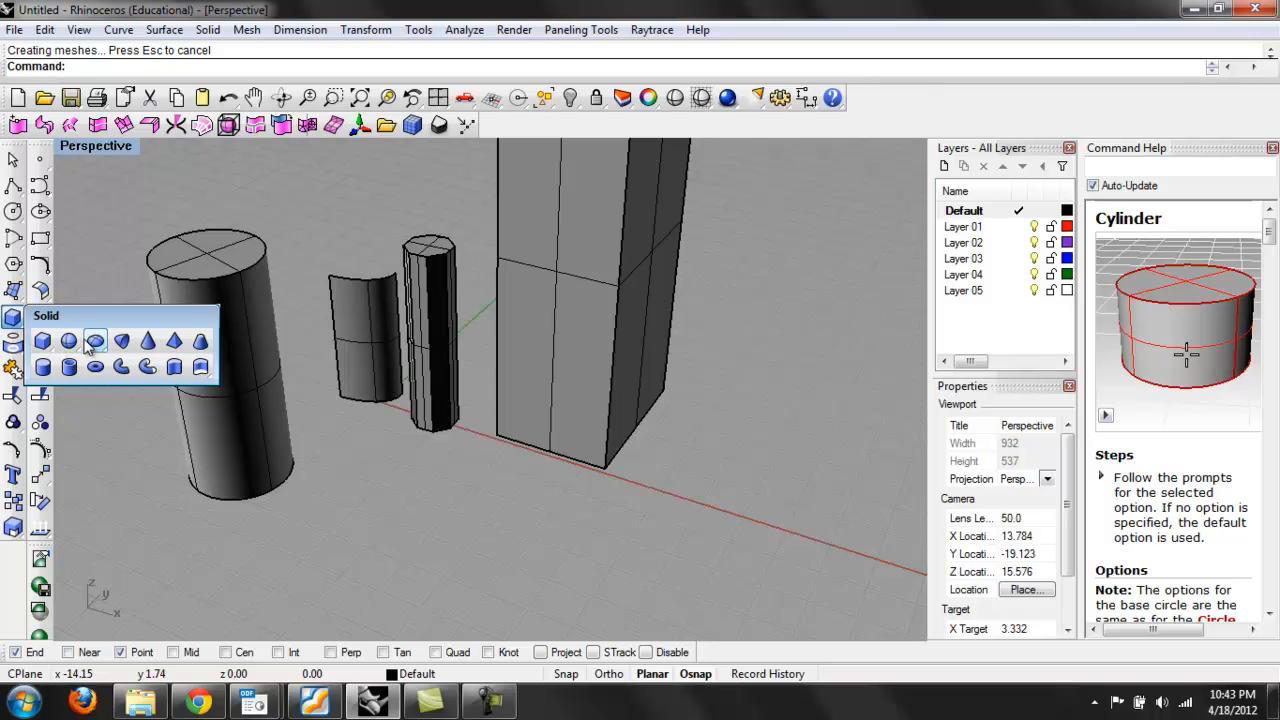
pyautogui.moveTo(92, 340)
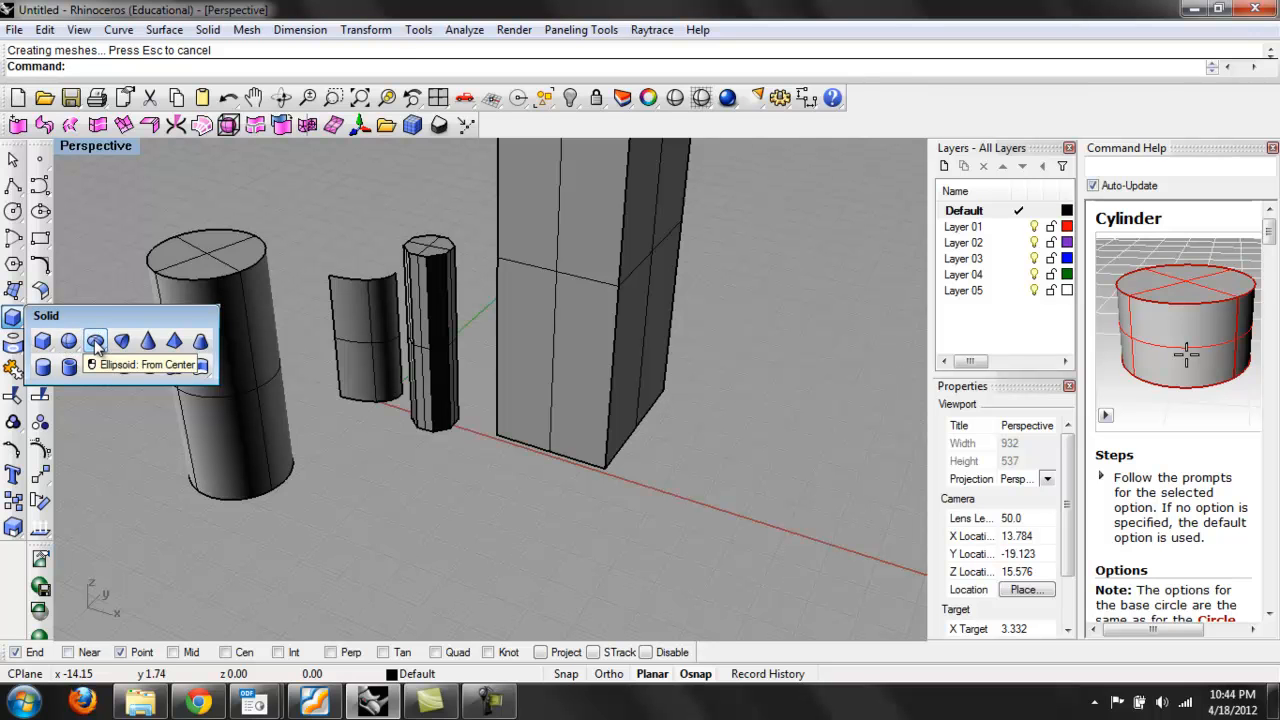
pyautogui.click(94, 340)
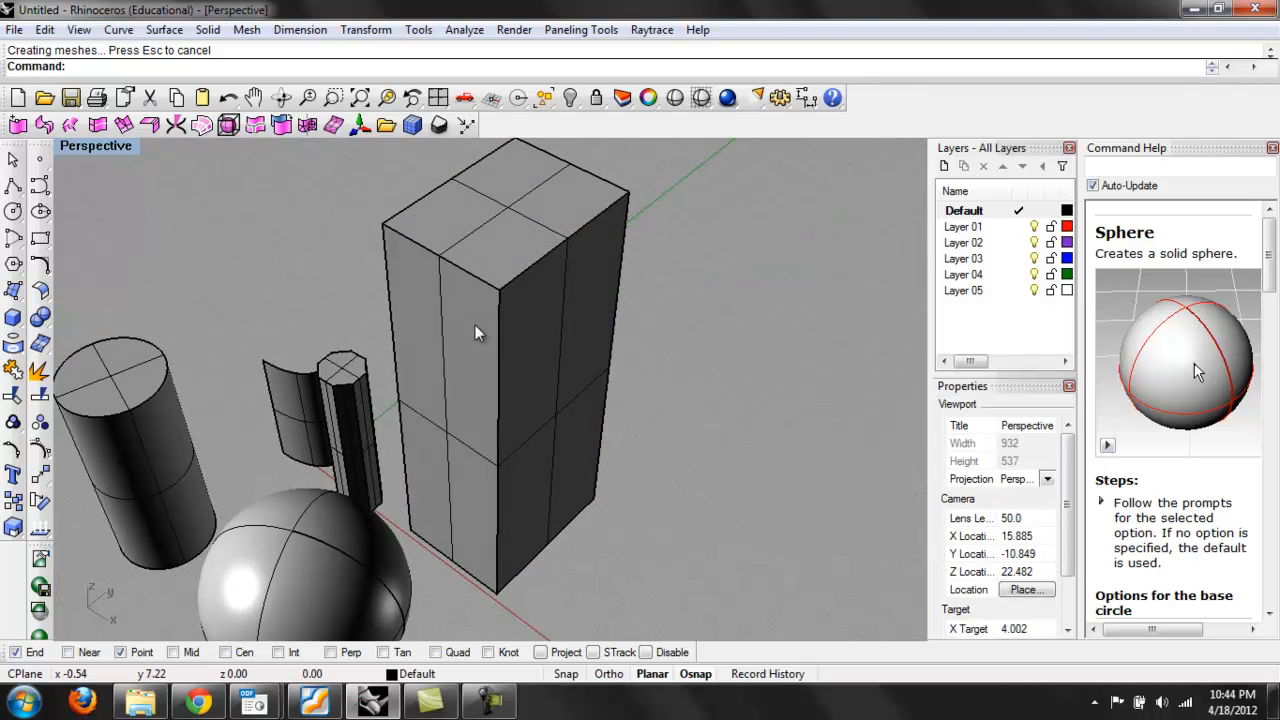
pyautogui.moveTo(516, 264)
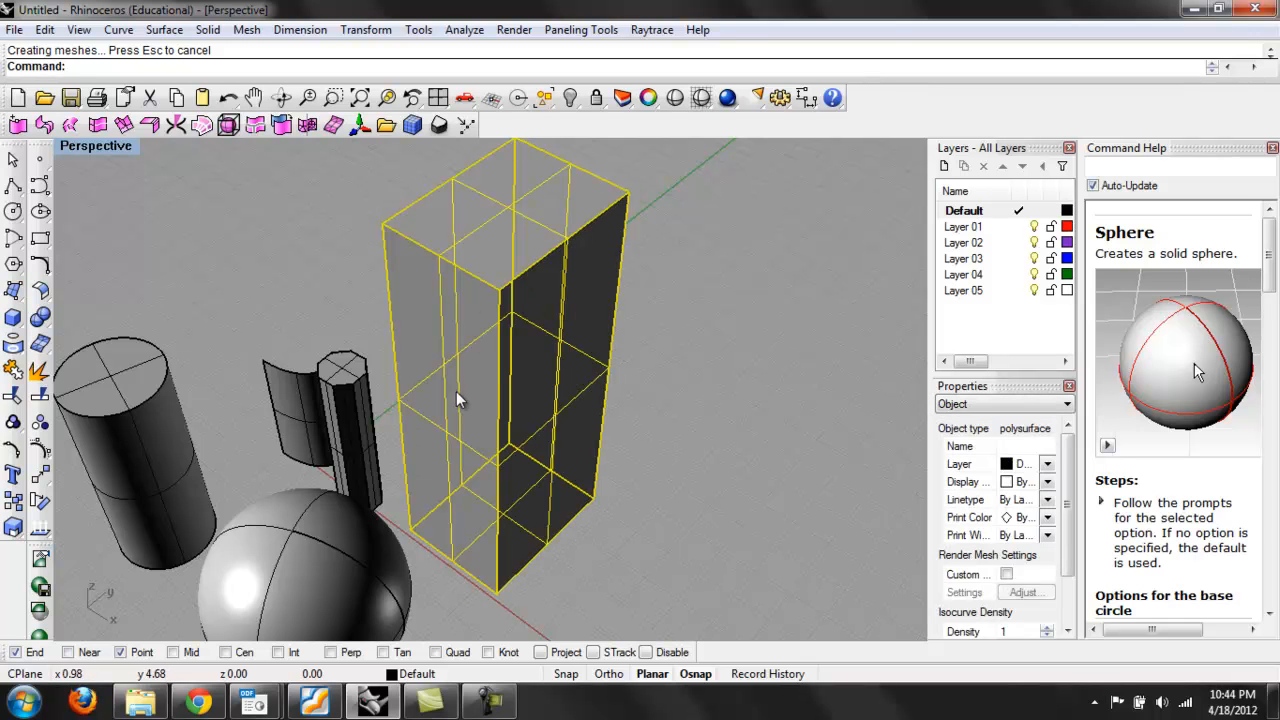
pyautogui.moveTo(556, 236)
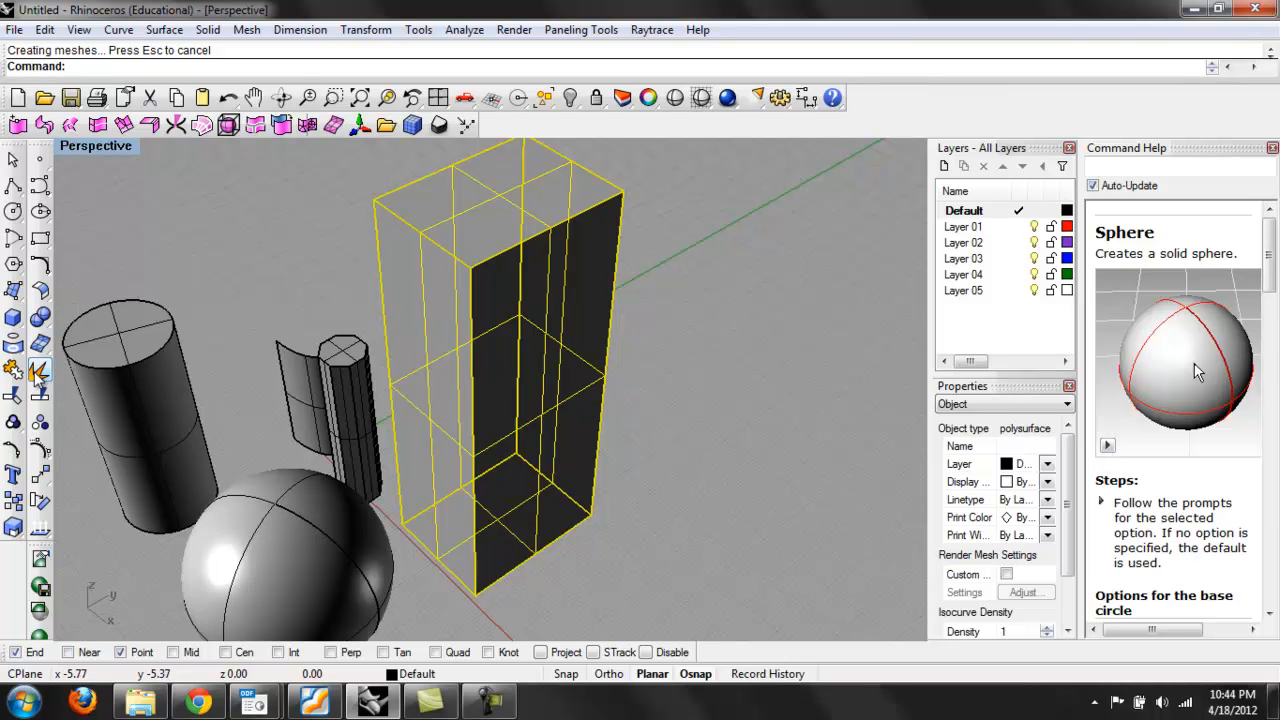
# Explode the tall box and pull a face away from it
pyautogui.click(12, 372)
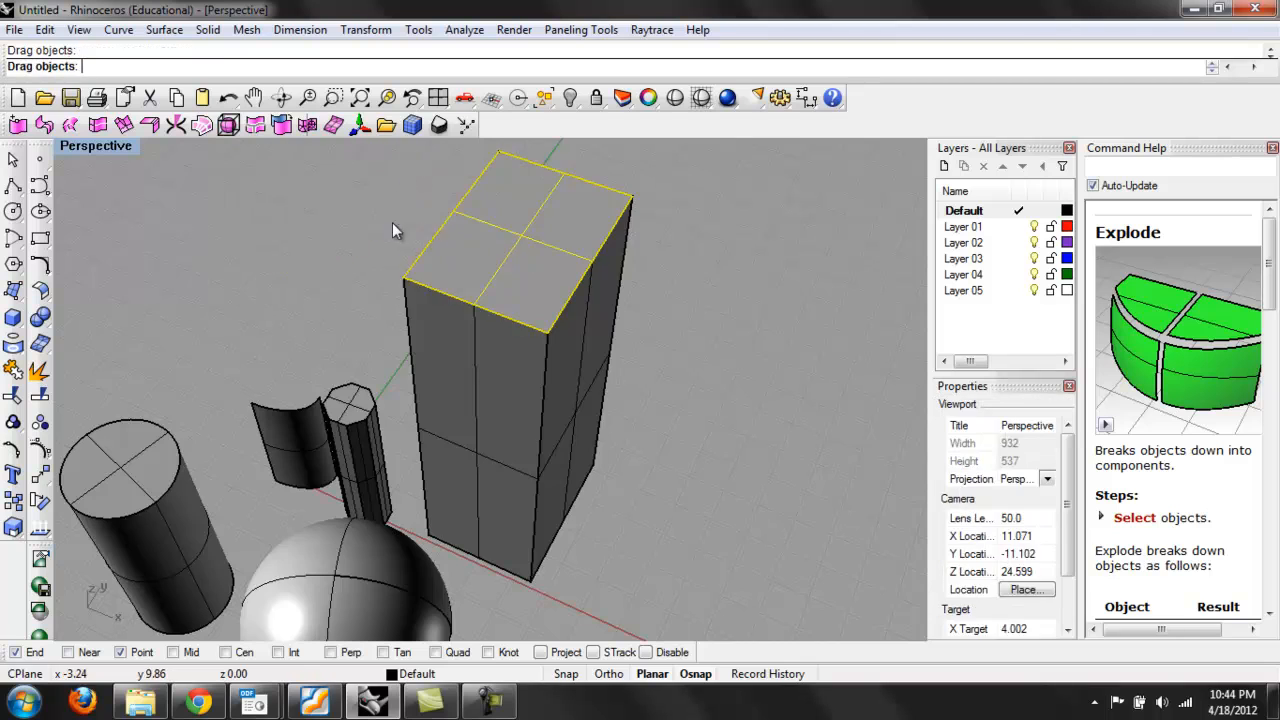
pyautogui.moveTo(480, 250); pyautogui.dragTo(340, 270)
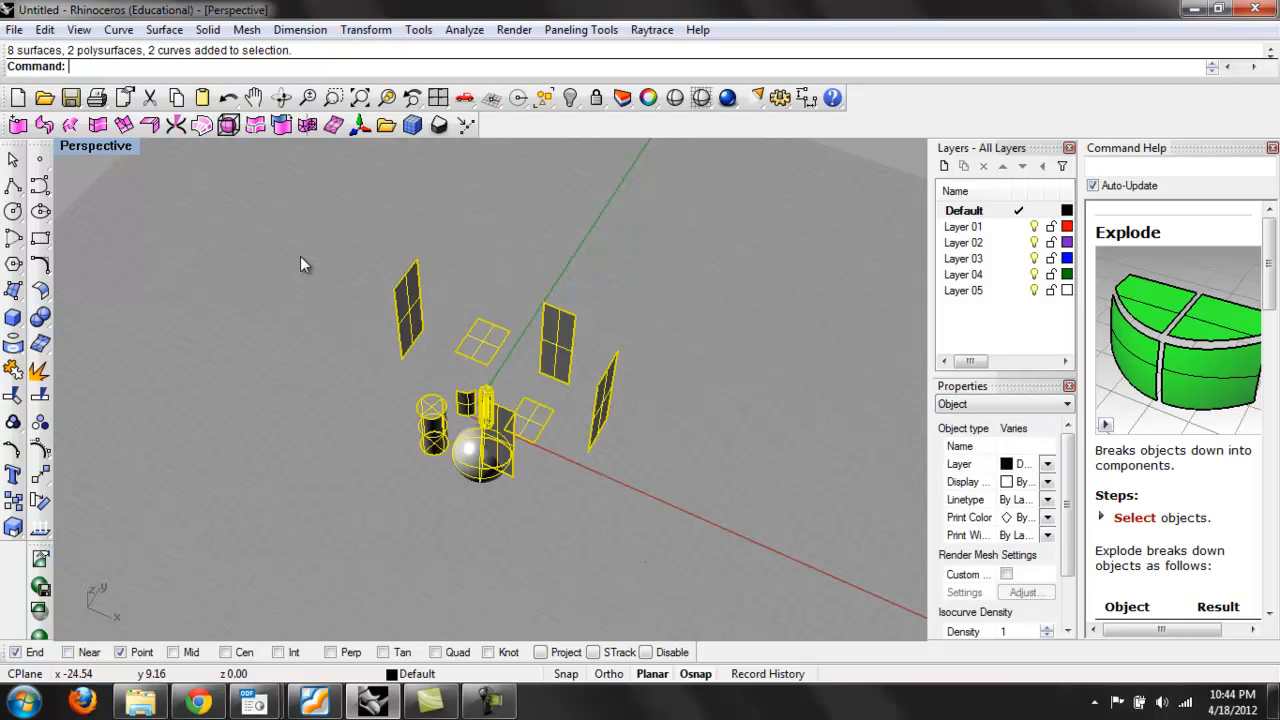
# Delete all selected objects, leaving an empty scene, and browse the Solid menu
pyautogui.press('Delete')
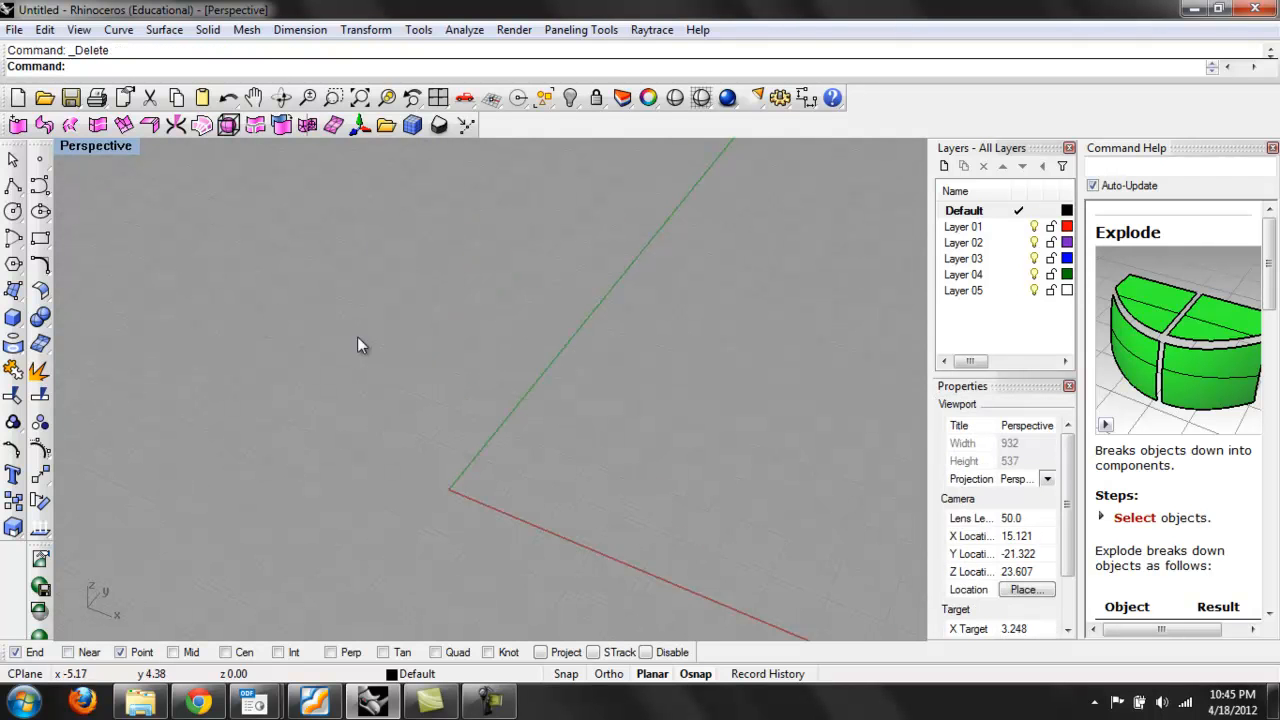
pyautogui.click(204, 30)
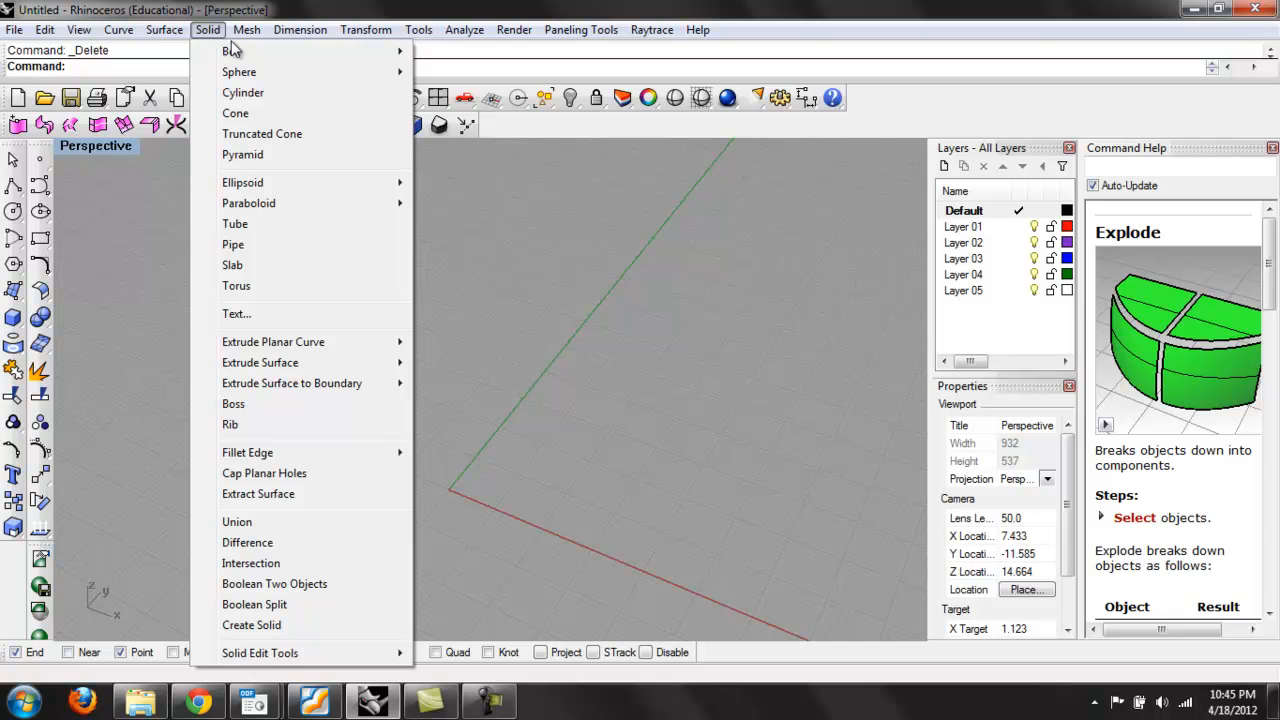
pyautogui.moveTo(232, 52)
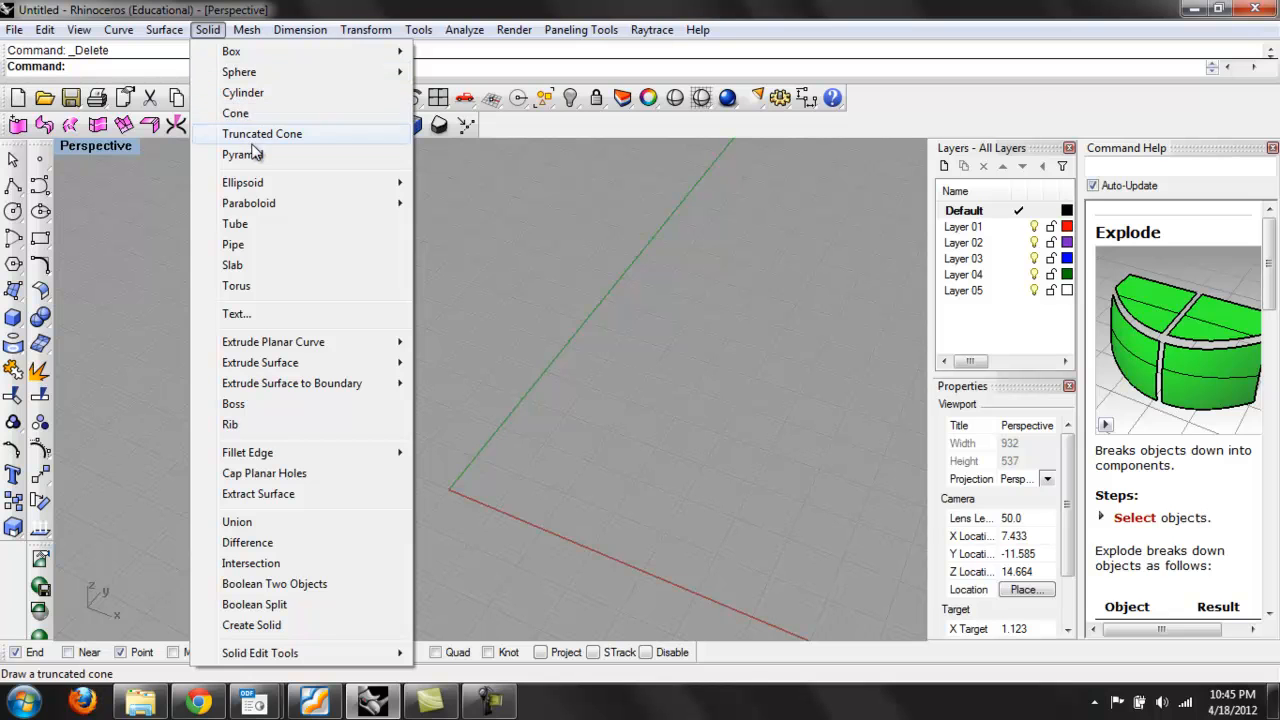
pyautogui.moveTo(276, 210)
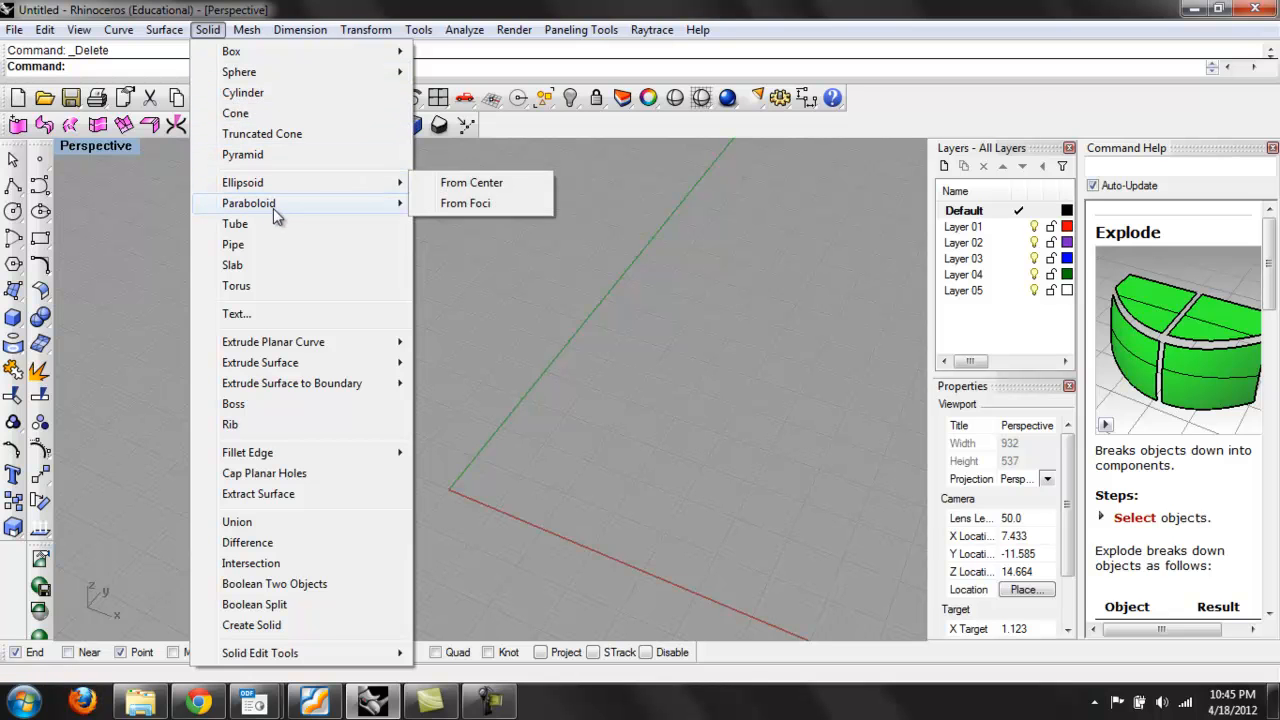
pyautogui.moveTo(280, 210)
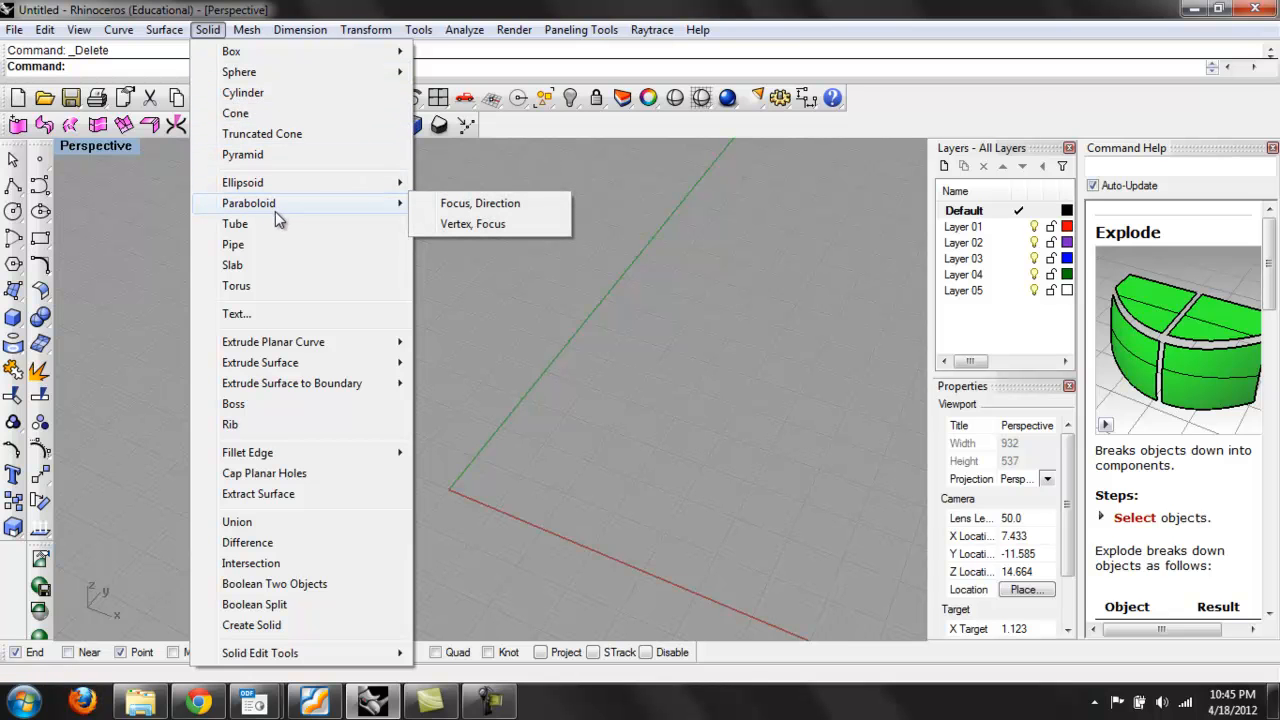
pyautogui.moveTo(236, 284)
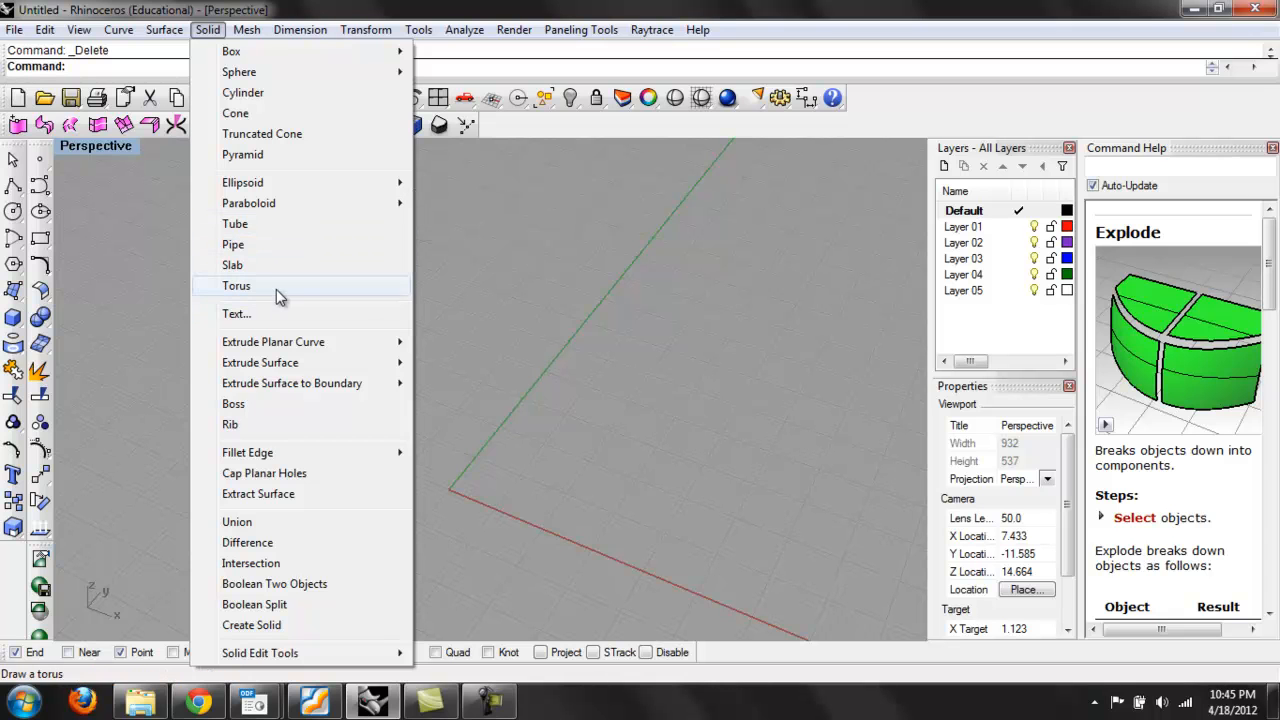
# Create a solid torus centred at the origin
pyautogui.click(236, 286)
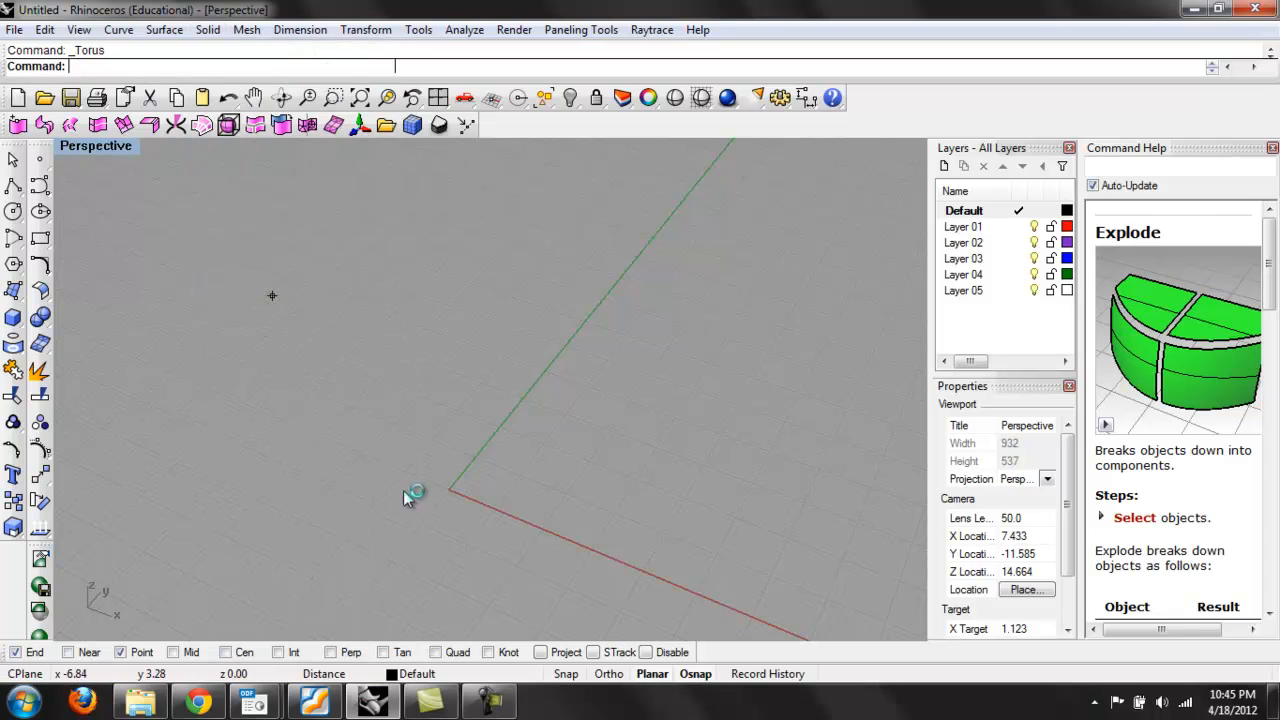
pyautogui.click(412, 492)
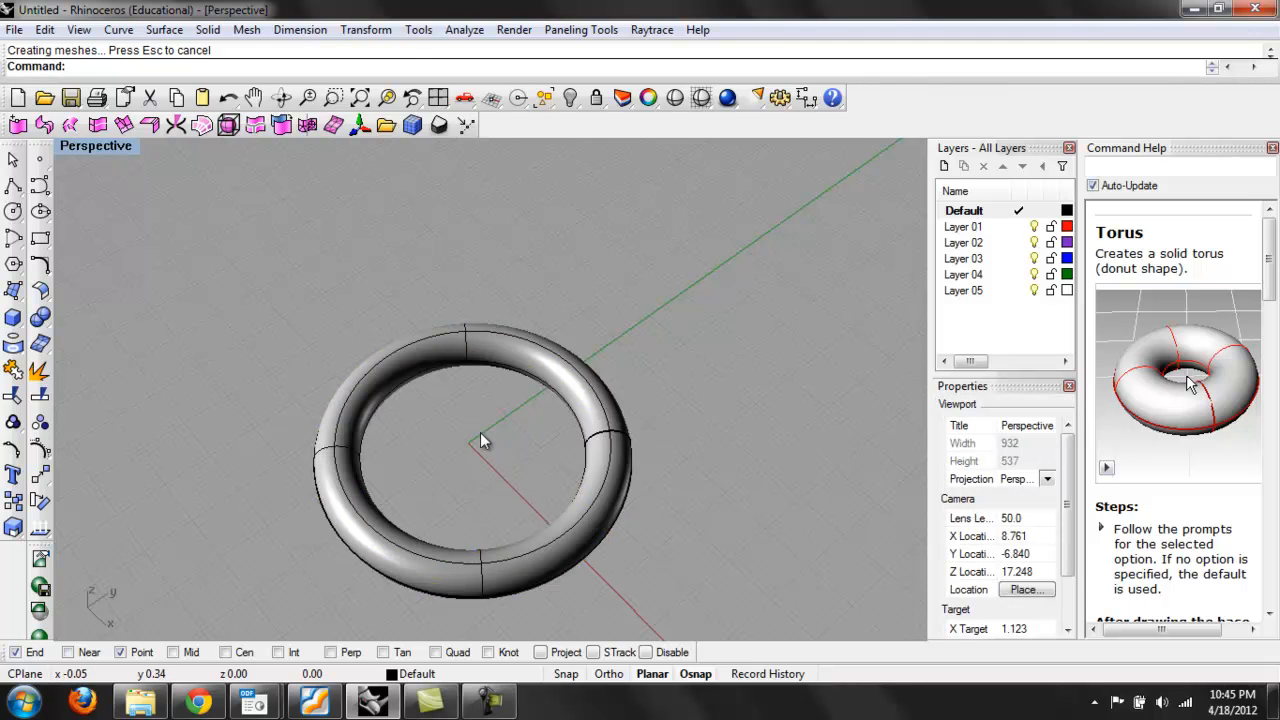
# Build an upright ellipsoid from its centre beside the torus, inspect it, then delete the solids
pyautogui.click(204, 30)
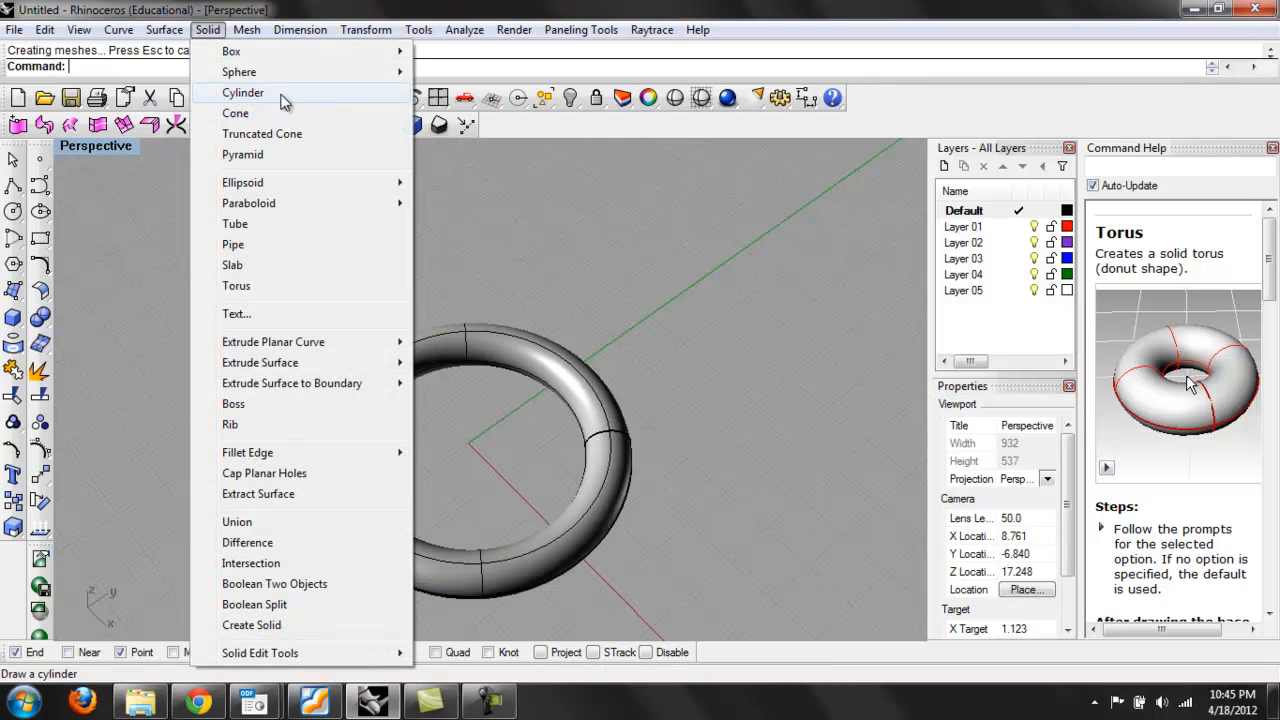
pyautogui.moveTo(278, 186)
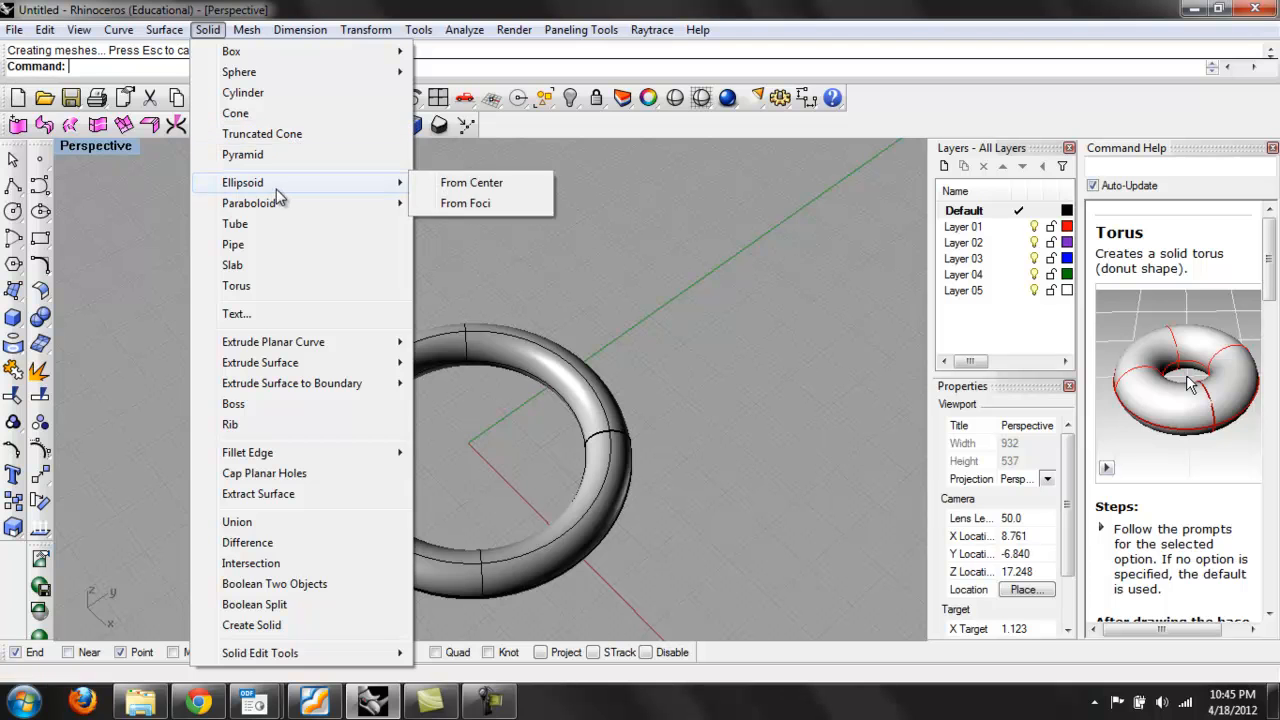
pyautogui.click(470, 182)
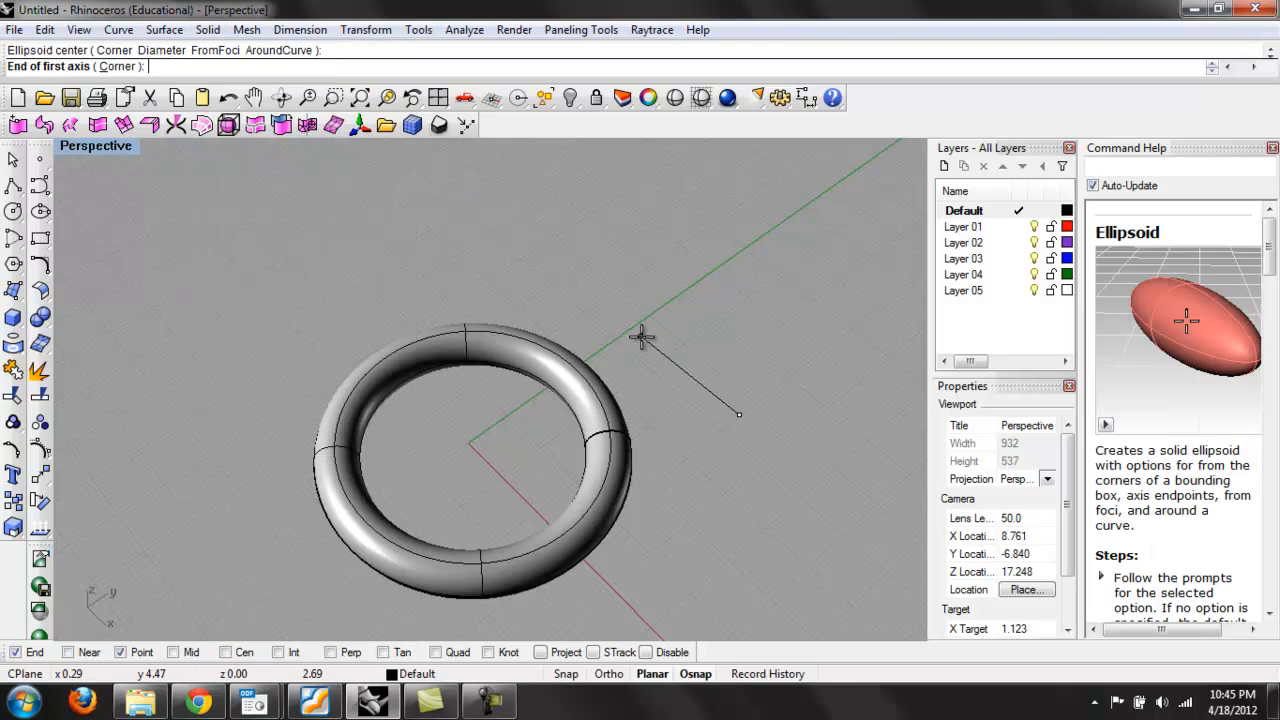
pyautogui.click(758, 416)
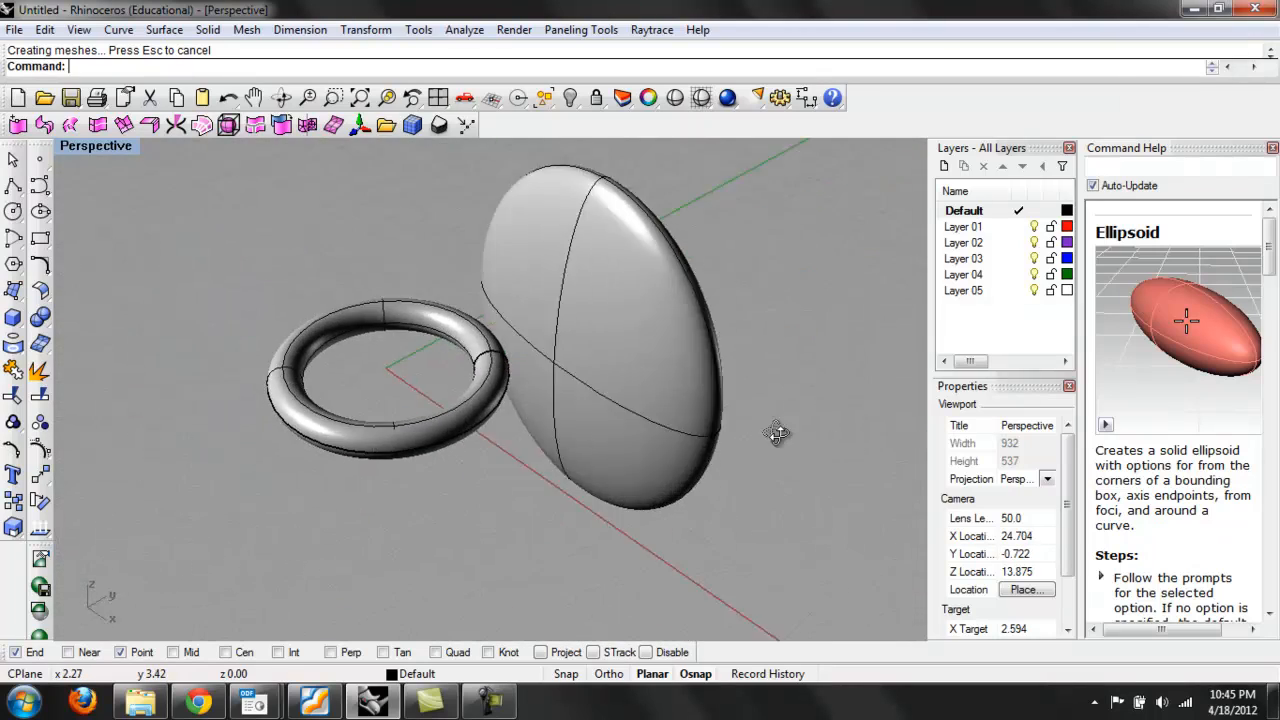
pyautogui.moveTo(776, 432); pyautogui.dragTo(680, 350)
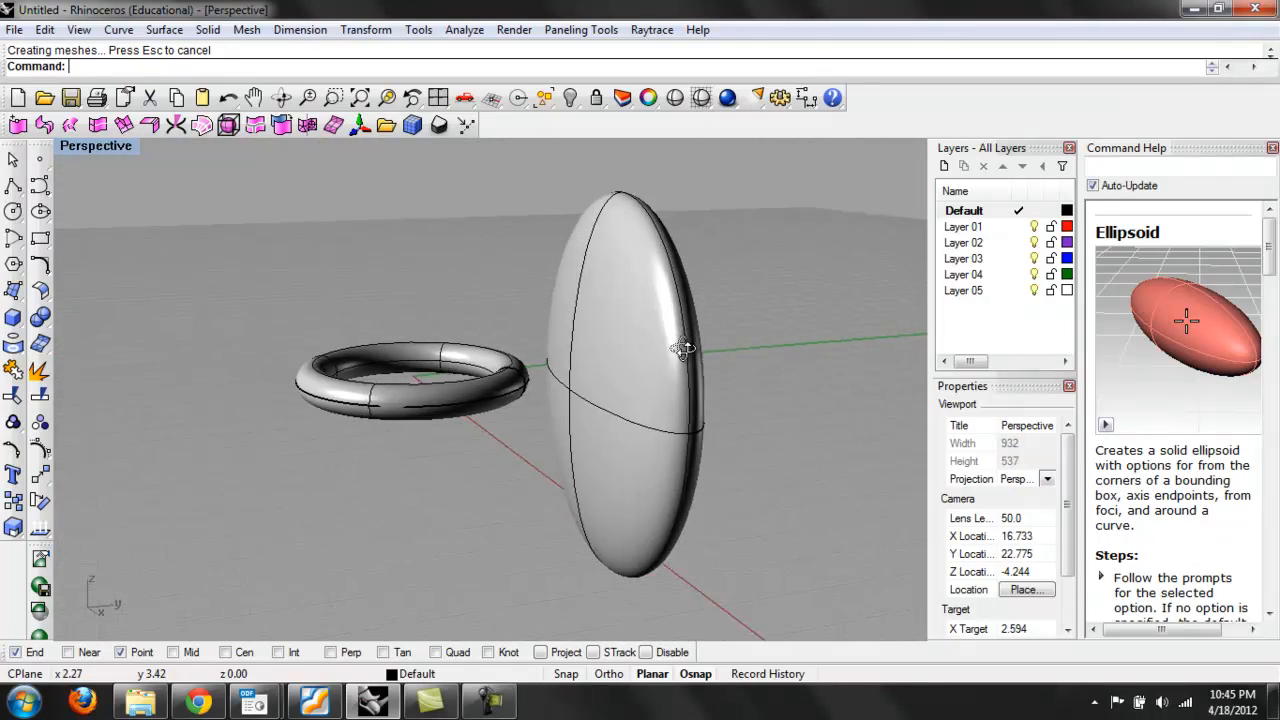
pyautogui.moveTo(680, 350); pyautogui.dragTo(716, 504)
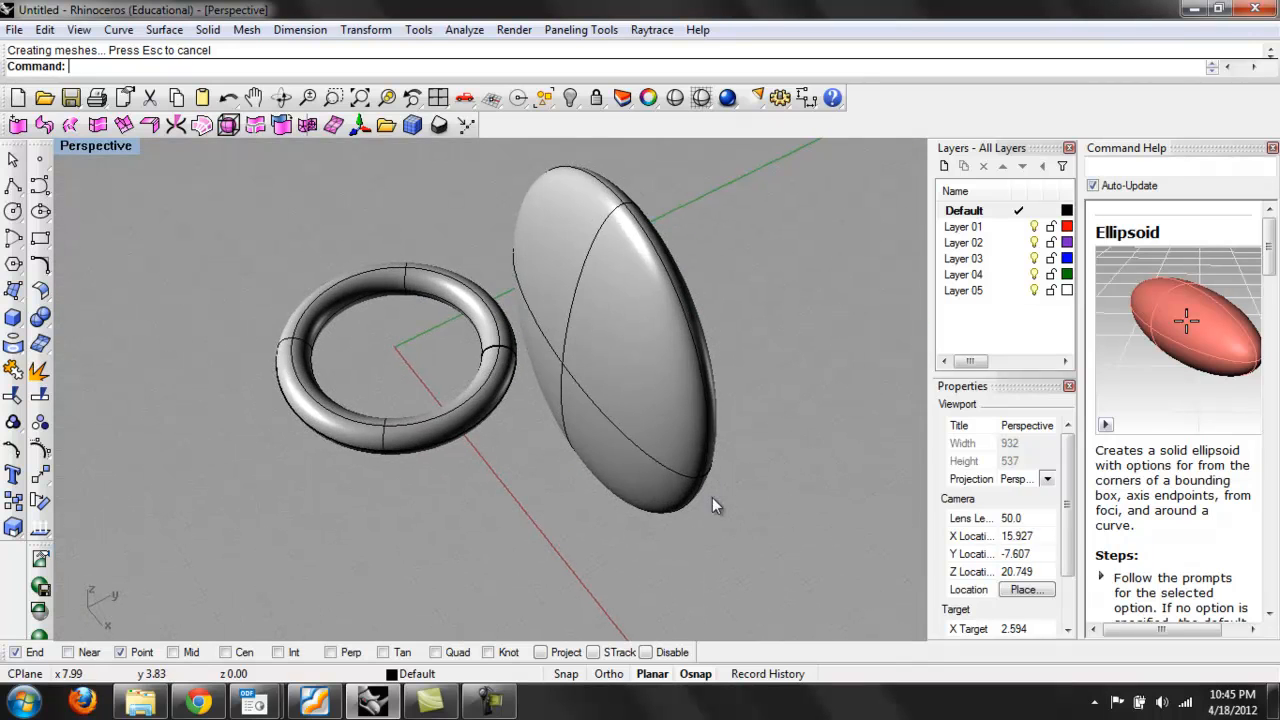
pyautogui.press('Delete')
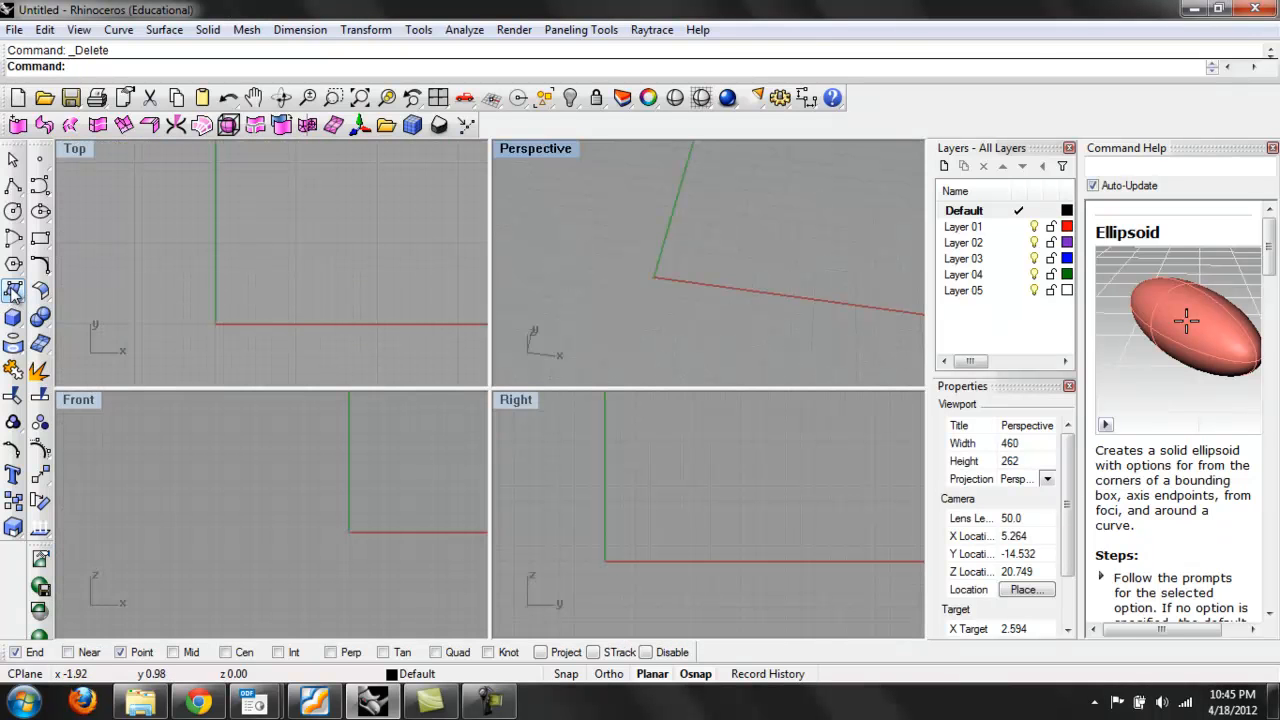
pyautogui.moveTo(14, 290)
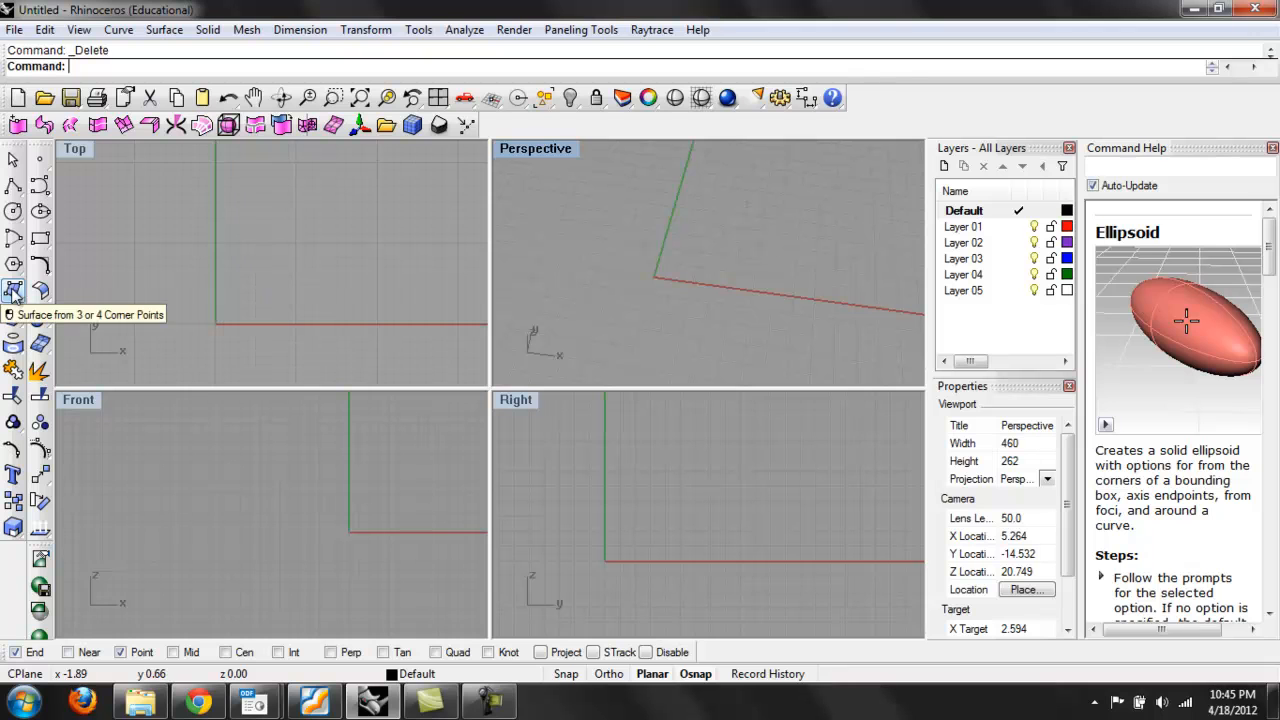
pyautogui.click(164, 30)
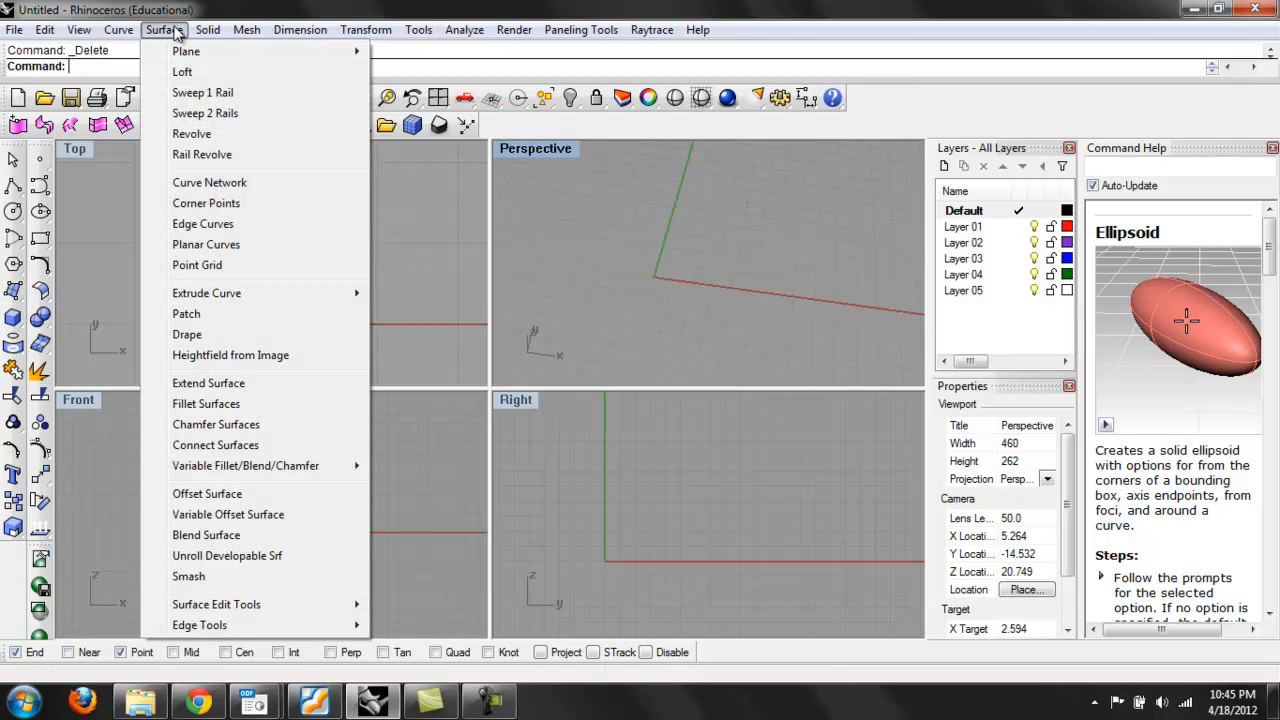
pyautogui.click(120, 30)
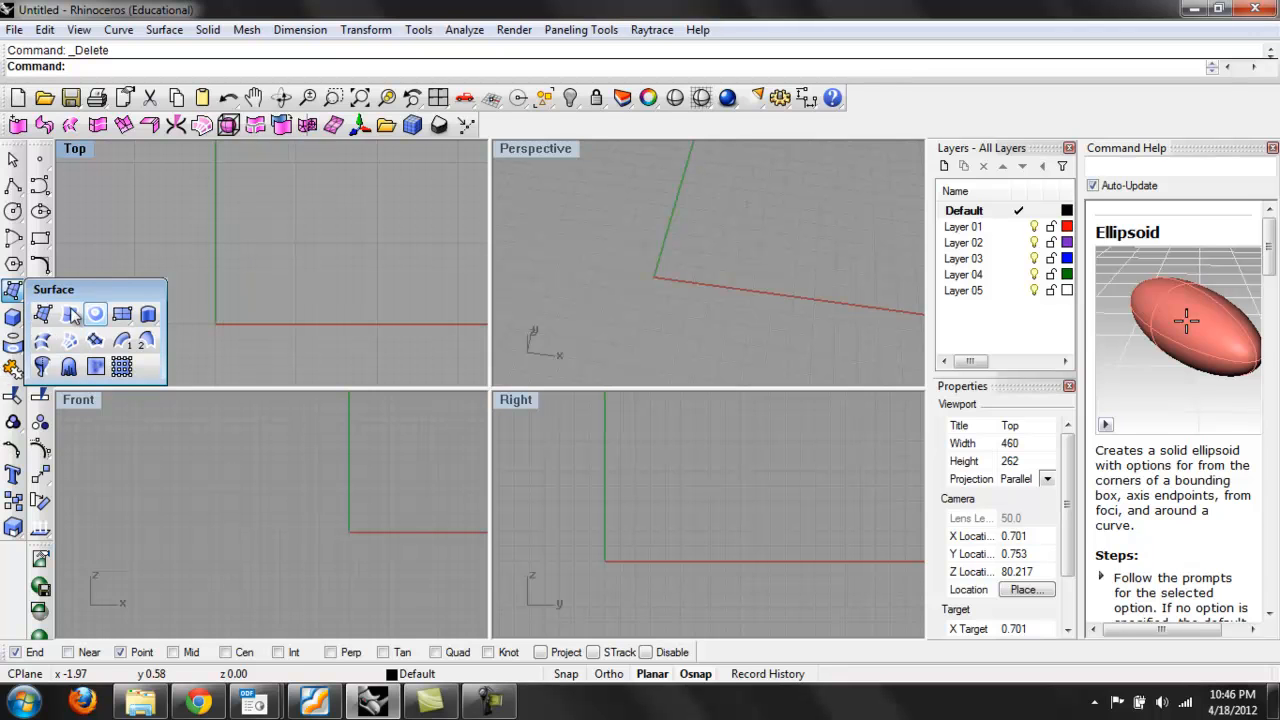
# Create flat surfaces from 3 or 4 corner points, including a quadrilateral and a triangle
pyautogui.click(70, 312)
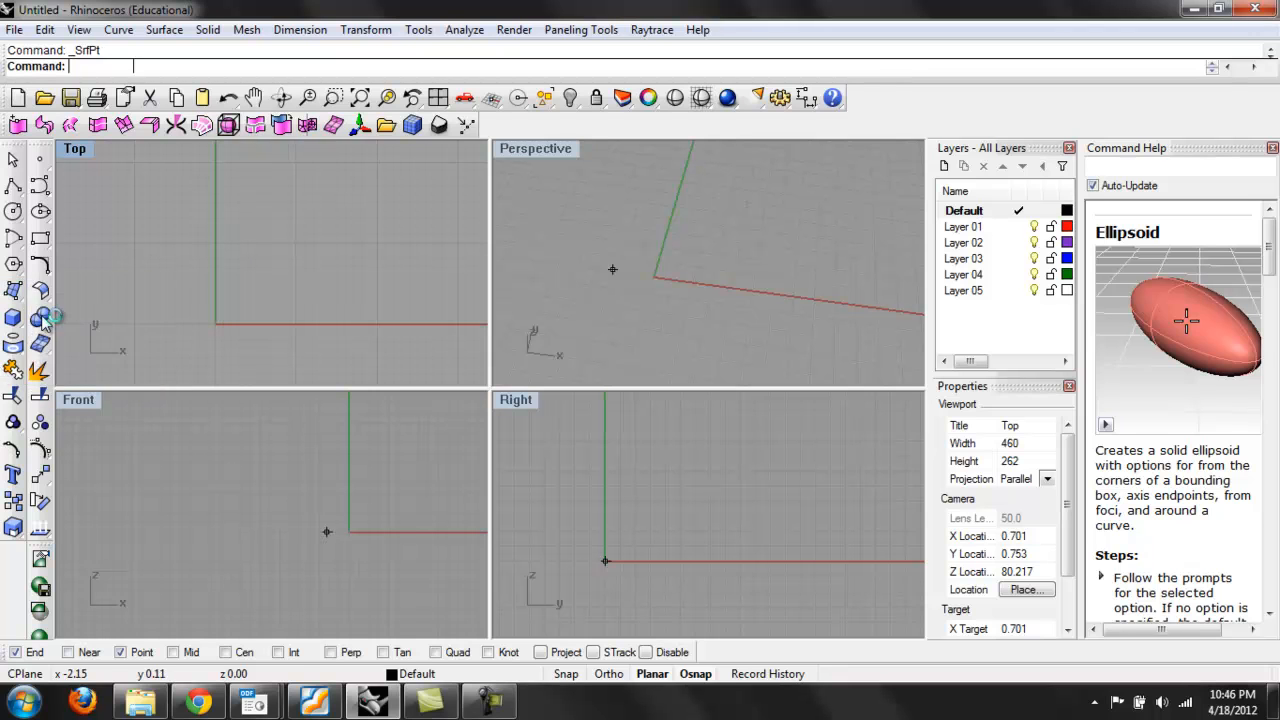
pyautogui.click(12, 312)
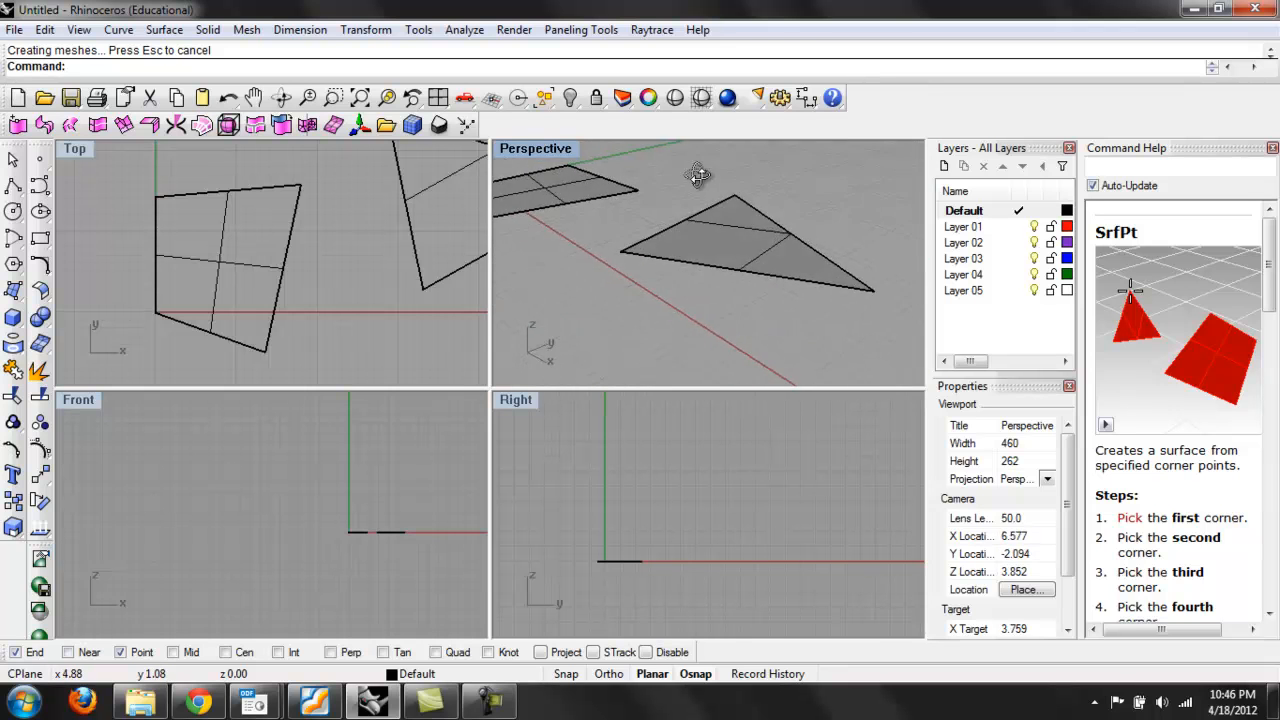
pyautogui.moveTo(698, 176); pyautogui.dragTo(676, 264)
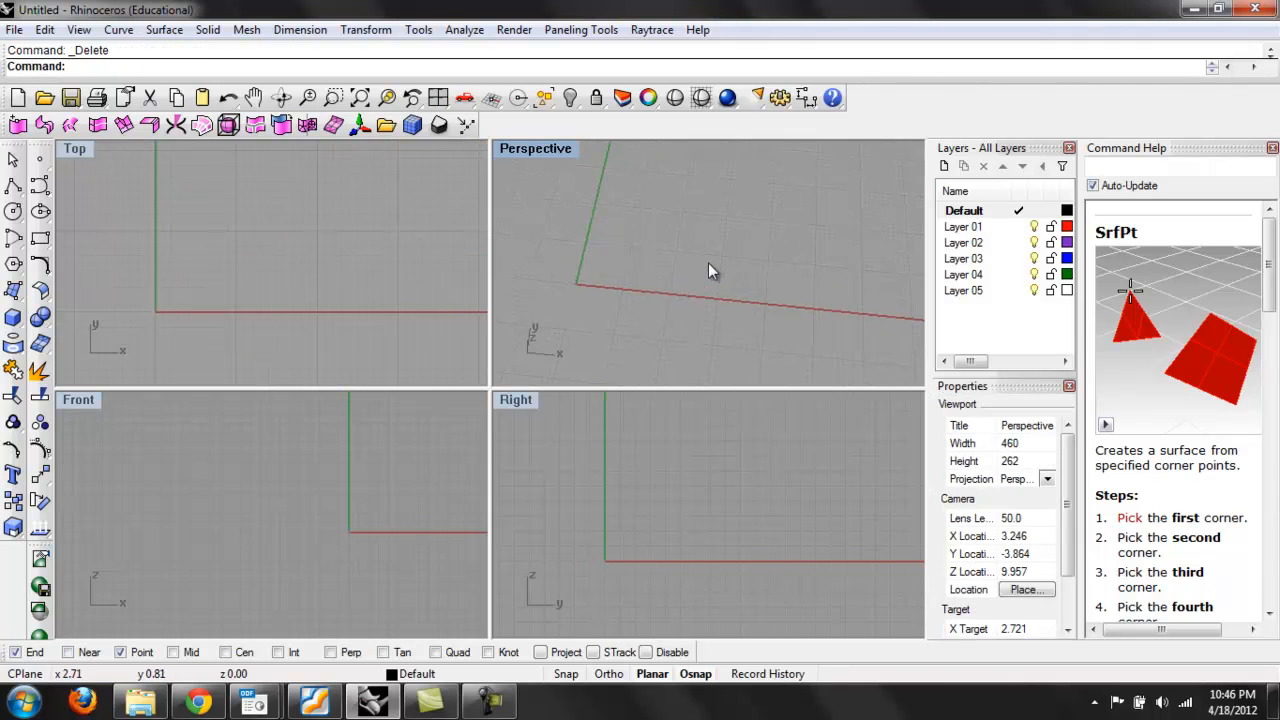
pyautogui.moveTo(592, 236)
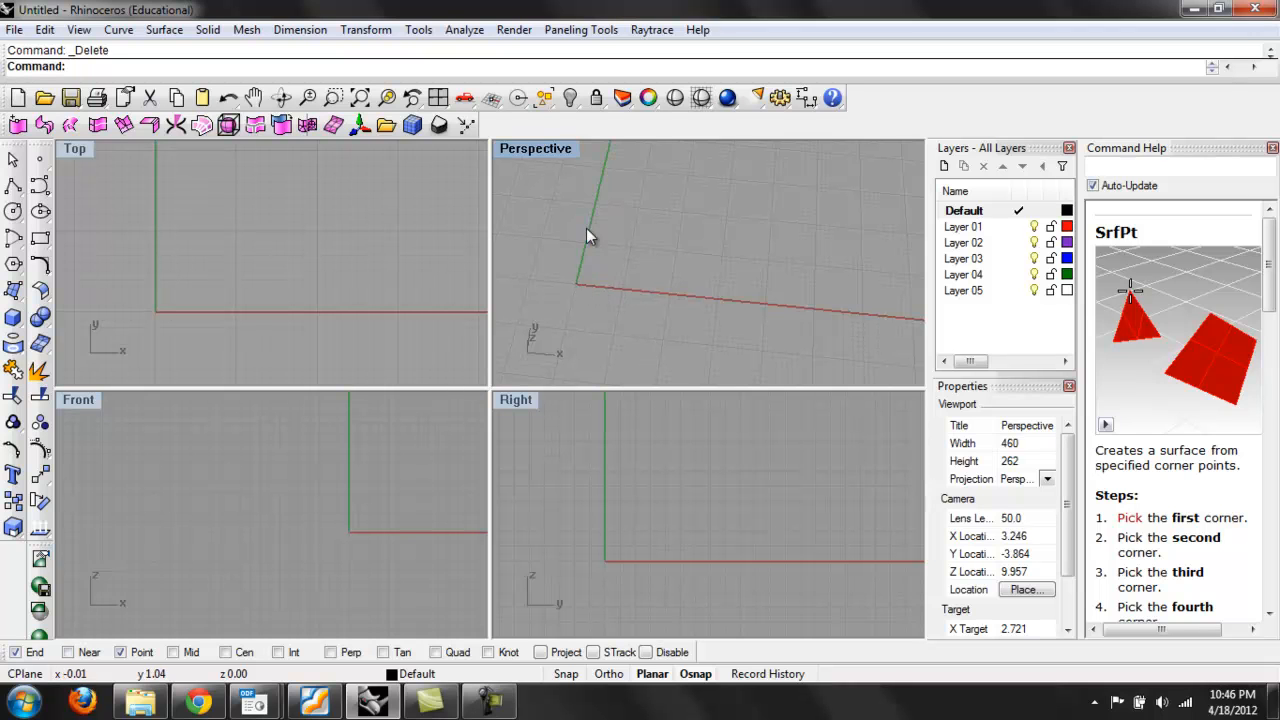
pyautogui.moveTo(836, 326)
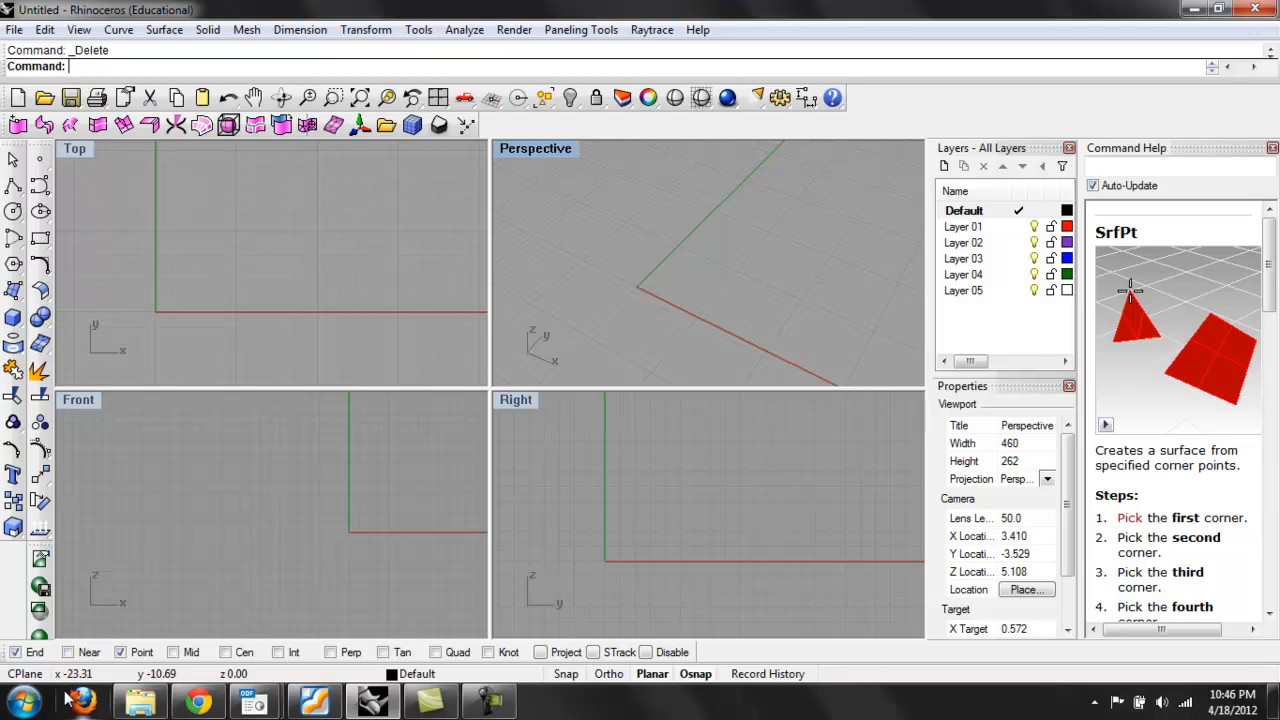
# Bring up the Surface flyout to start a rectangular planar surface
pyautogui.click(14, 290)
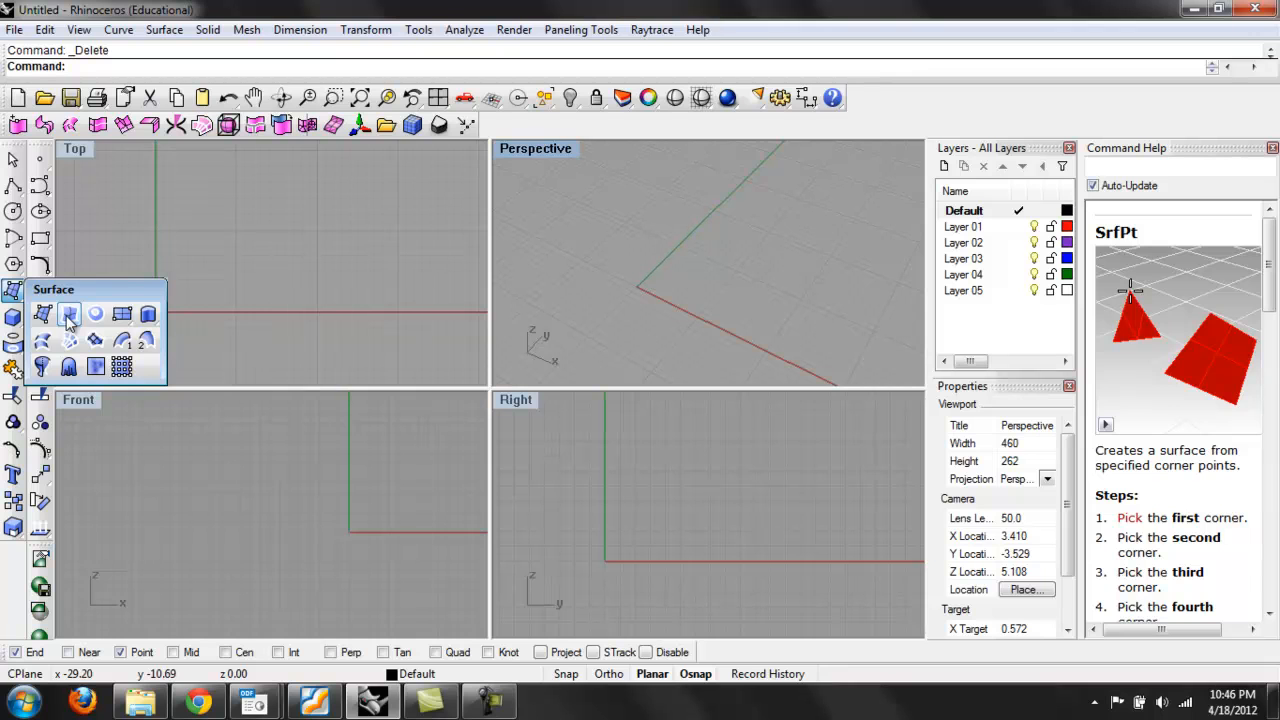
pyautogui.moveTo(122, 314)
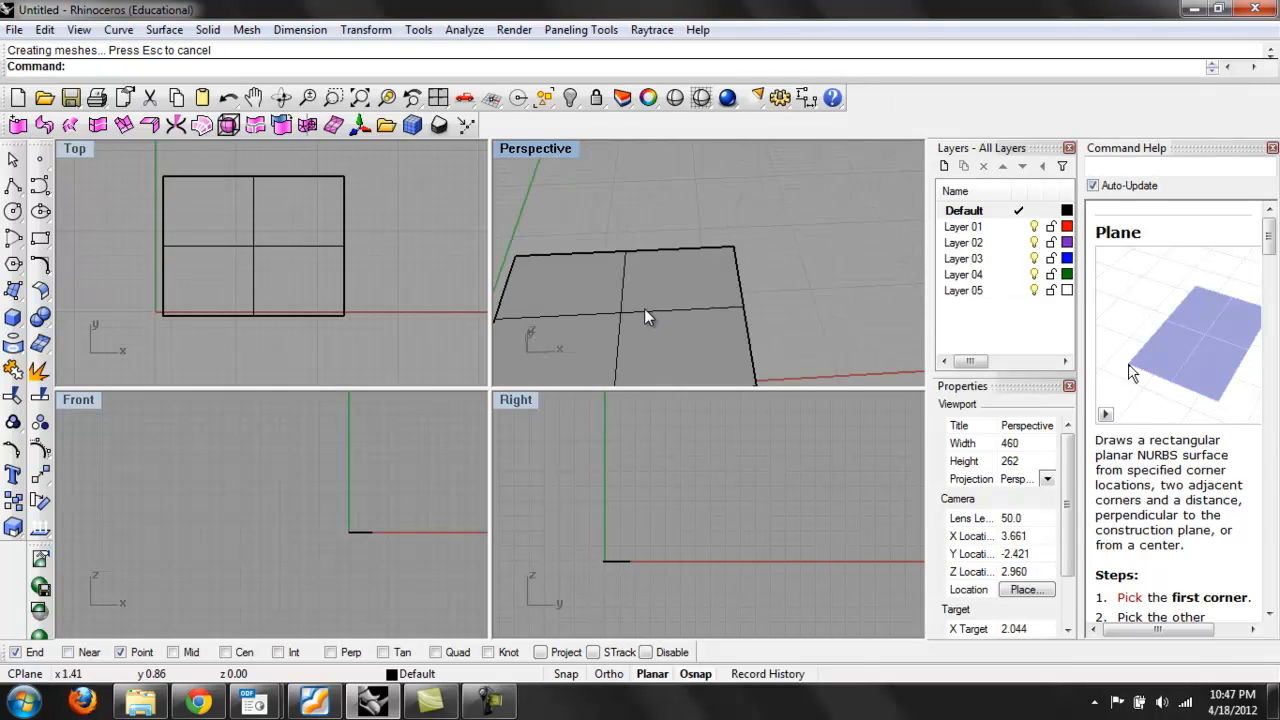
# Extrude the rectangular surface into a tall box solid with ExtrudeSrf, then delete it
pyautogui.click(628, 290)
pyautogui.write('Extrude')
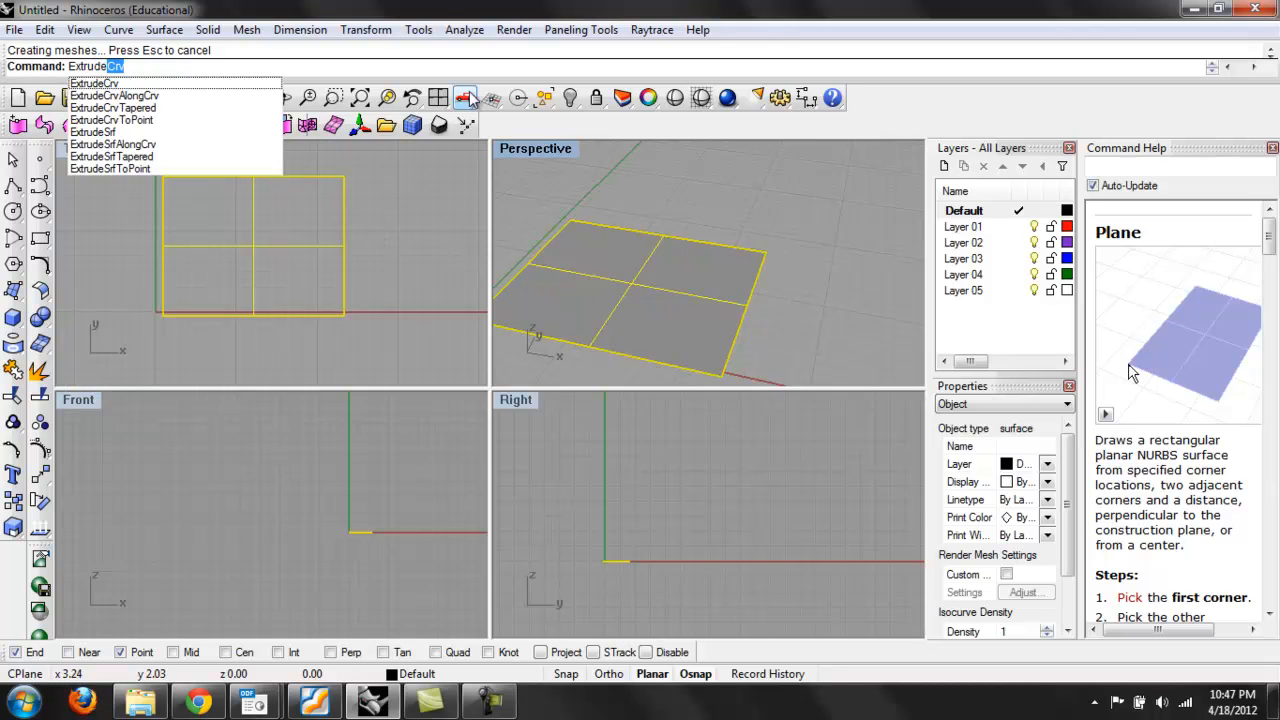
pyautogui.moveTo(122, 98)
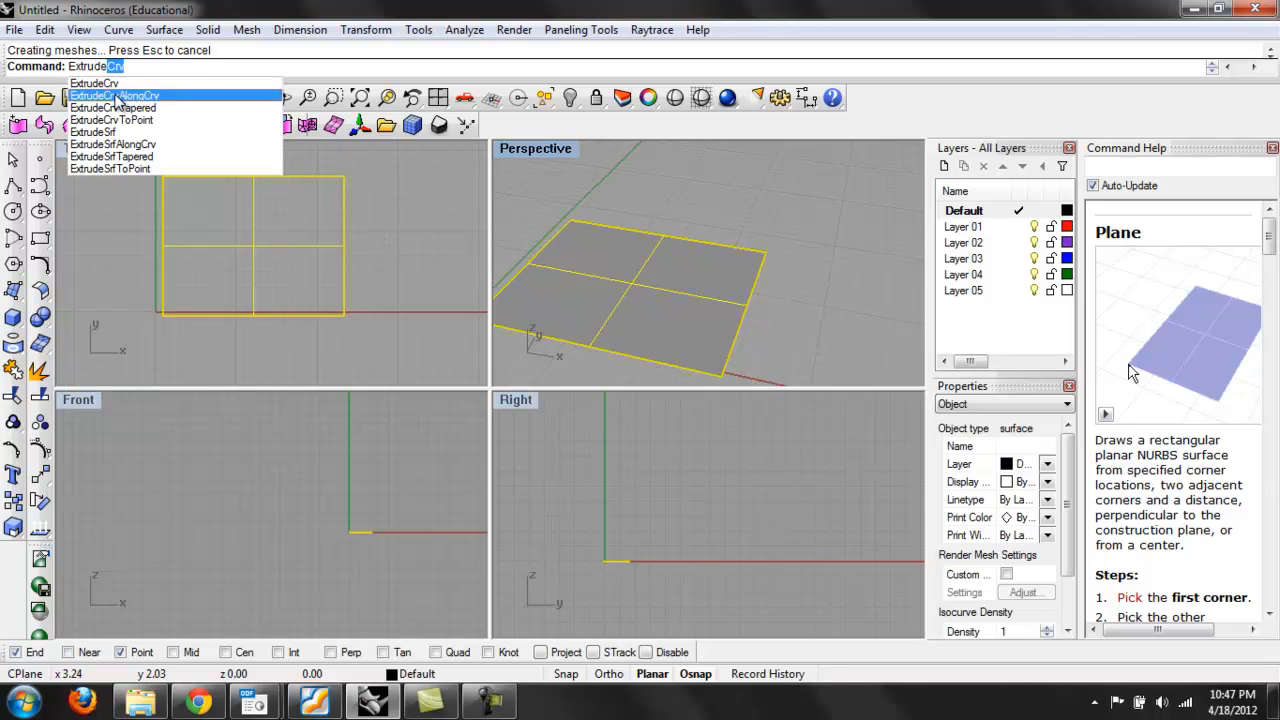
pyautogui.moveTo(92, 132)
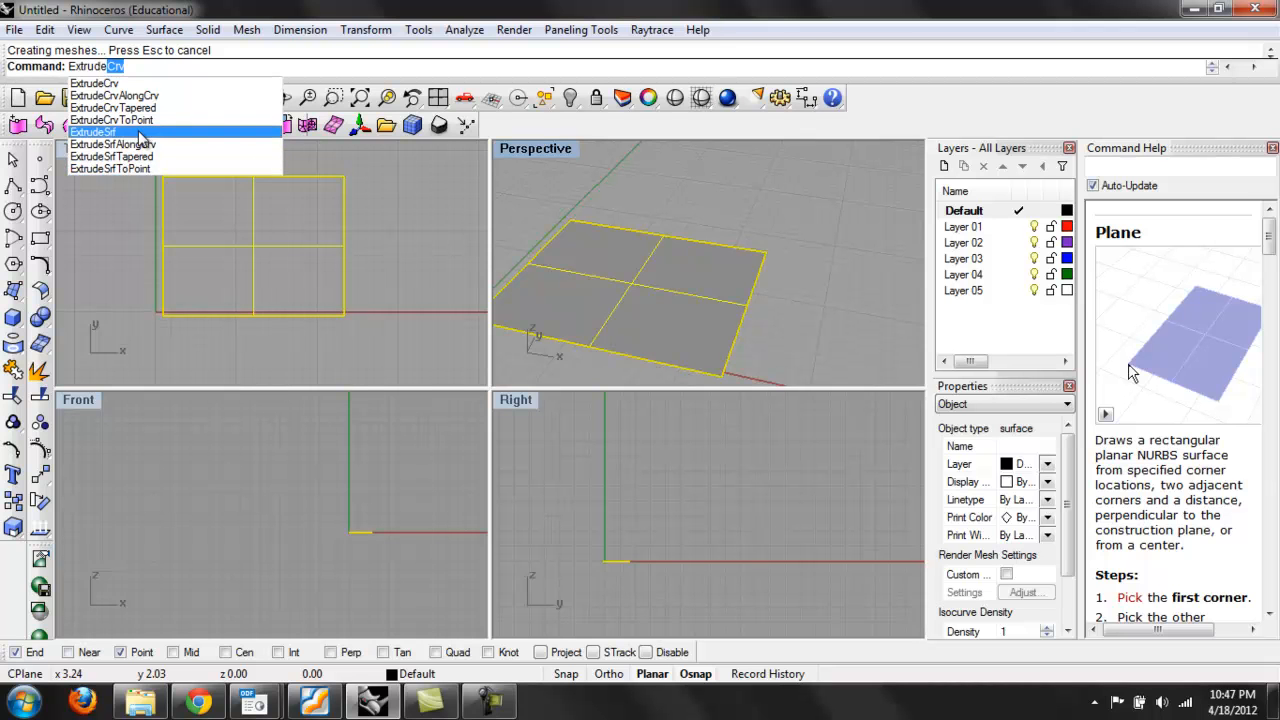
pyautogui.click(92, 132)
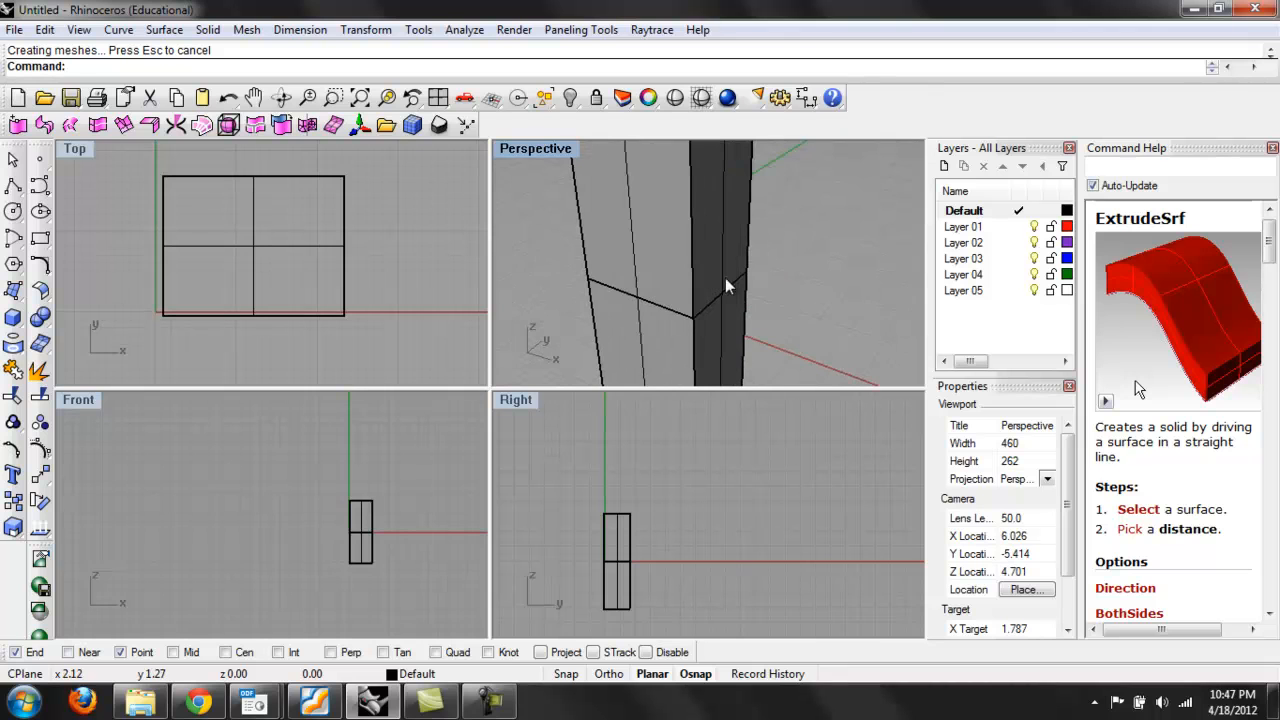
pyautogui.moveTo(690, 324)
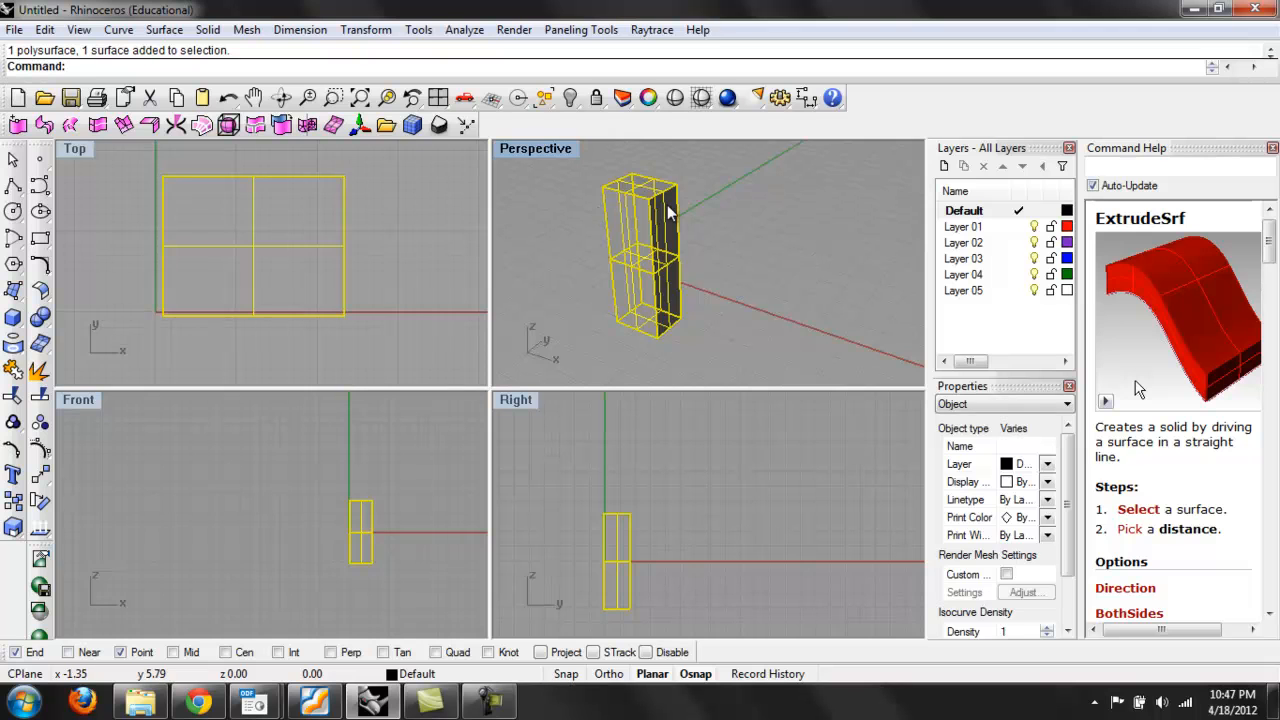
pyautogui.press('Delete')
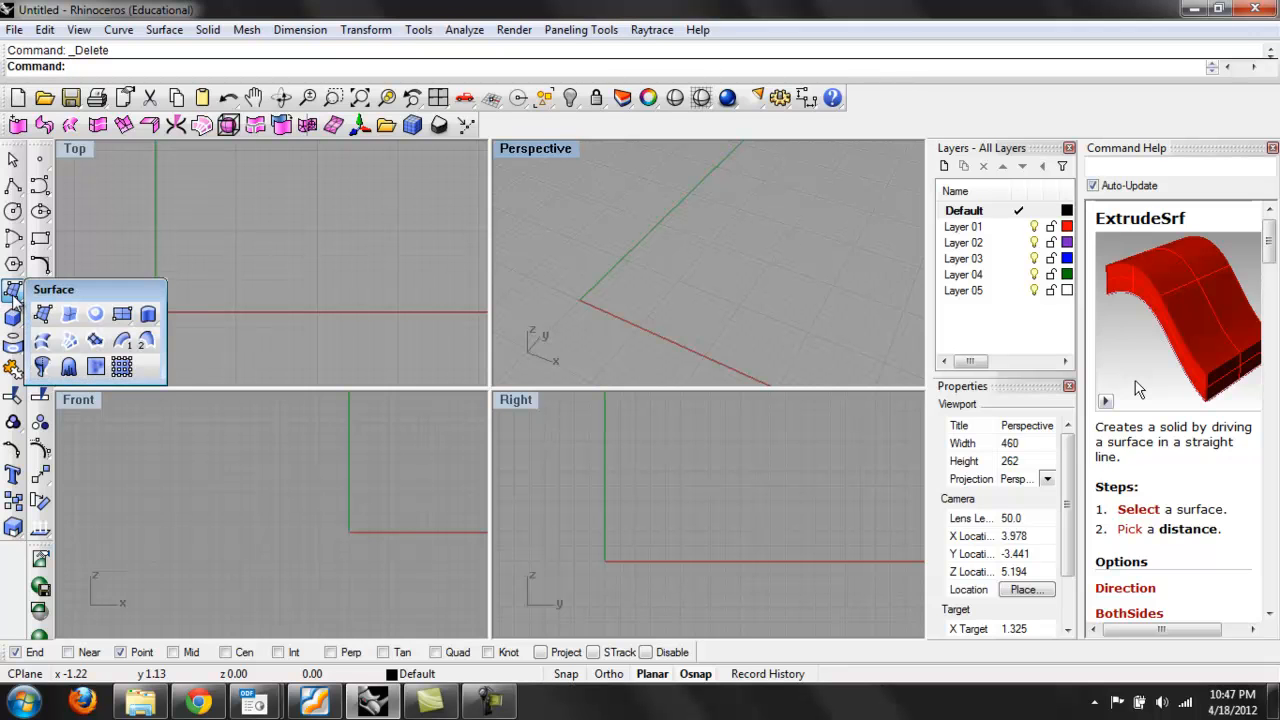
pyautogui.moveTo(164, 256)
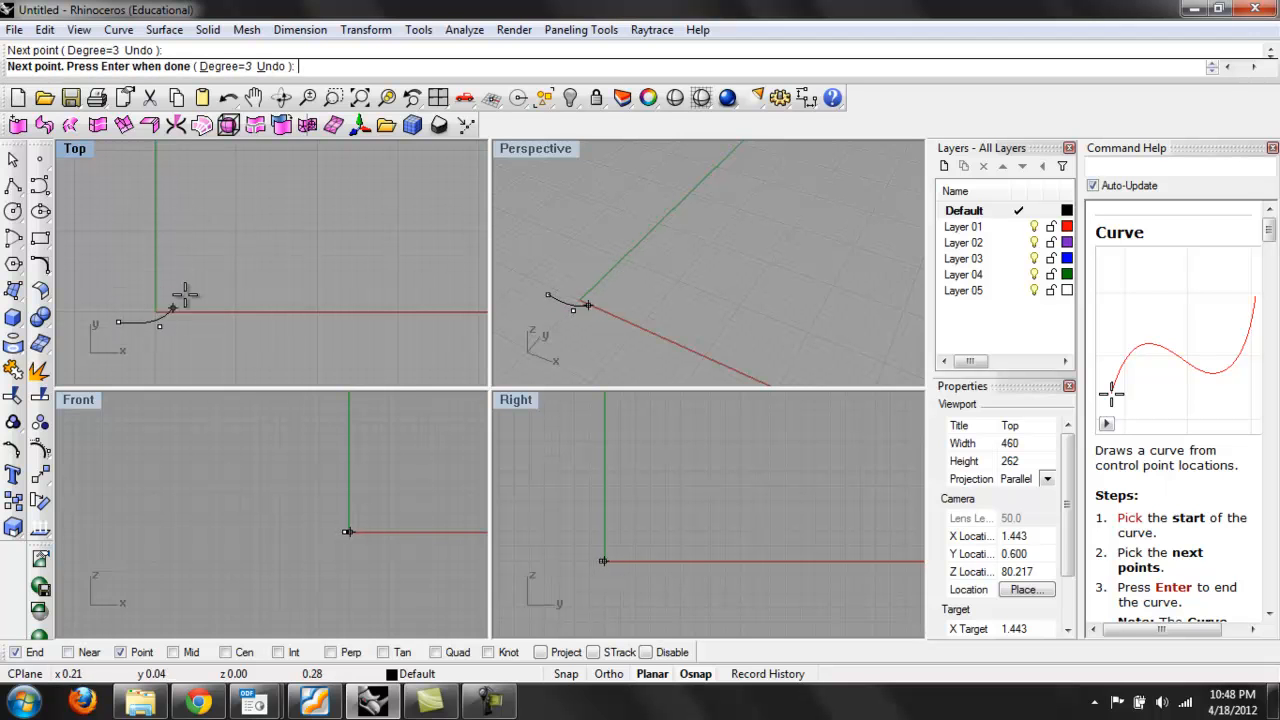
# Draw a closed, bow-tie shaped control-point curve on the ground plane and select it
pyautogui.click(342, 232)
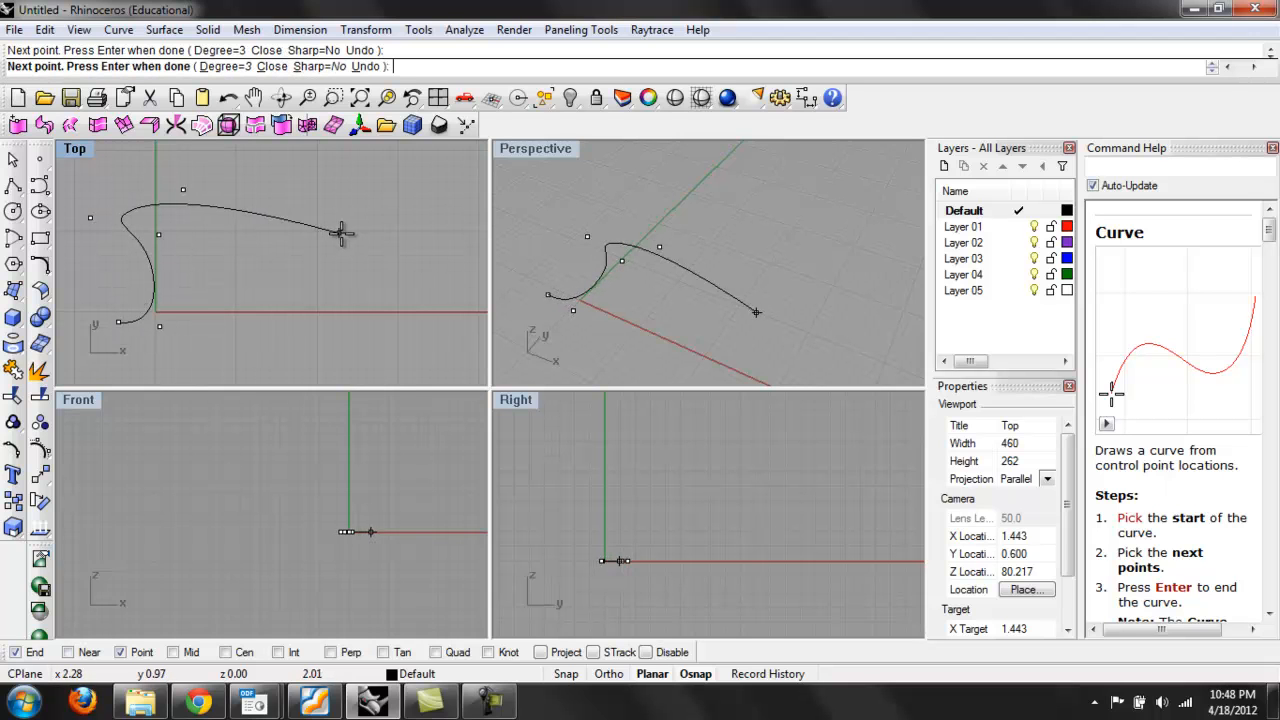
pyautogui.click(324, 228)
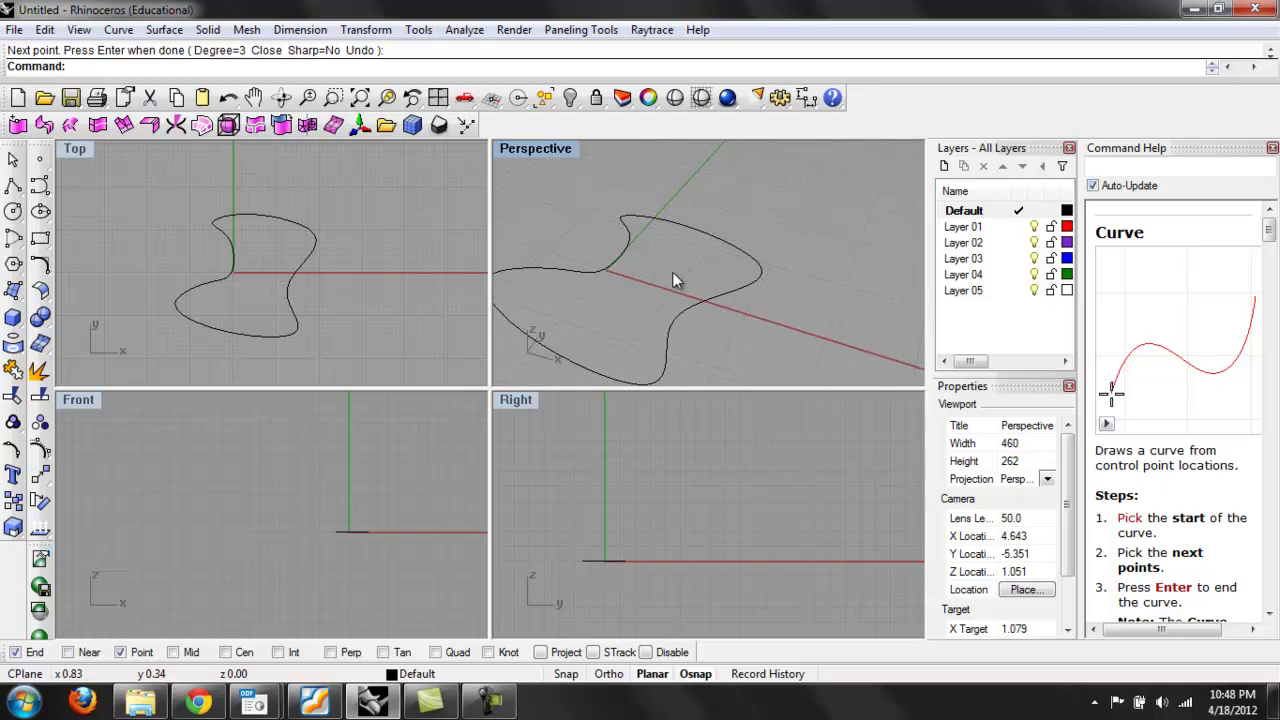
pyautogui.click(670, 270)
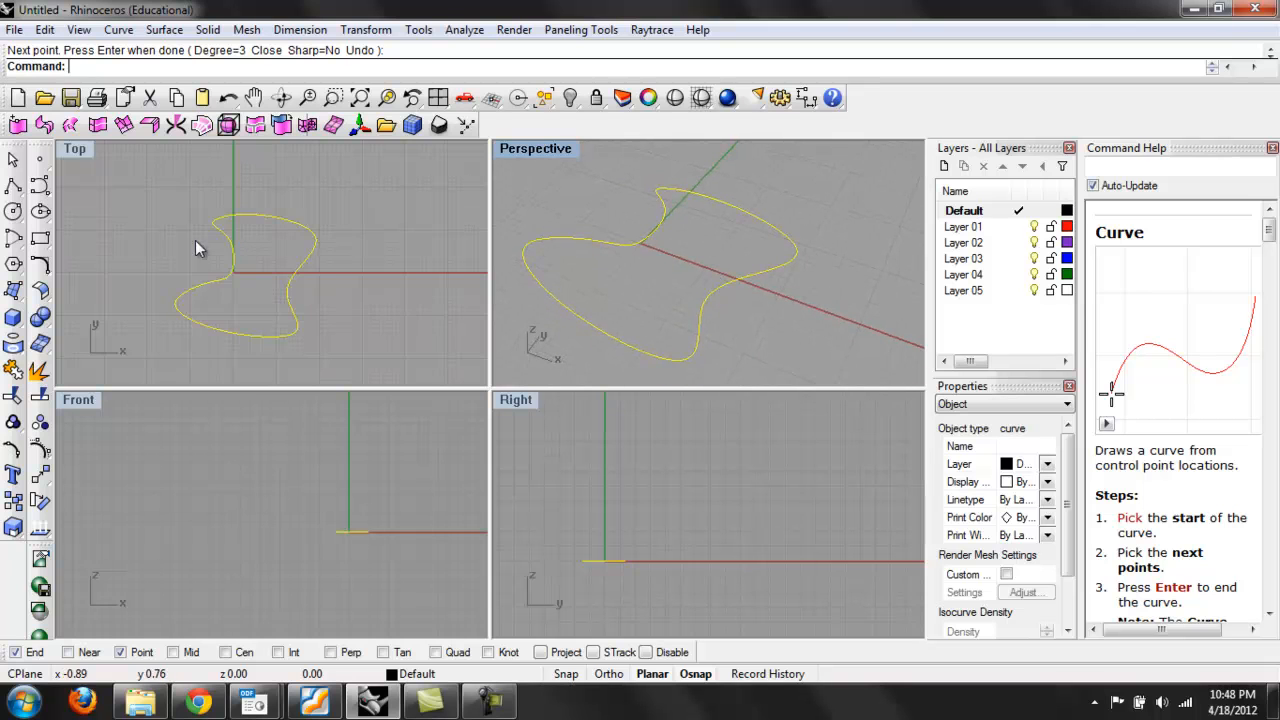
pyautogui.moveTo(648, 292)
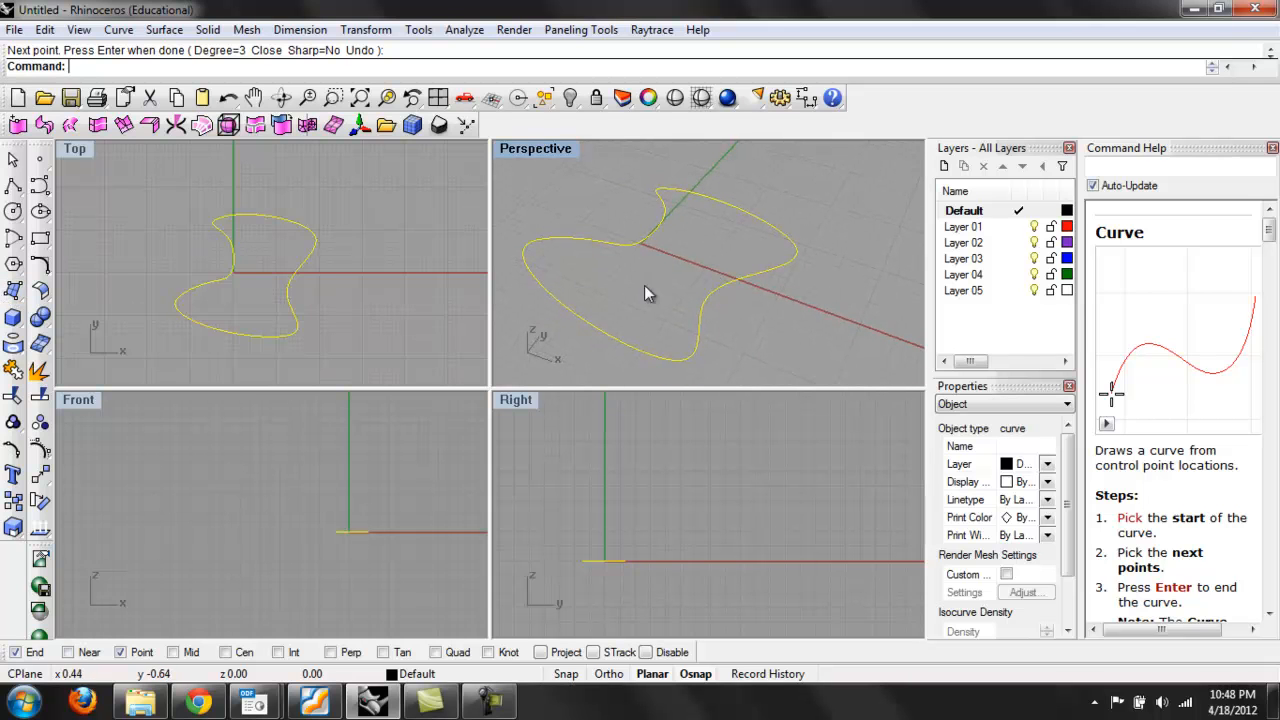
pyautogui.moveTo(310, 206)
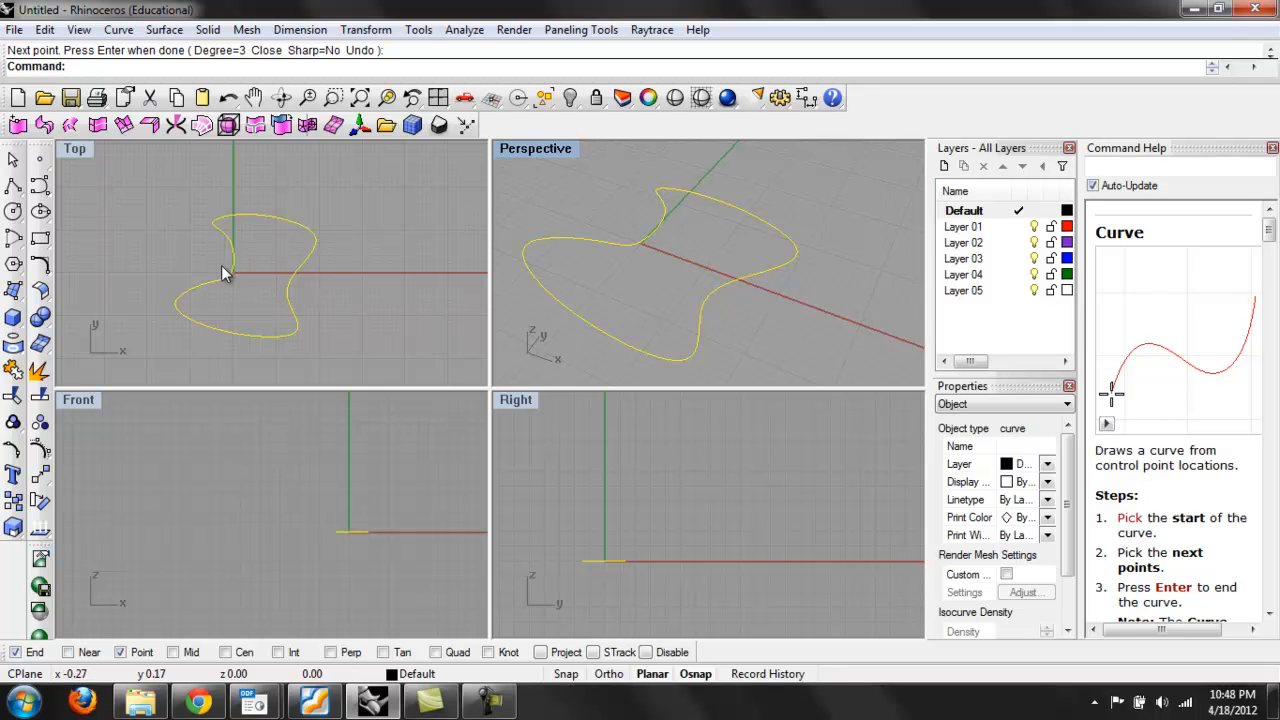
pyautogui.moveTo(198, 168)
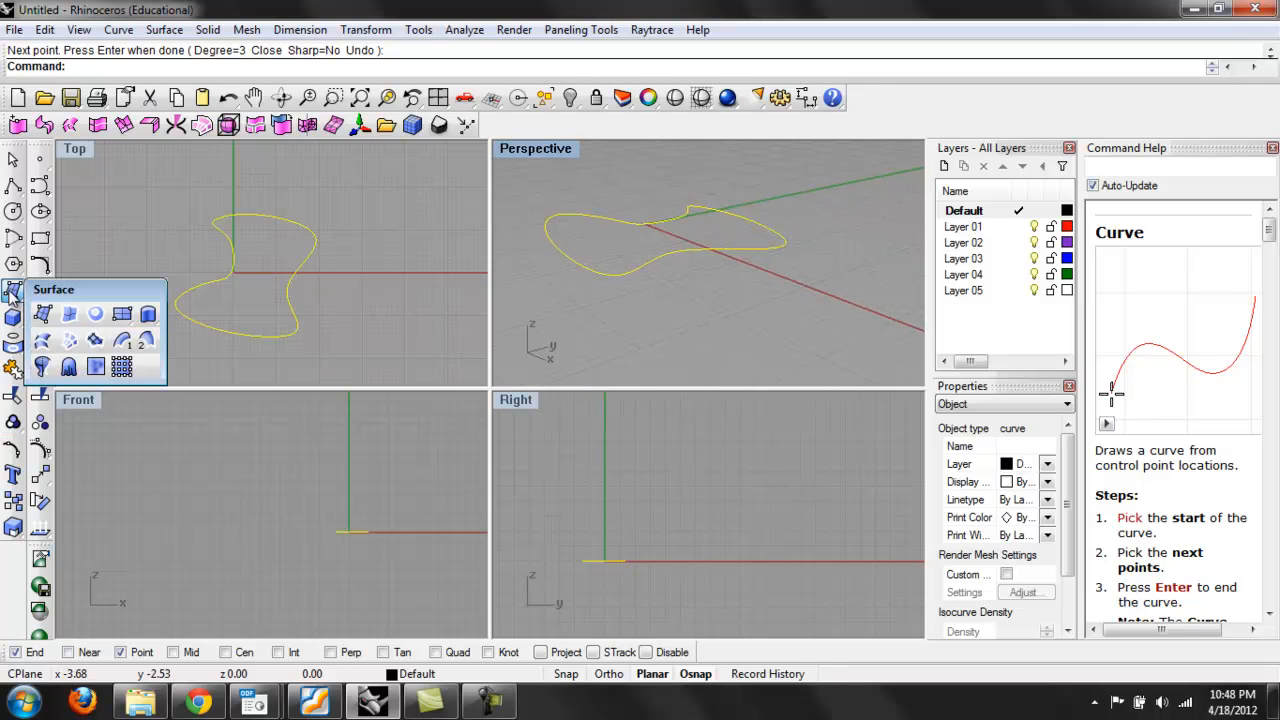
pyautogui.moveTo(96, 314)
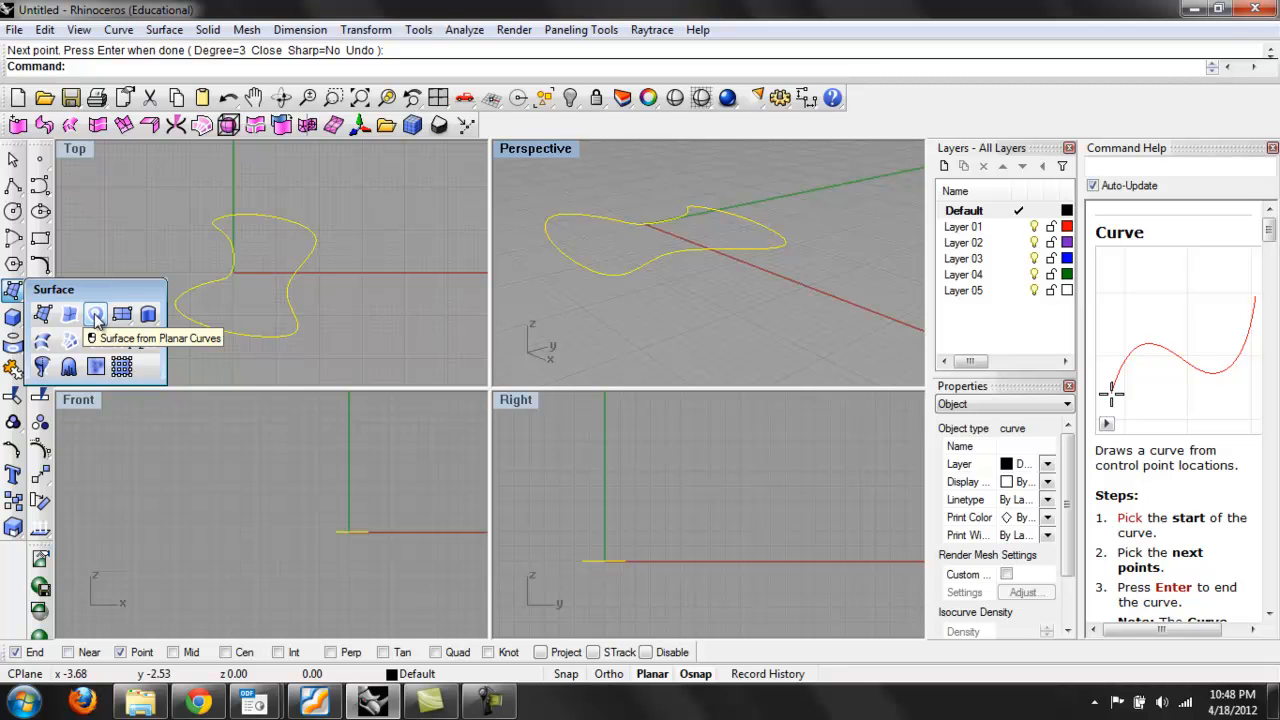
# Fill the closed freeform curve with a planar surface via Surface from Planar Curves
pyautogui.click(96, 314)
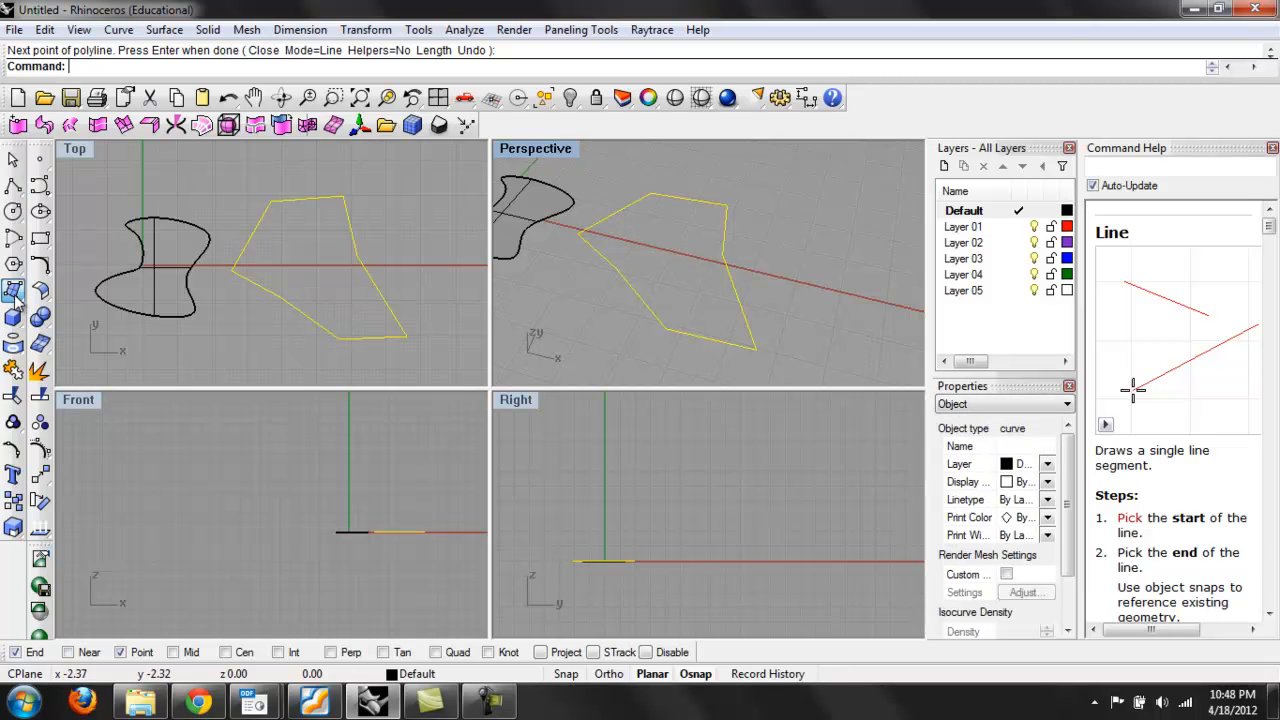
# Run PlanarSrf on the four-sided polygon outline to fill it with a flat surface
pyautogui.click(14, 312)
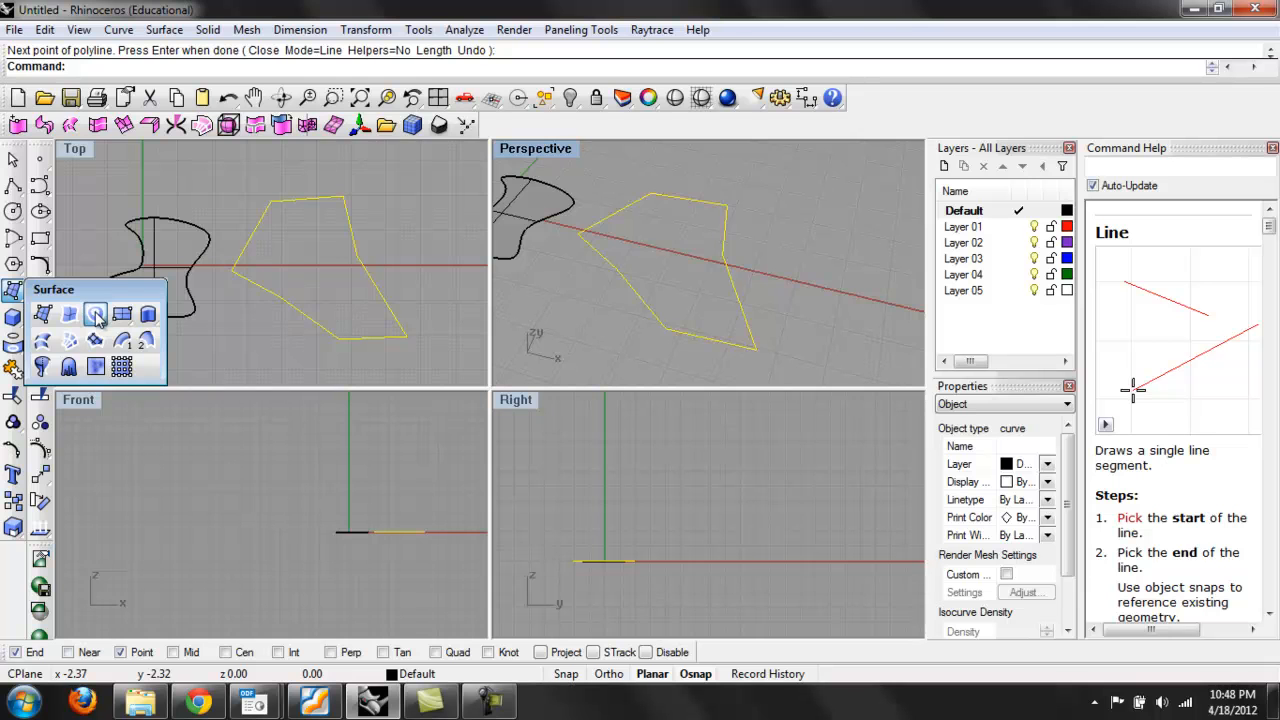
pyautogui.click(96, 312)
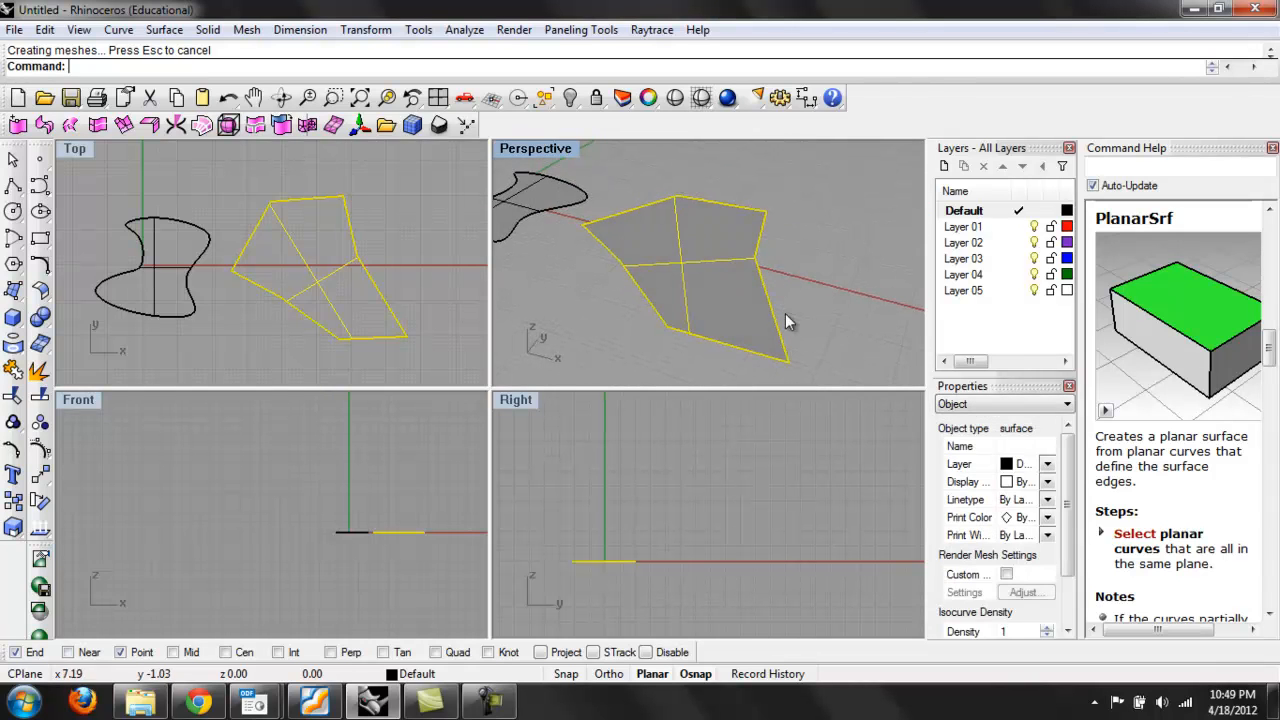
pyautogui.click(792, 320)
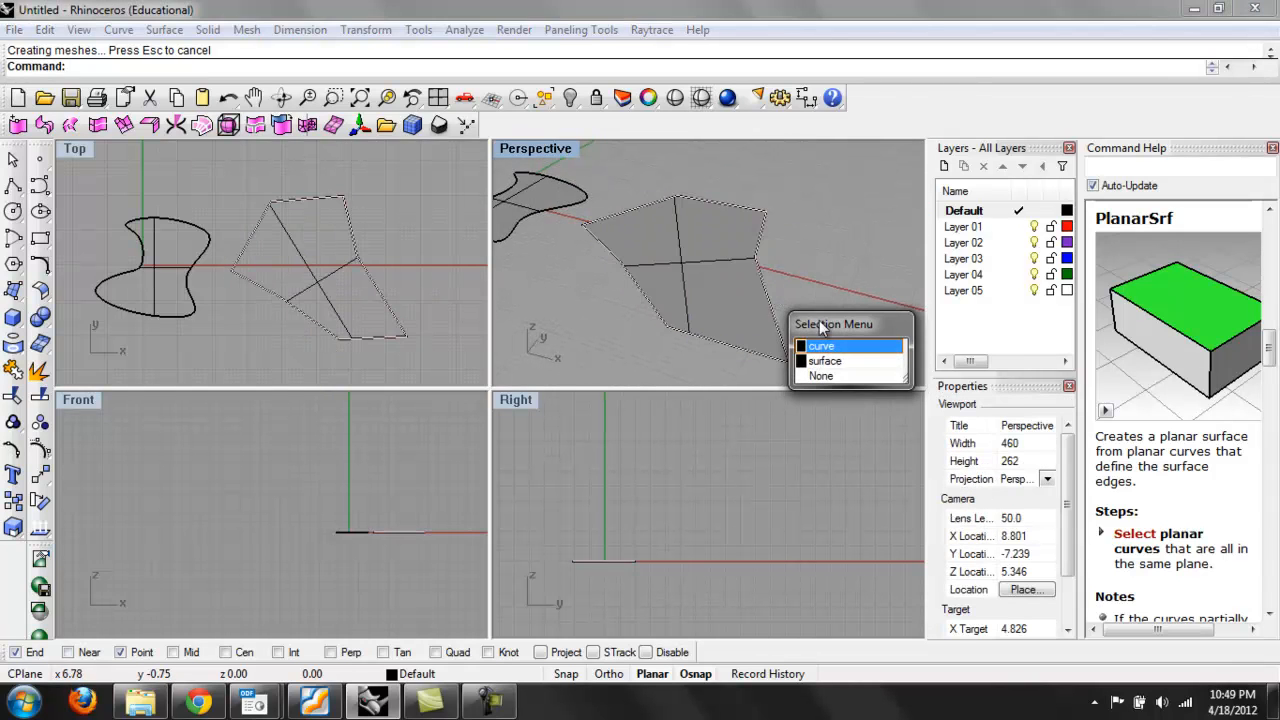
# Explode the lower polygon outline into segments and select them
pyautogui.click(820, 344)
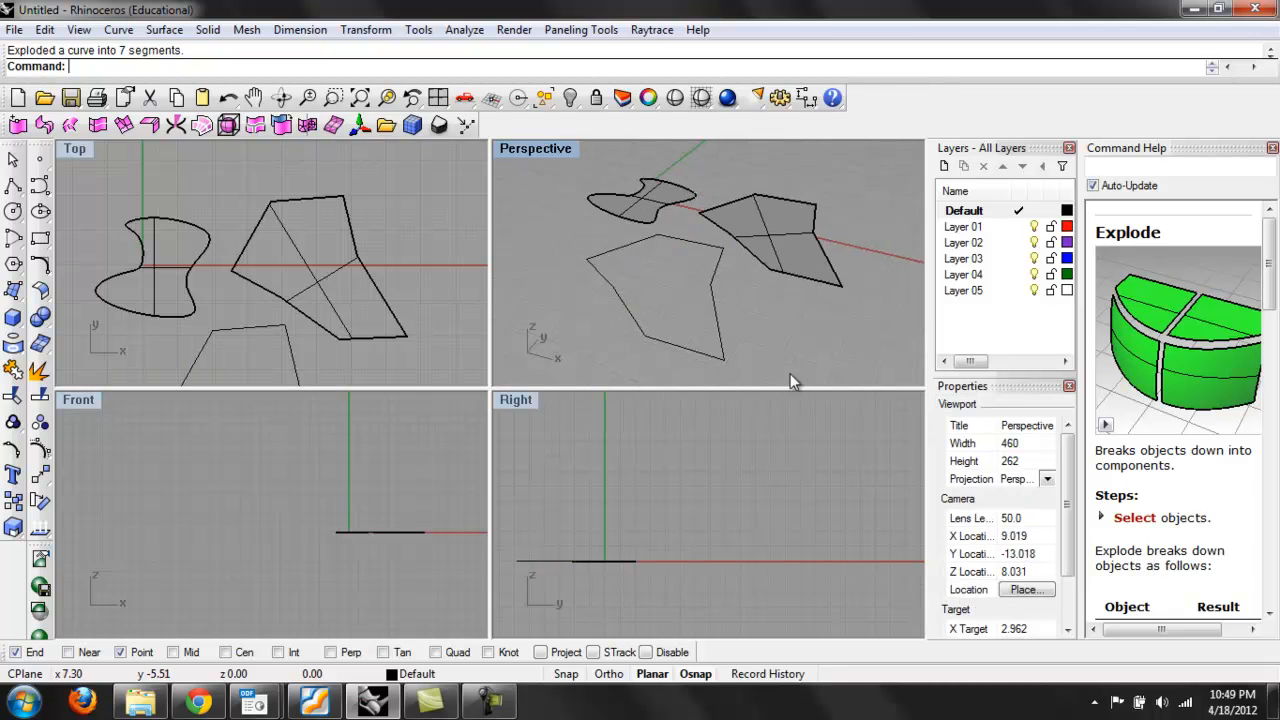
pyautogui.click(652, 300)
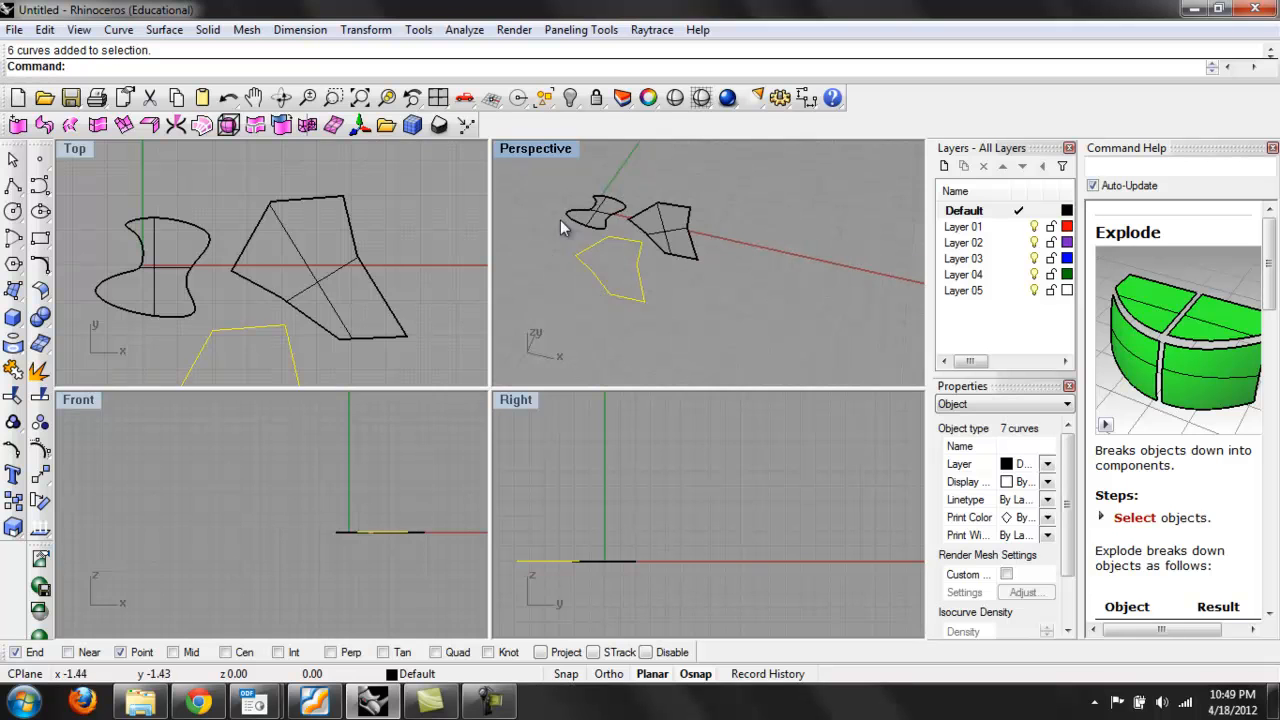
pyautogui.click(16, 292)
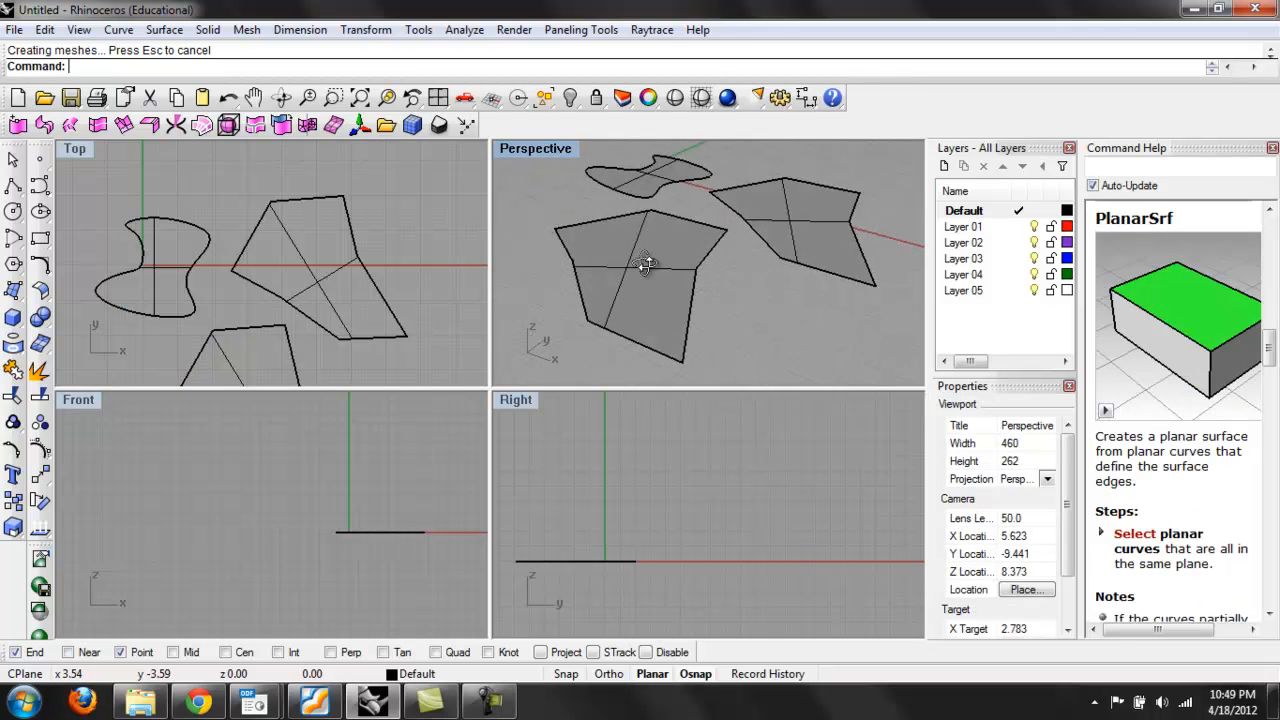
# Fill the lower polygon with a planar surface, then select the freeform closed shape
pyautogui.click(644, 264)
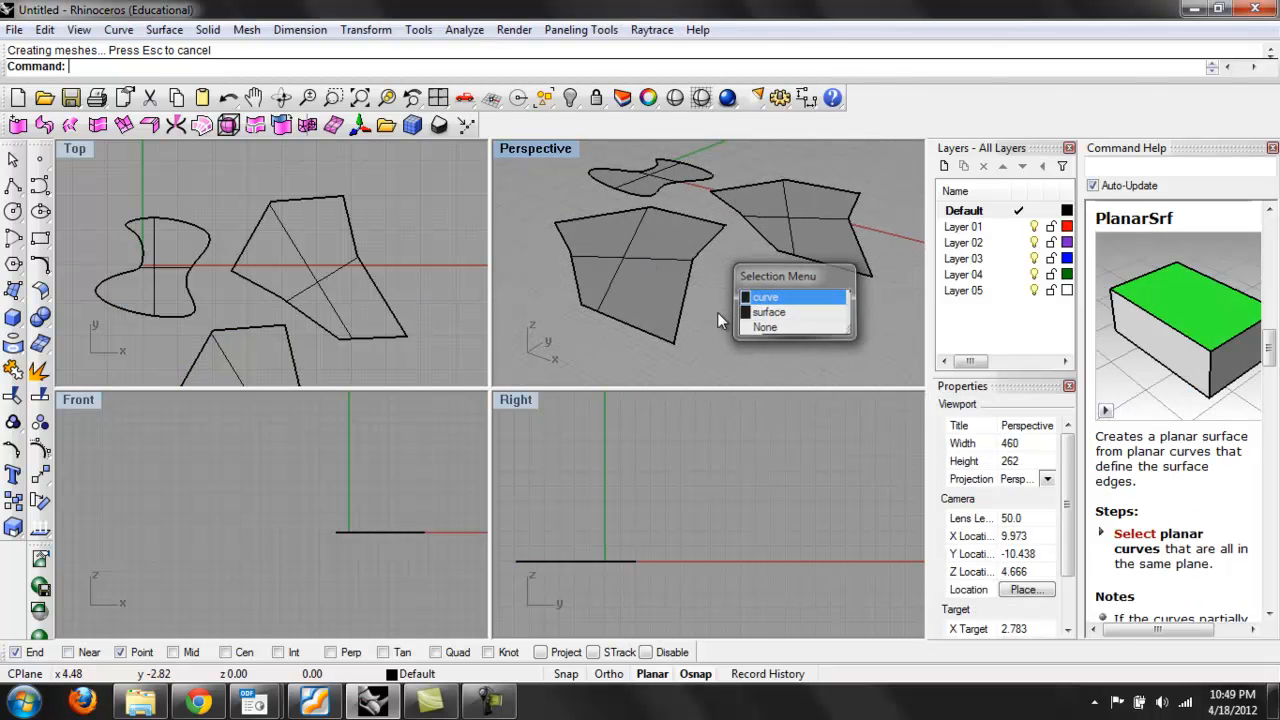
pyautogui.click(764, 296)
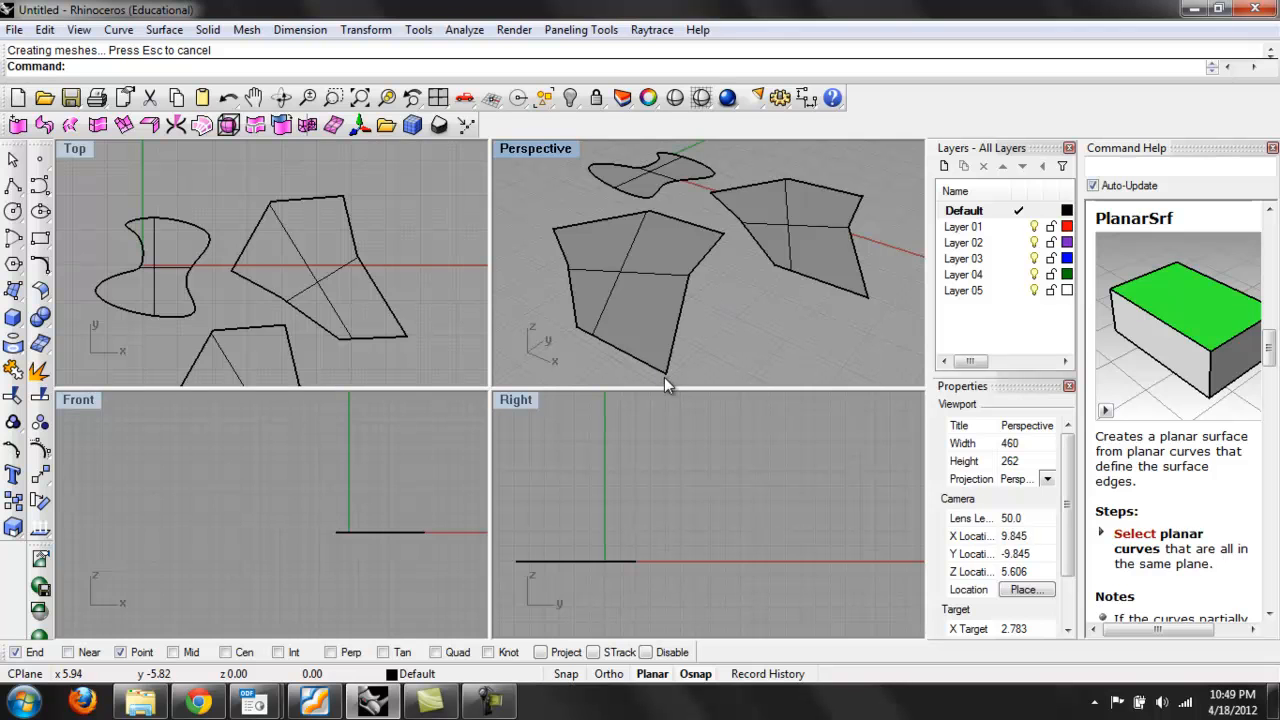
pyautogui.moveTo(660, 212)
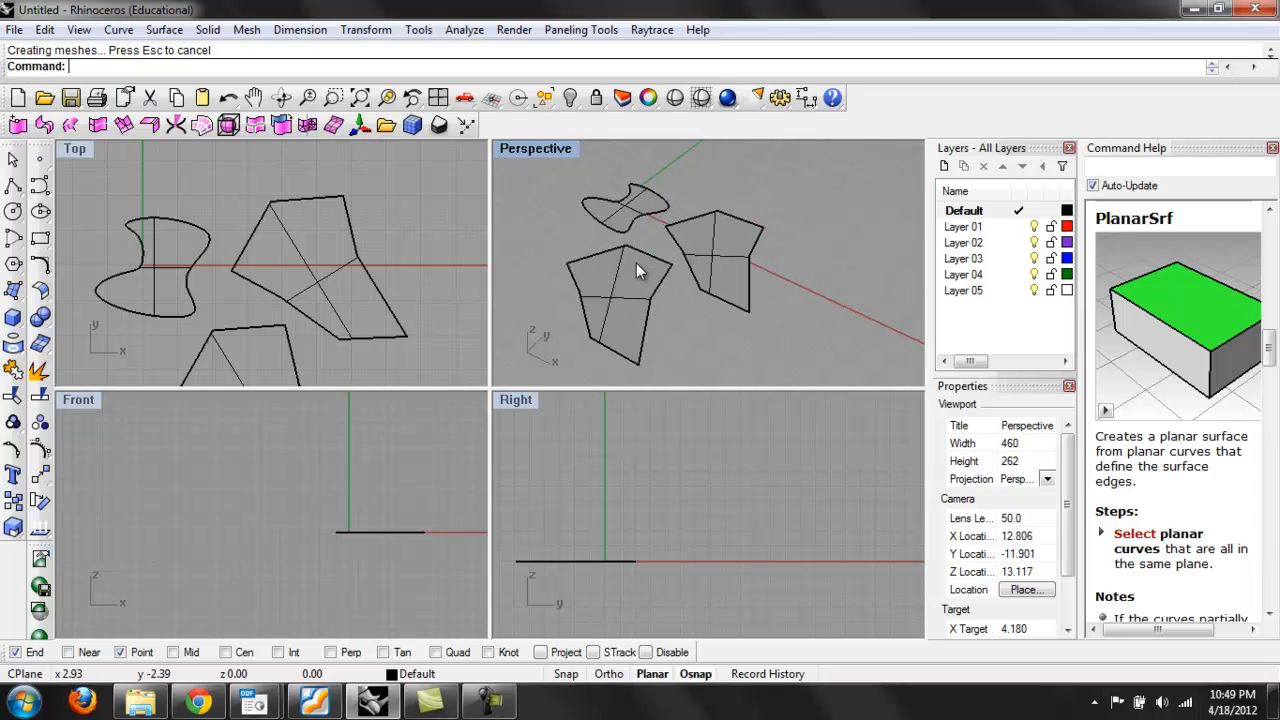
pyautogui.click(624, 290)
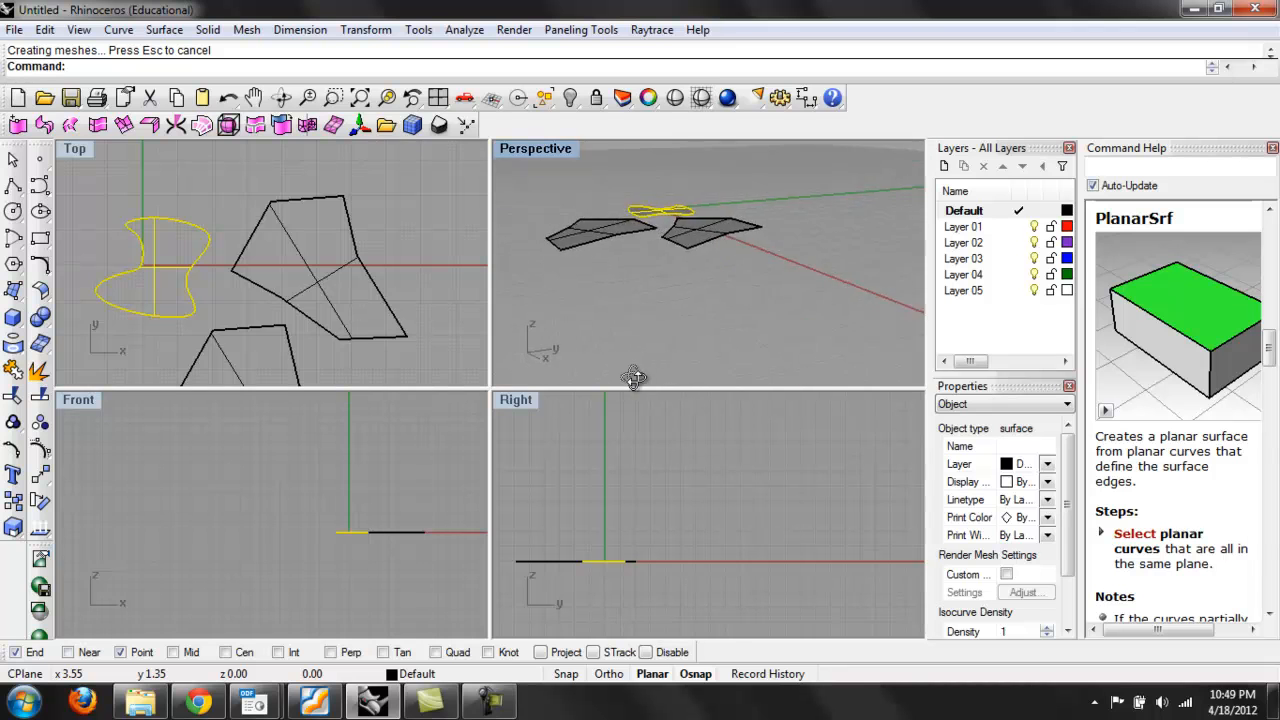
# Extrude the freeform bow-tie curve straight up into a tall curved wall
pyautogui.moveTo(632, 376); pyautogui.dragTo(792, 316)
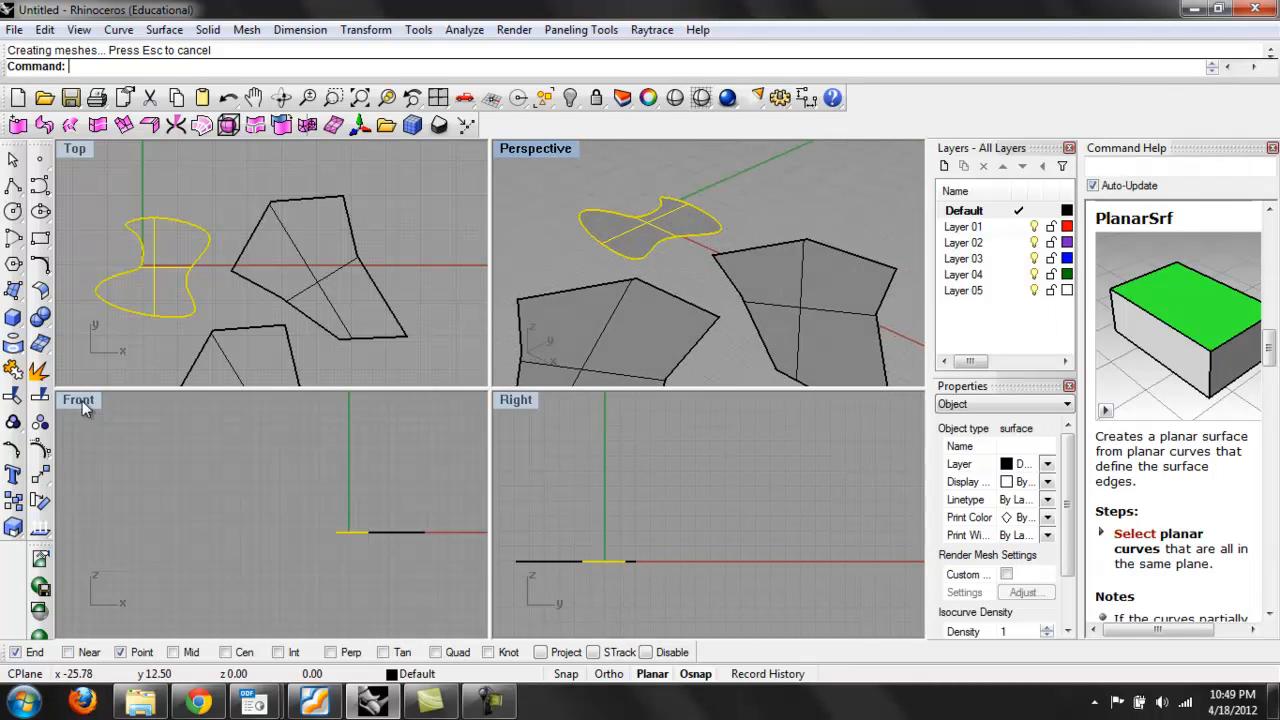
pyautogui.click(12, 292)
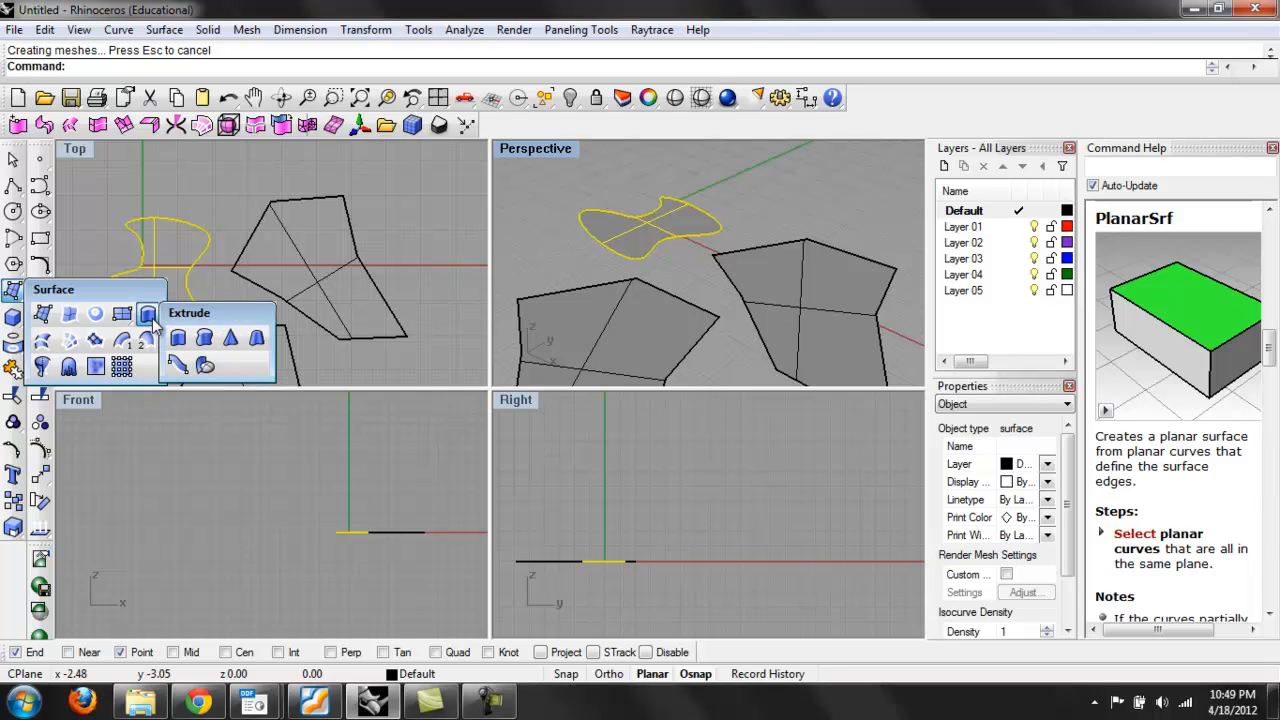
pyautogui.moveTo(178, 344)
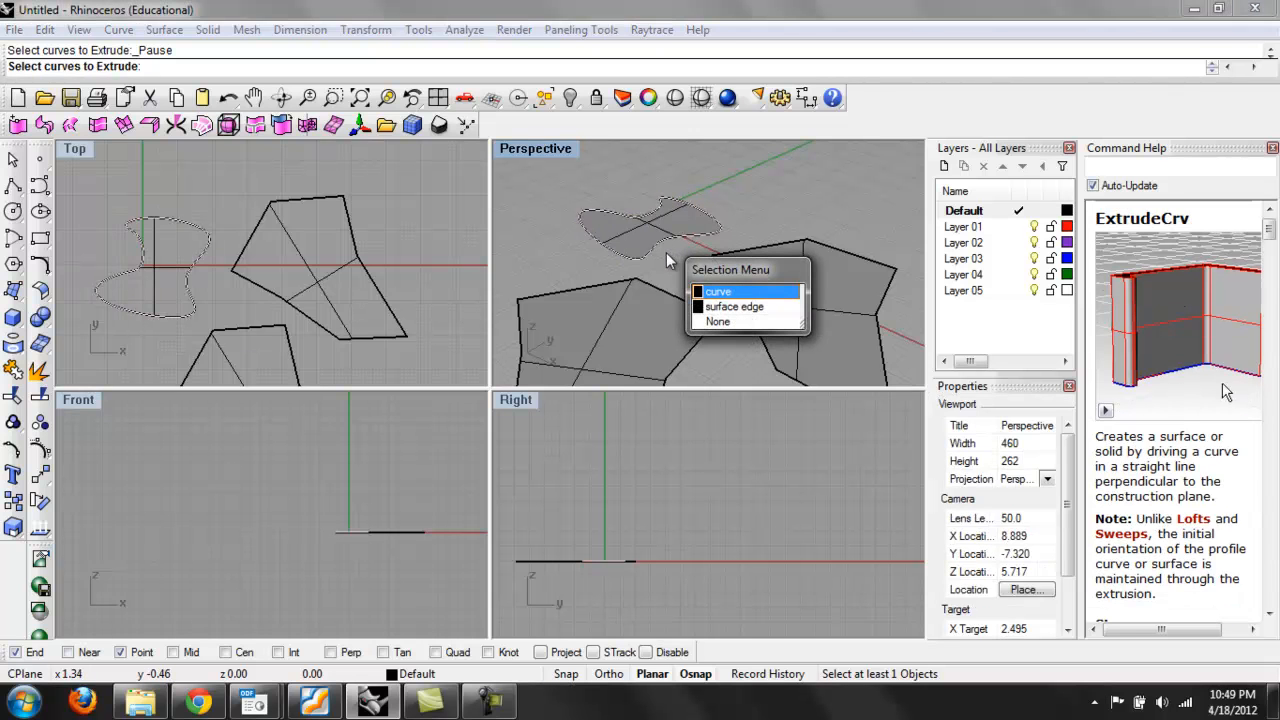
pyautogui.click(720, 292)
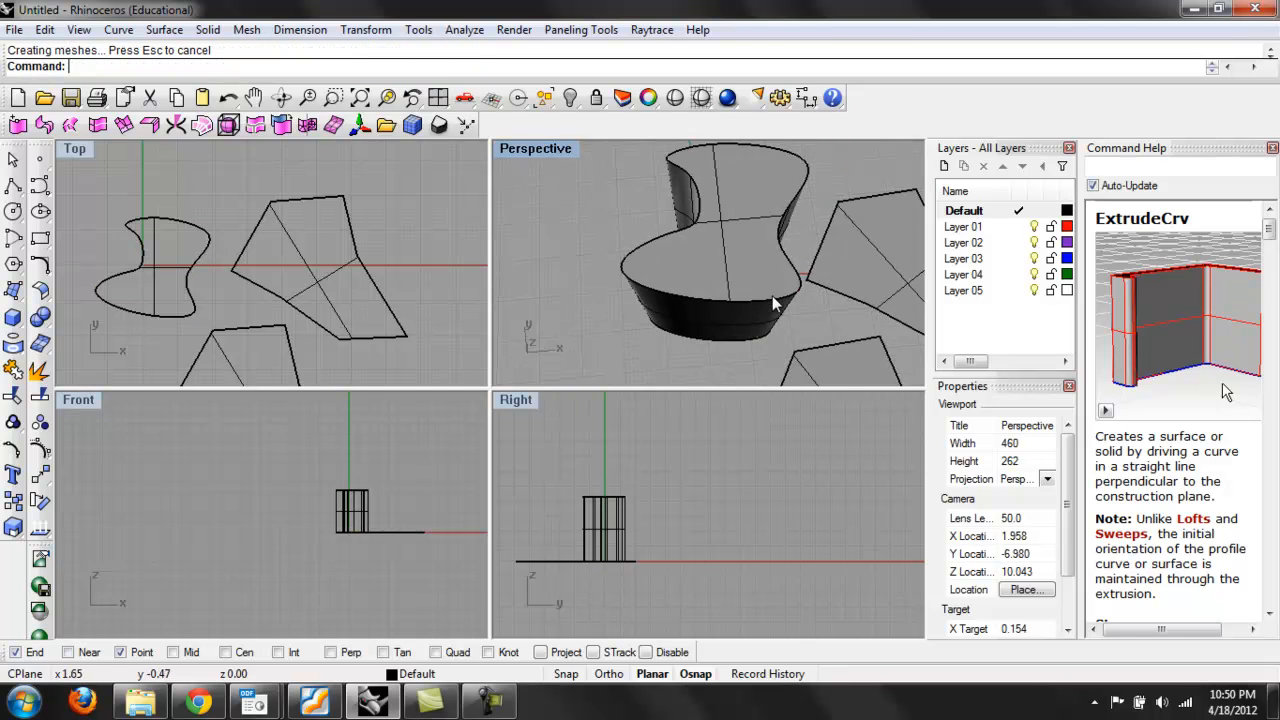
pyautogui.moveTo(776, 304); pyautogui.dragTo(664, 290)
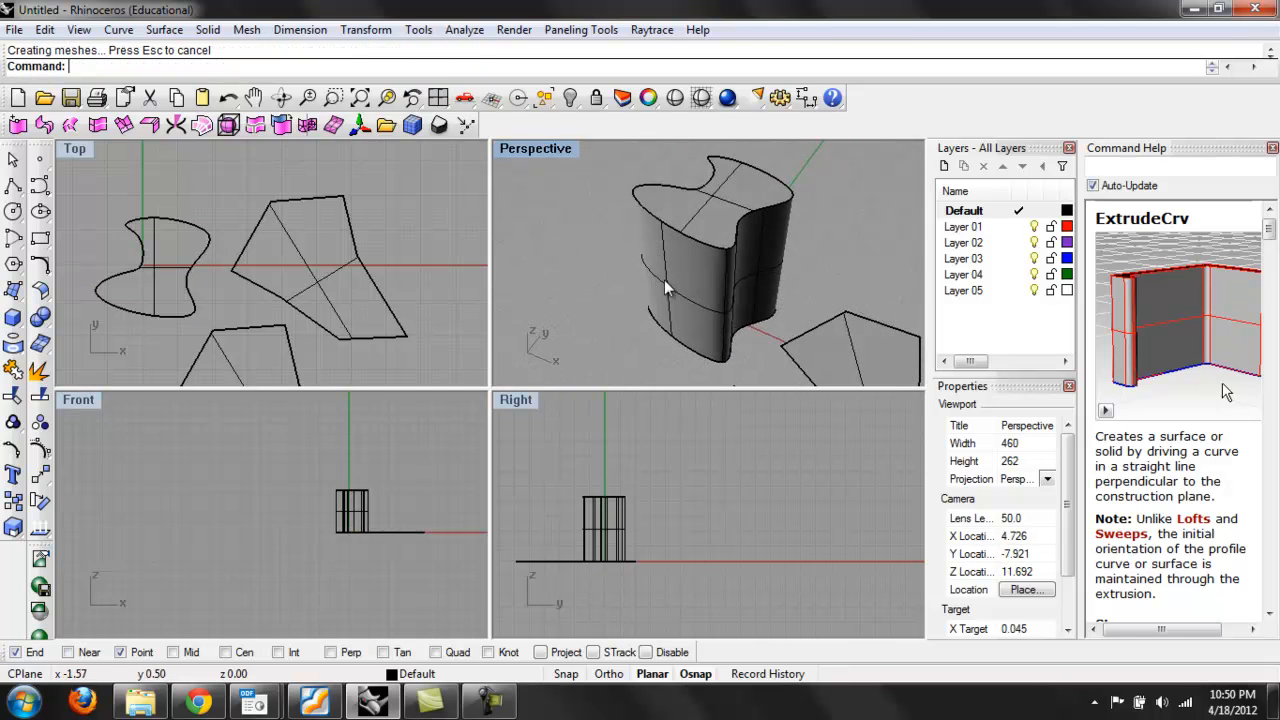
pyautogui.moveTo(700, 290); pyautogui.dragTo(660, 224)
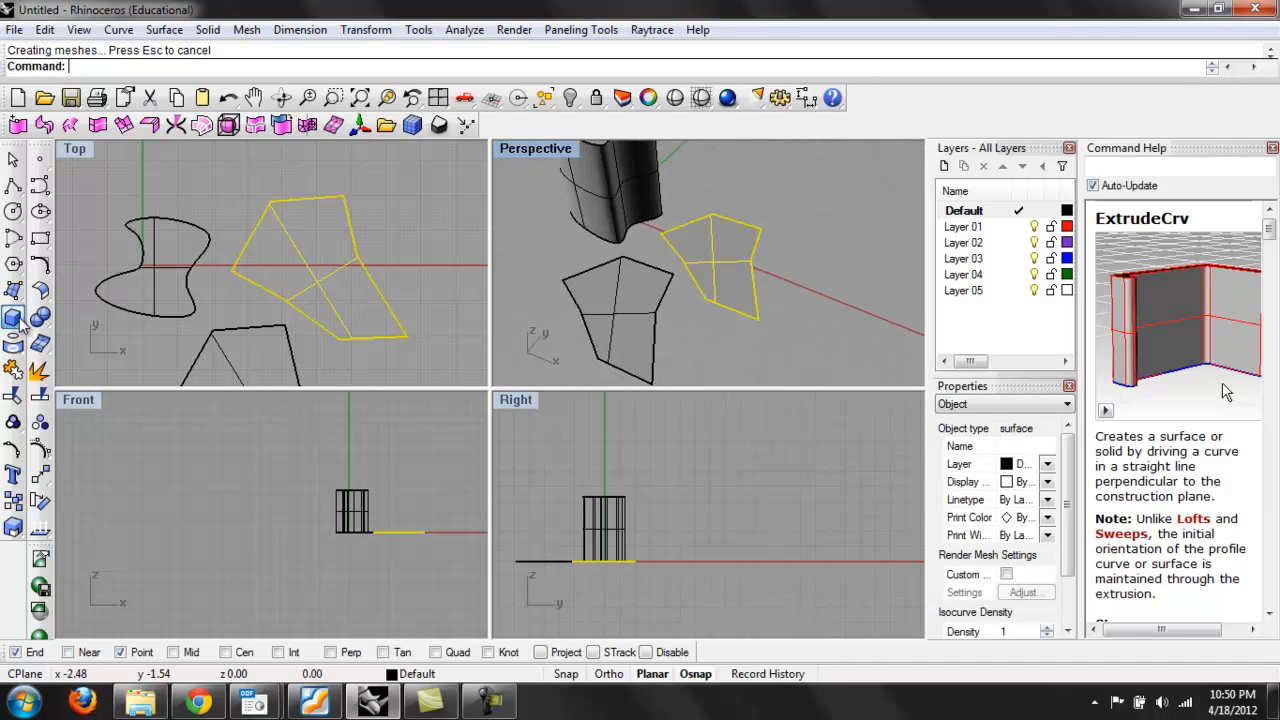
# Extrude the four-sided polygon surface upward into a tall faceted solid, height set in Front view
pyautogui.click(14, 318)
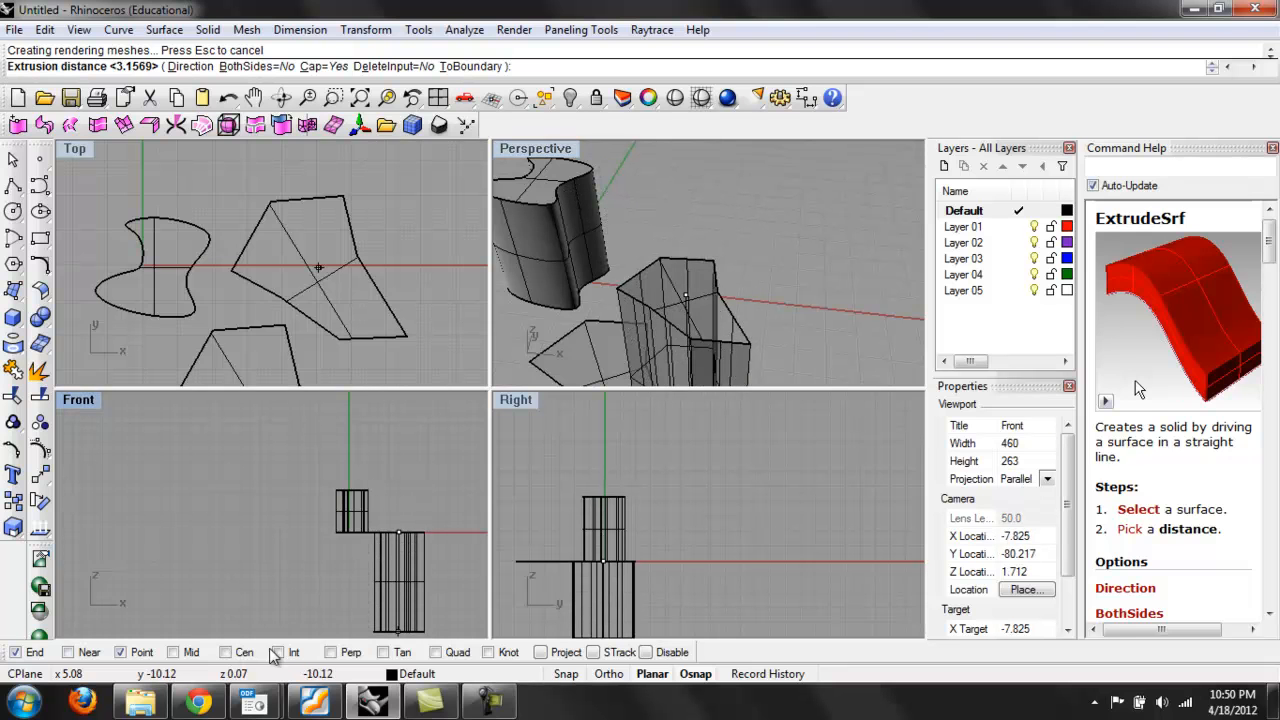
pyautogui.click(276, 652)
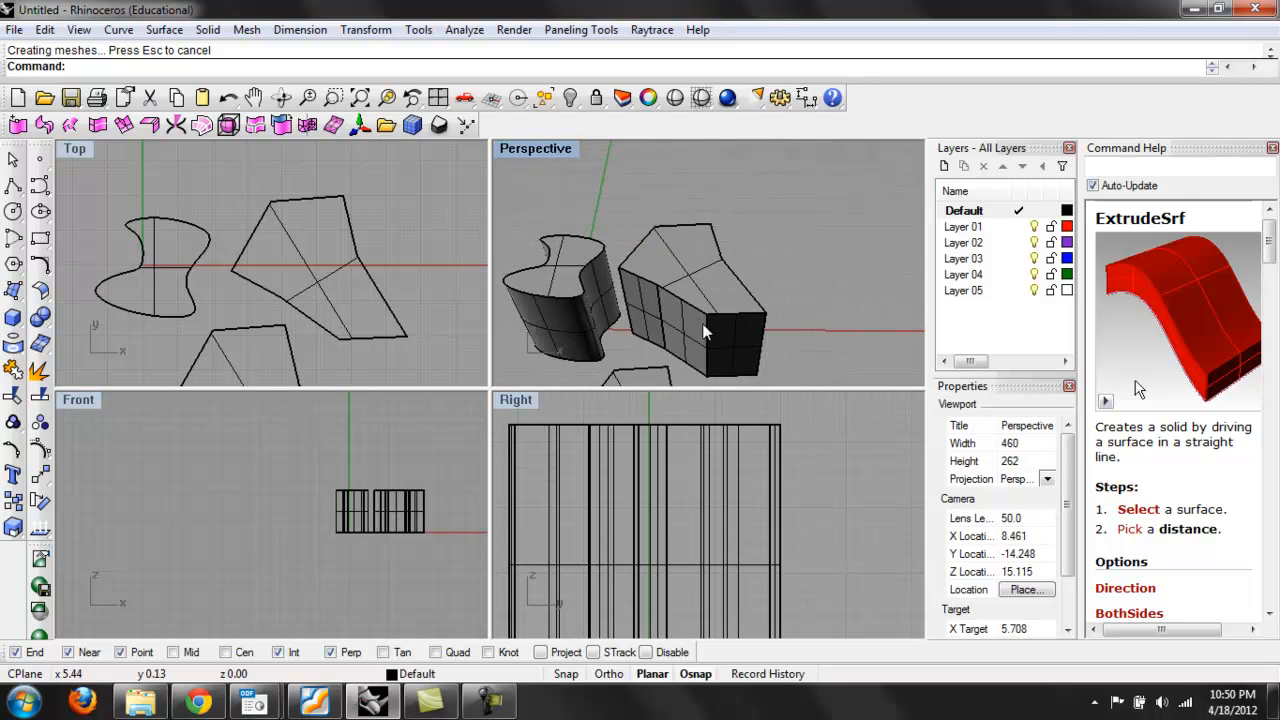
pyautogui.moveTo(704, 336); pyautogui.dragTo(640, 330)
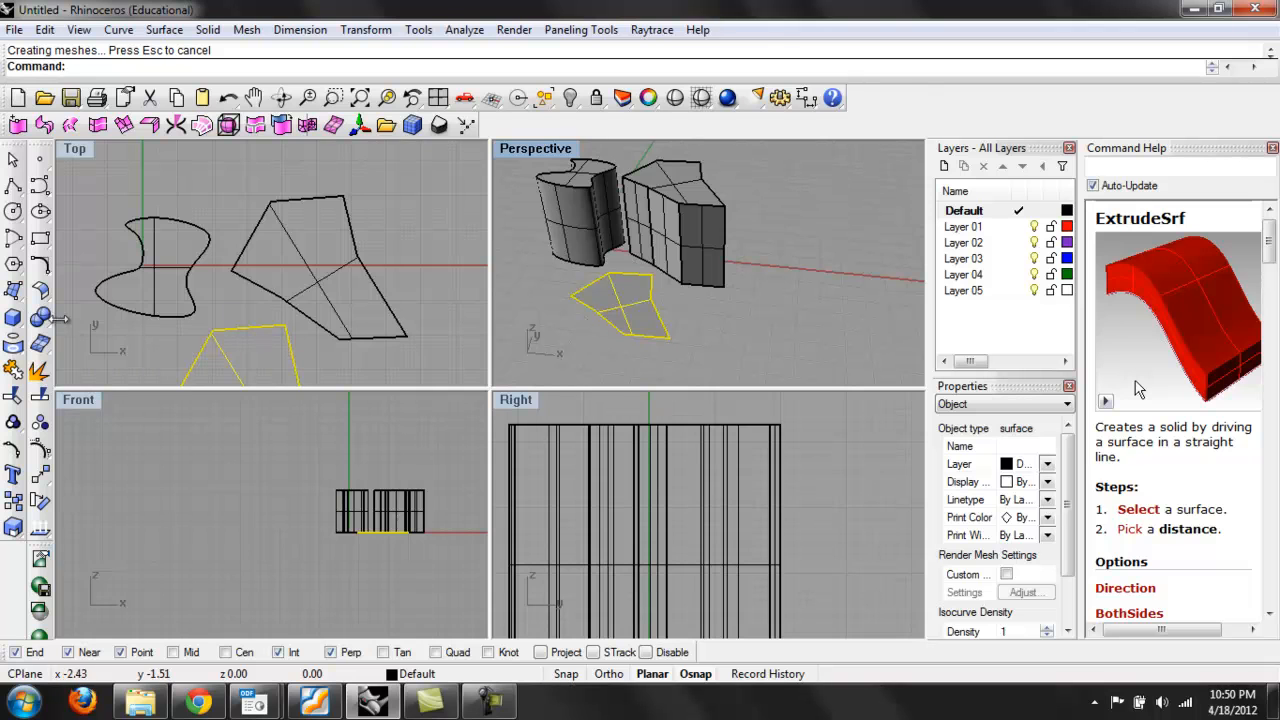
# Extrude the lower polygon surface into a tapered solid with a 10-degree draft angle
pyautogui.click(16, 318)
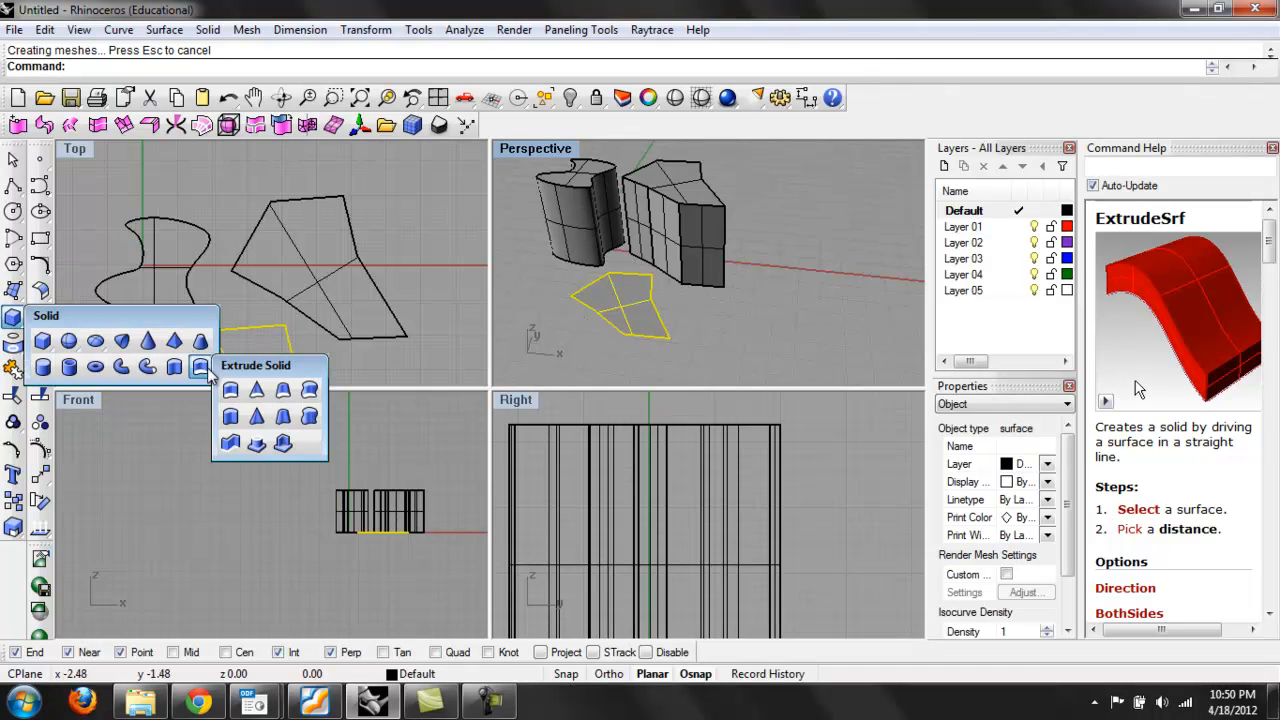
pyautogui.moveTo(256, 392)
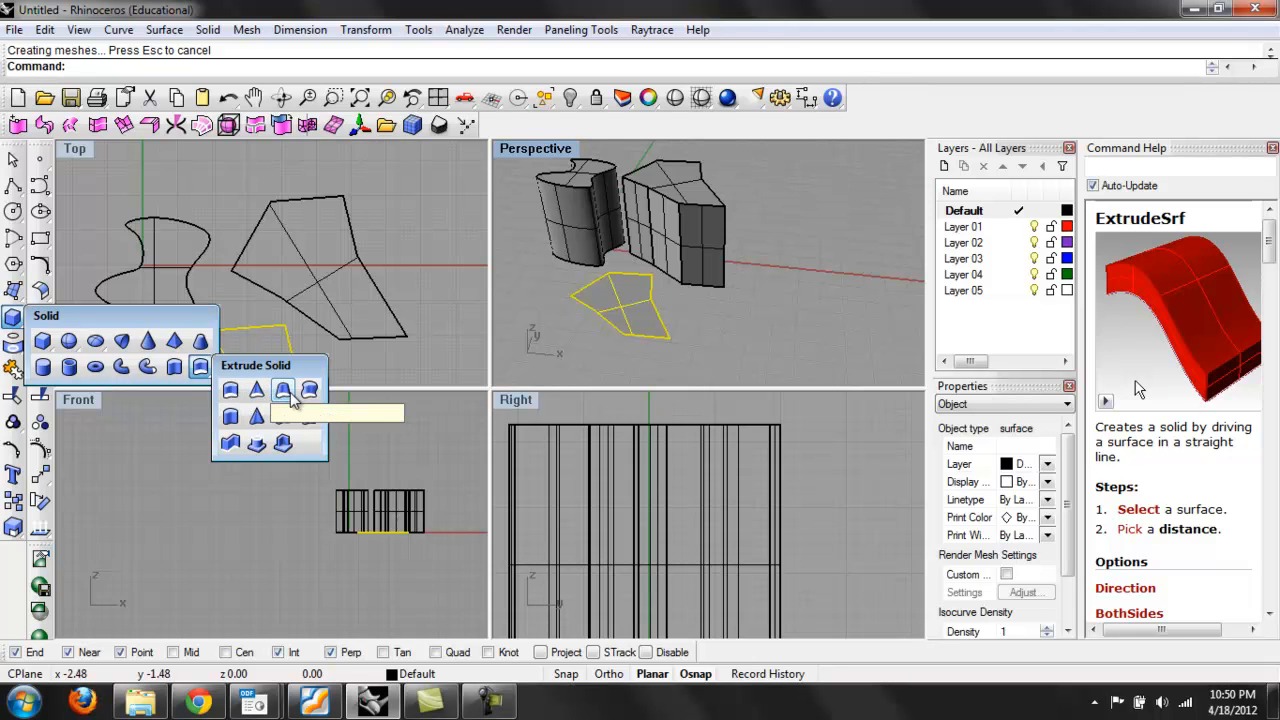
pyautogui.moveTo(308, 390)
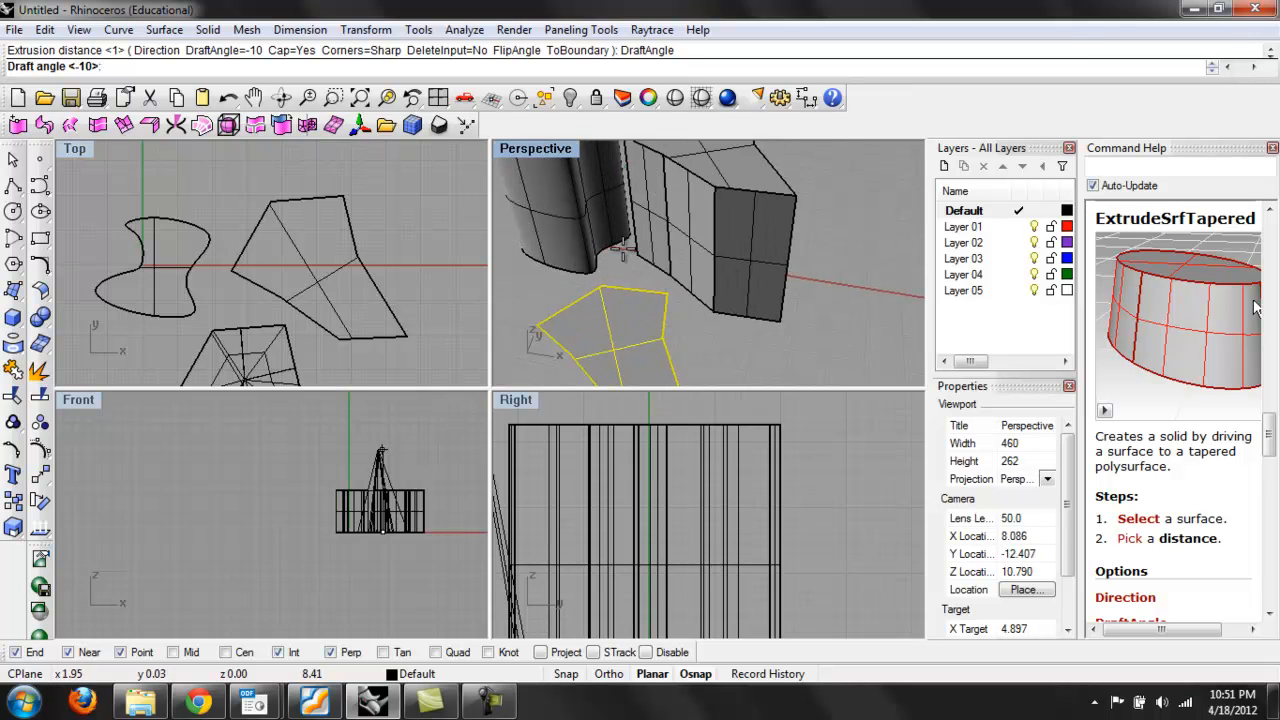
pyautogui.write('10')
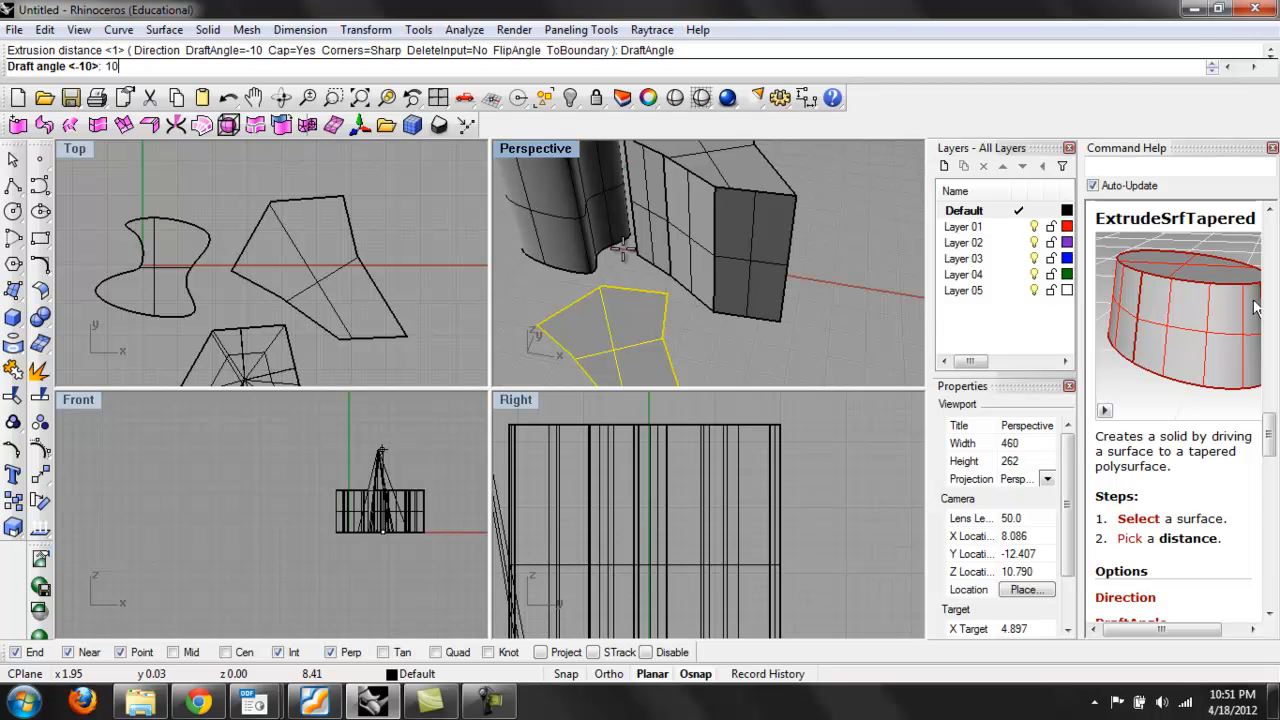
pyautogui.press('Enter')
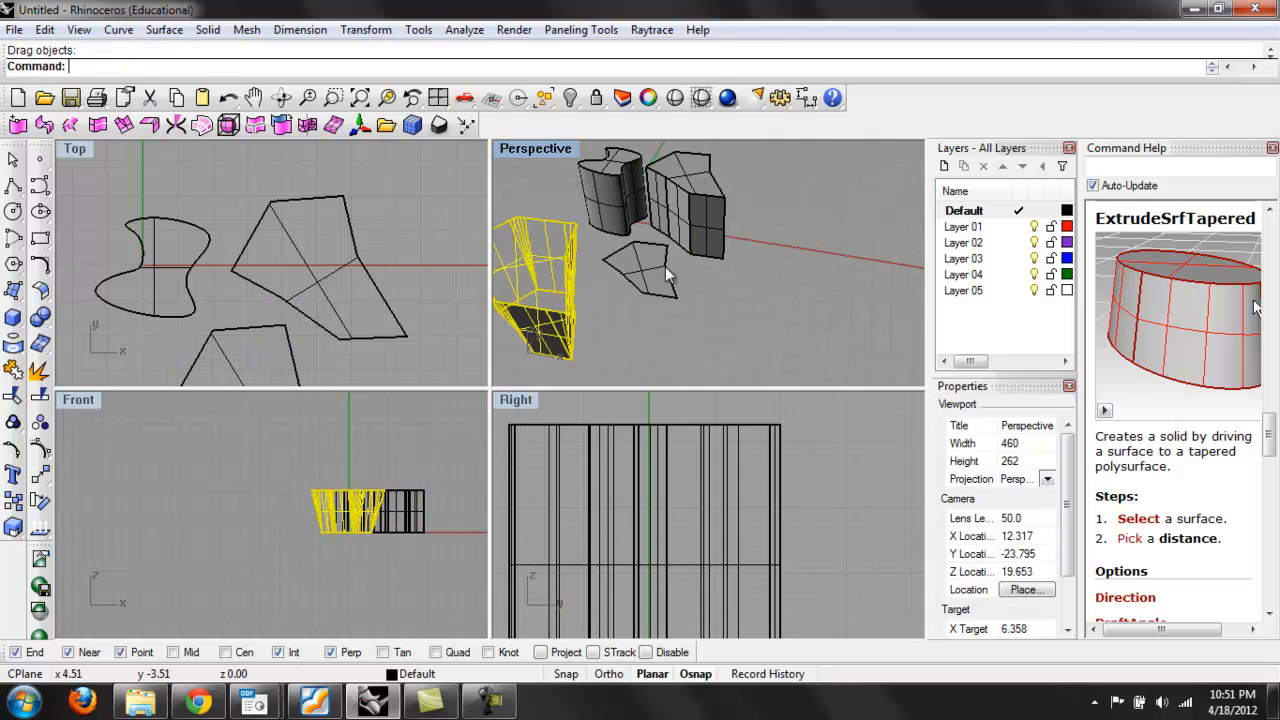
pyautogui.moveTo(670, 276); pyautogui.dragTo(644, 312)
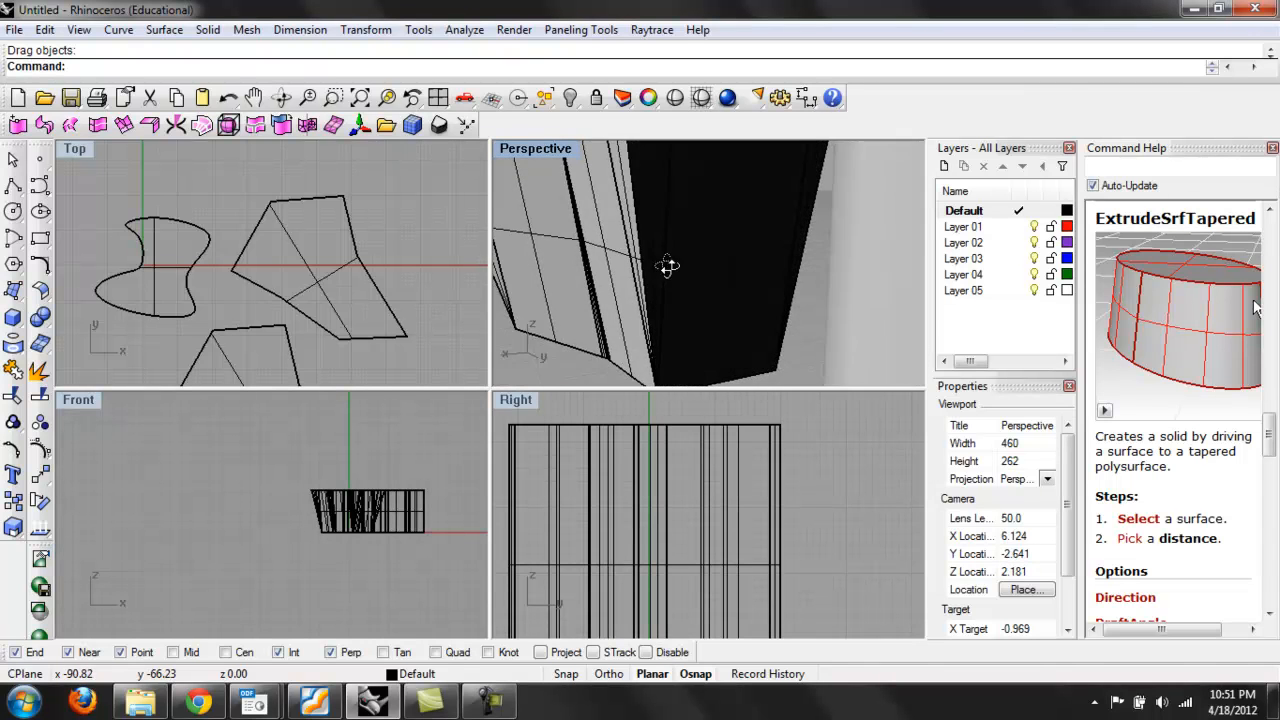
pyautogui.moveTo(668, 266); pyautogui.dragTo(710, 216)
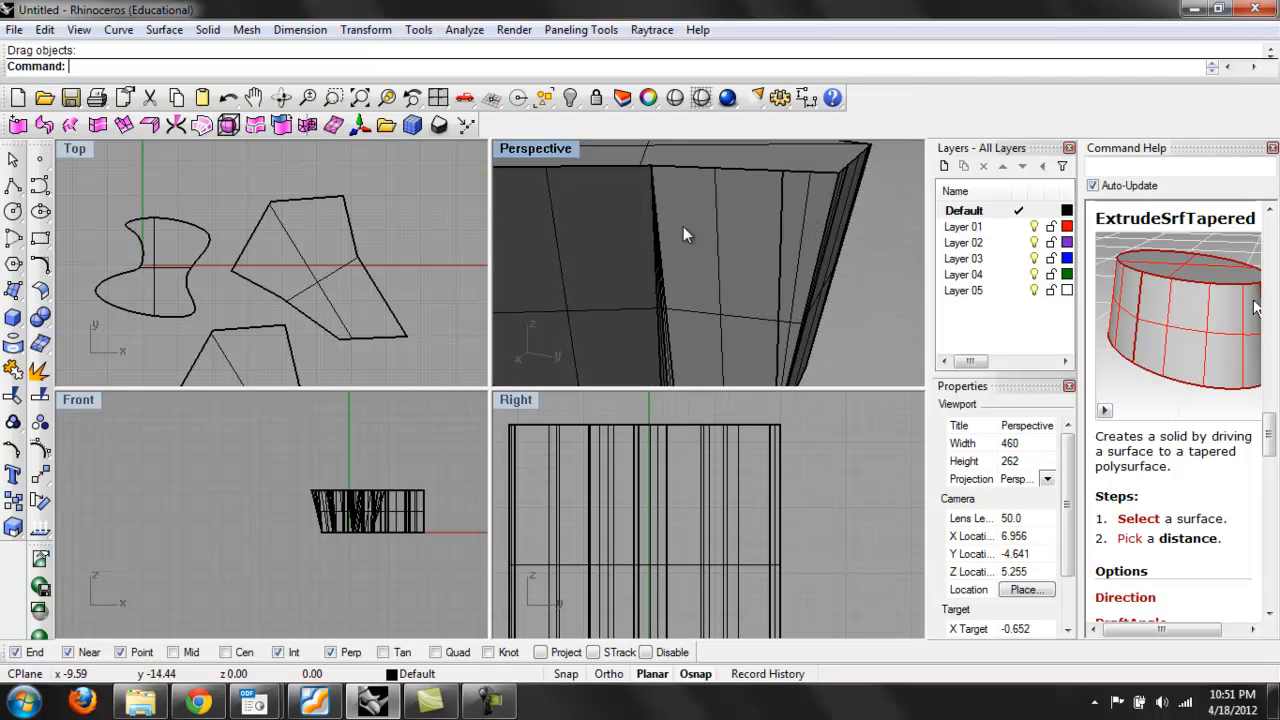
pyautogui.moveTo(710, 200)
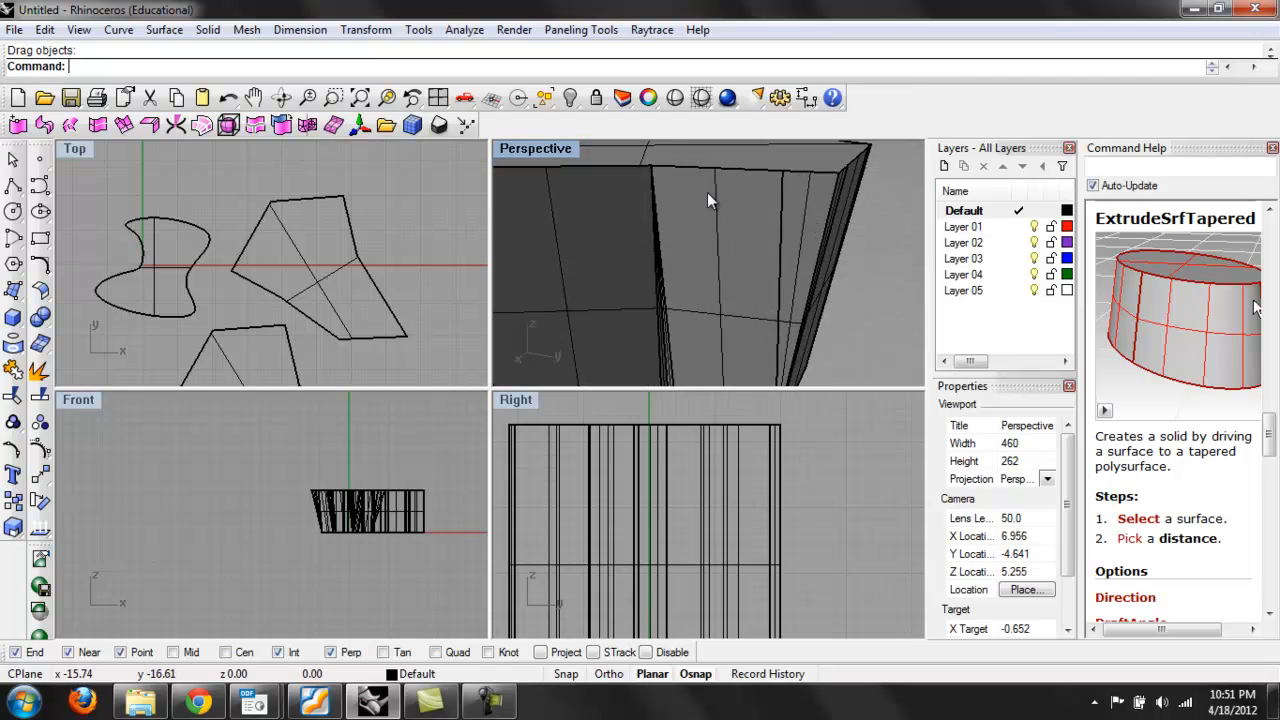
pyautogui.moveTo(710, 200); pyautogui.dragTo(648, 238)
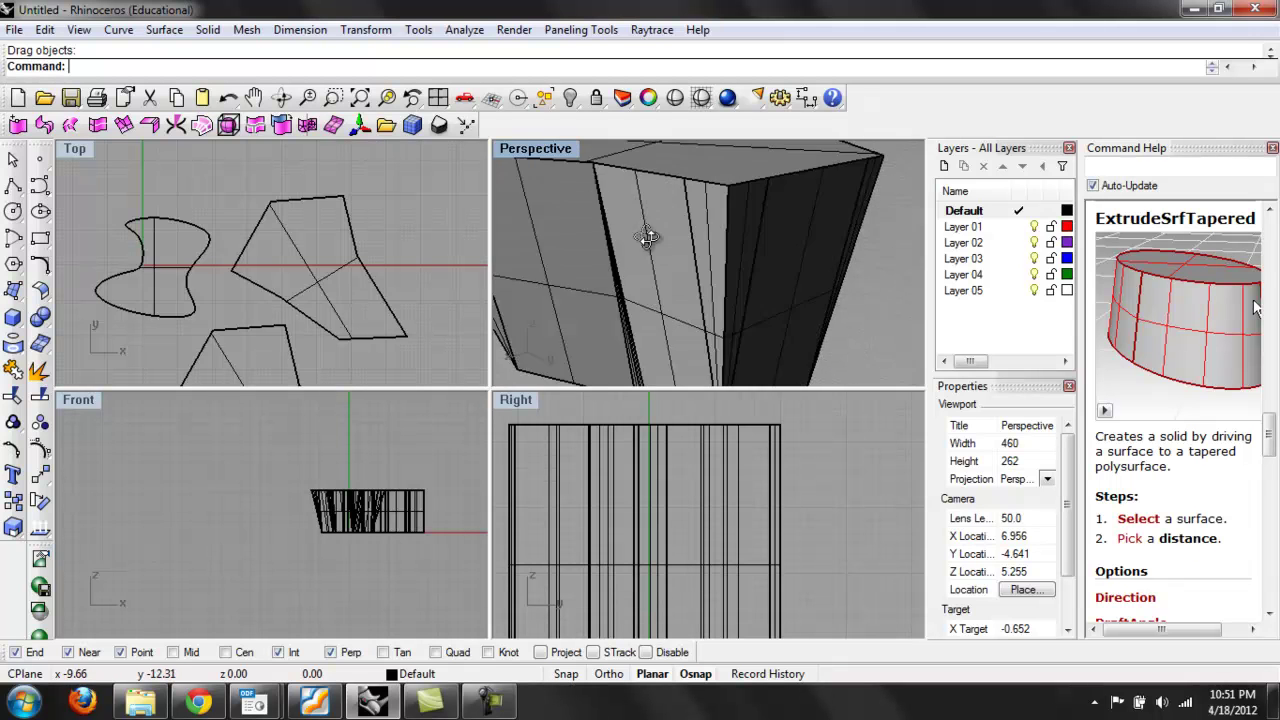
pyautogui.moveTo(648, 236); pyautogui.dragTo(684, 274)
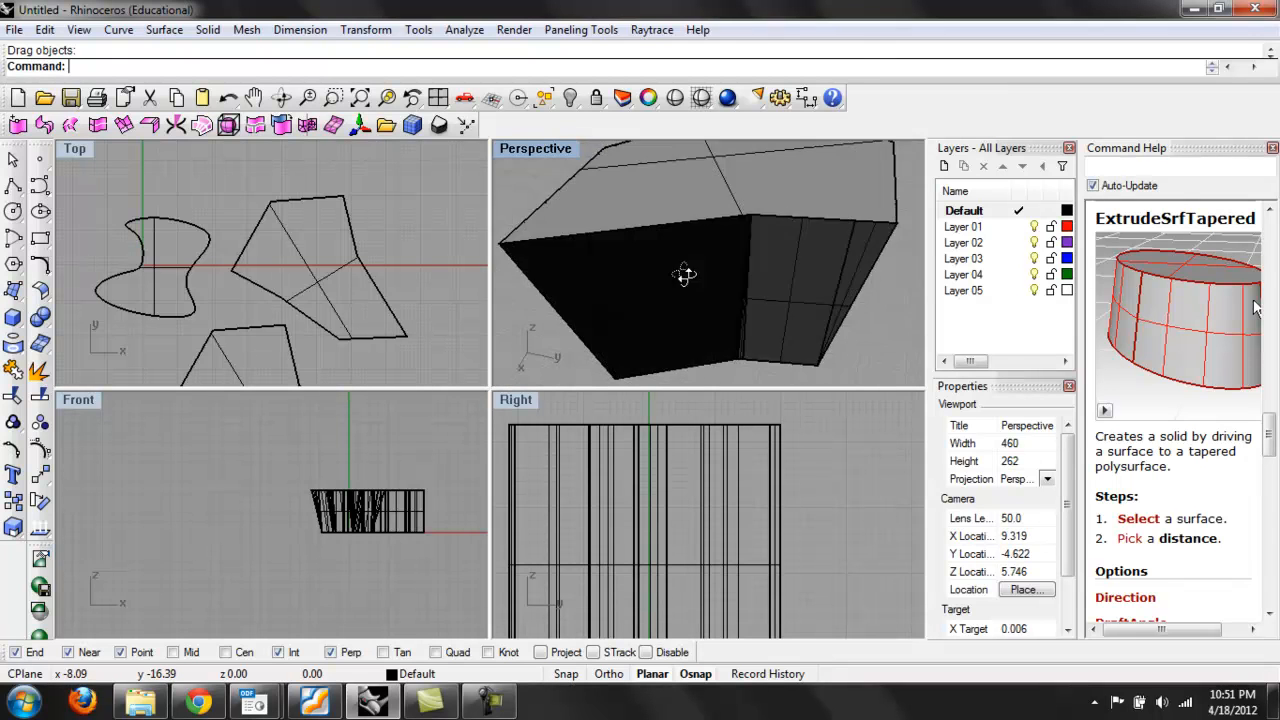
pyautogui.moveTo(684, 276); pyautogui.dragTo(776, 242)
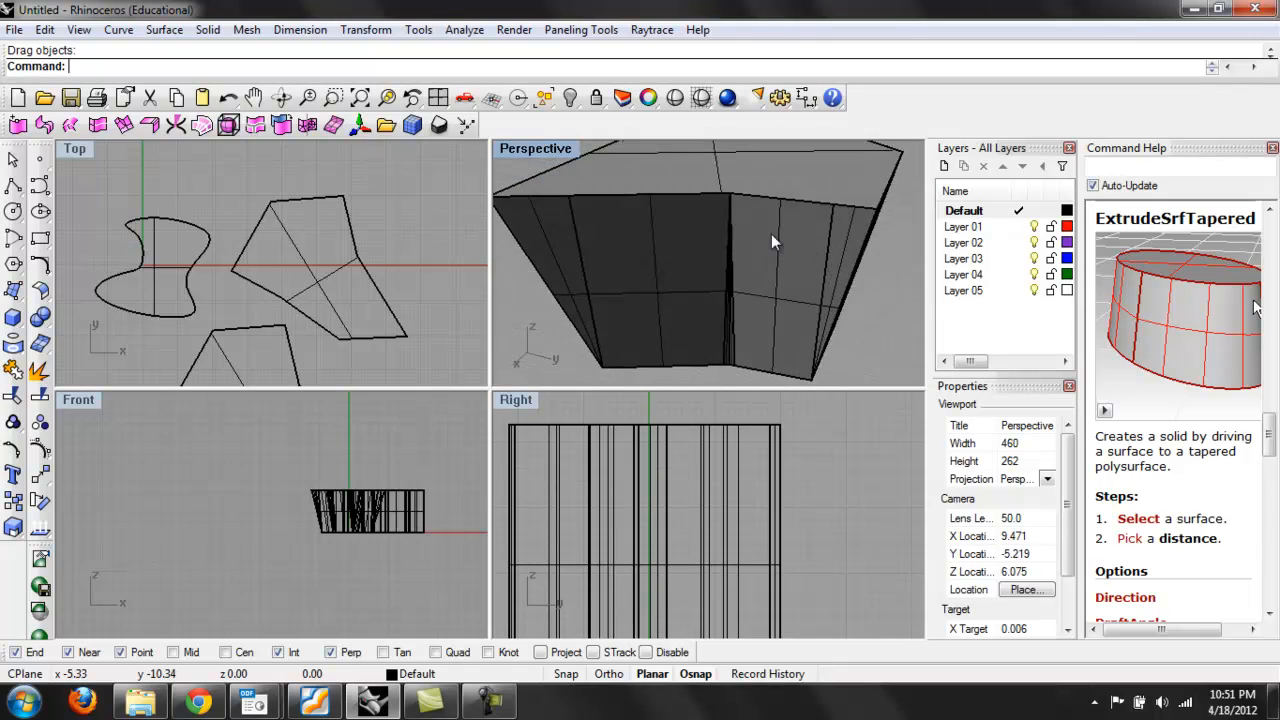